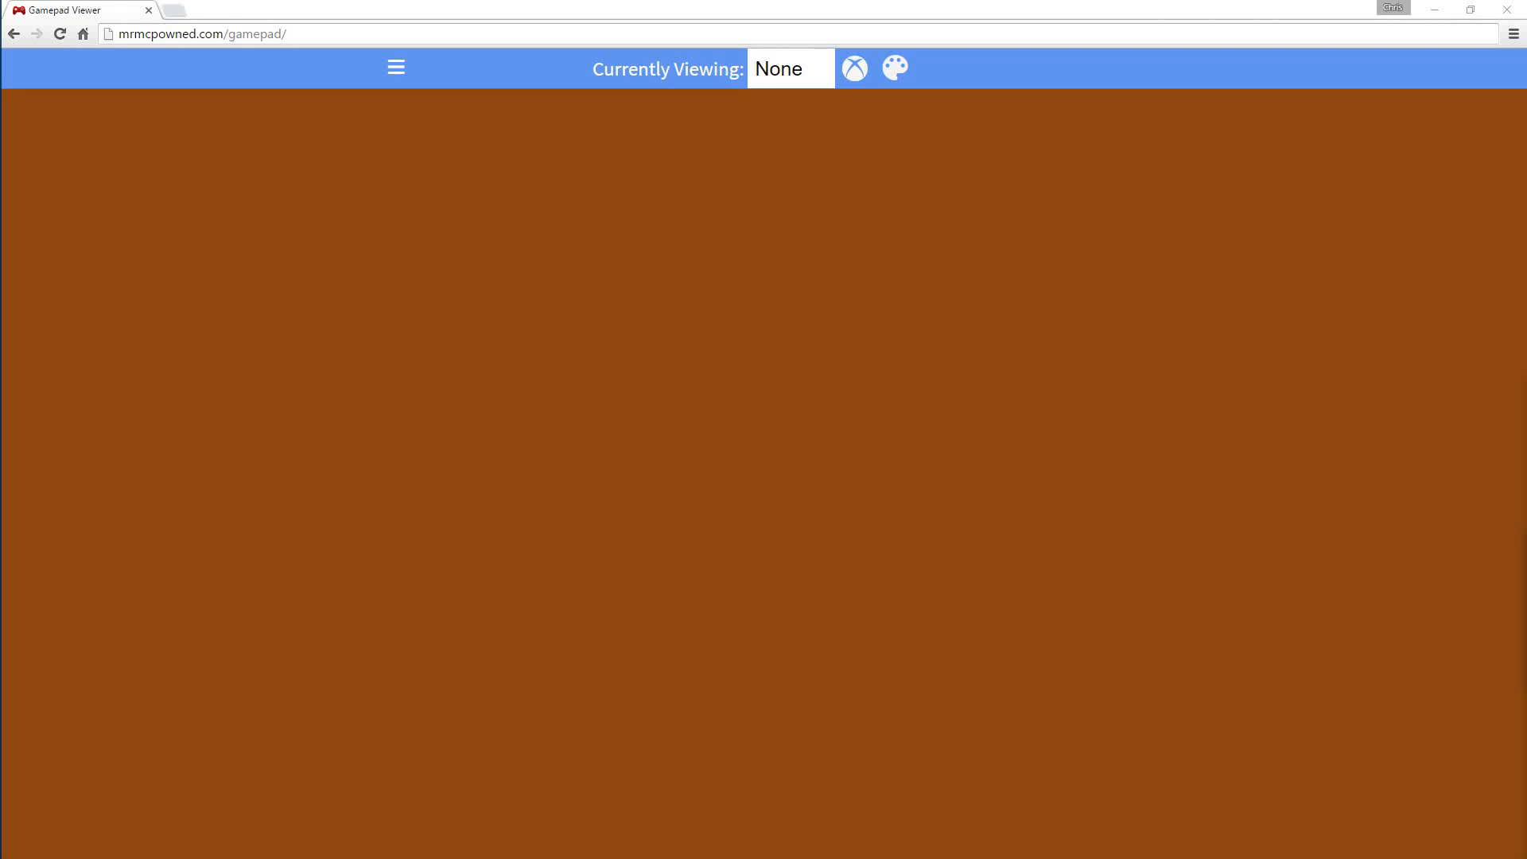
pyautogui.moveTo(396, 68)
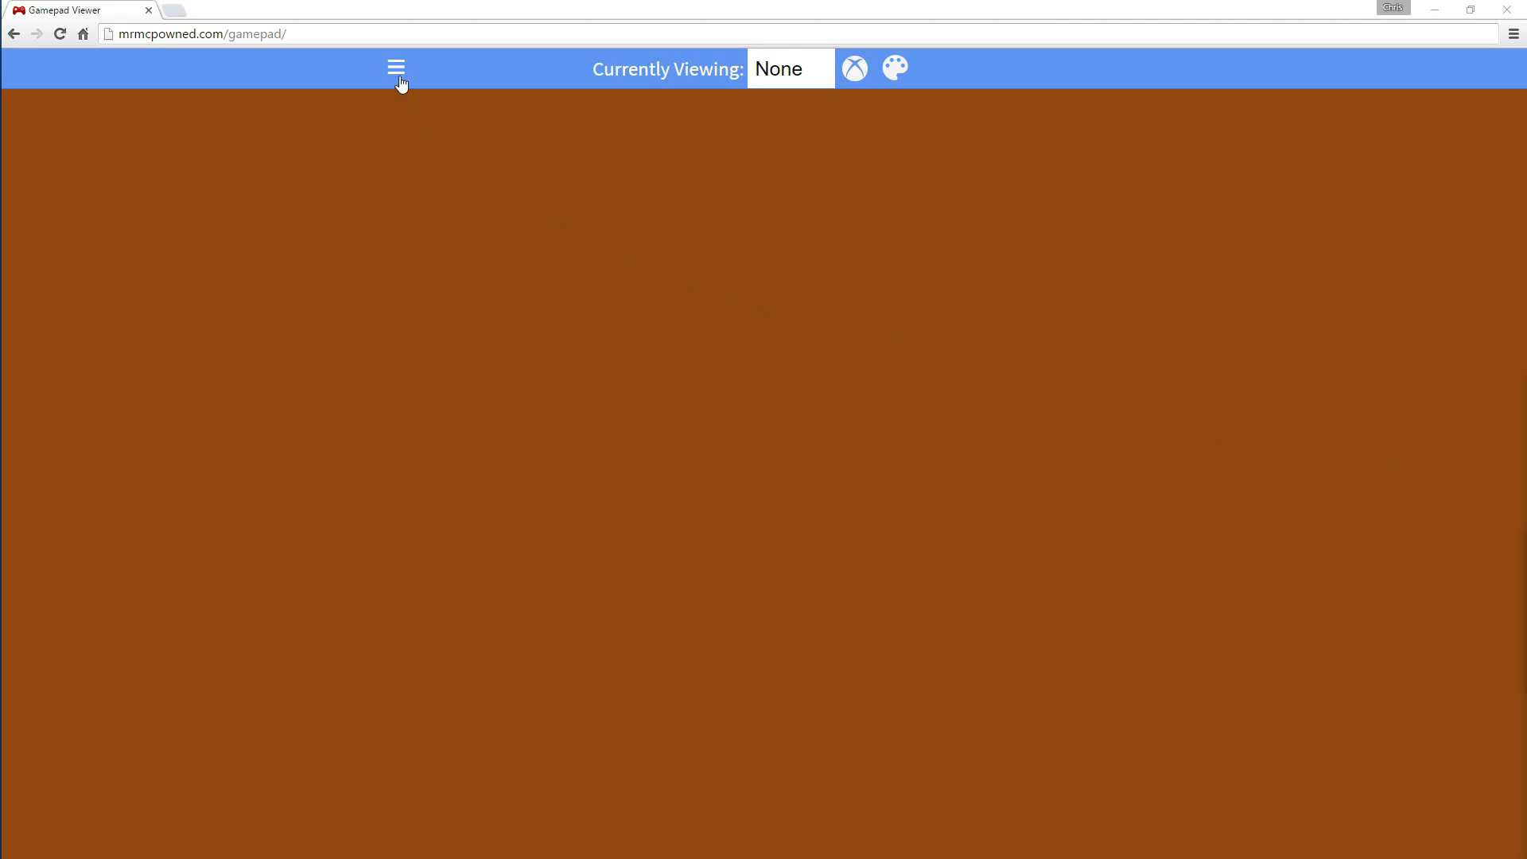
# Open Gamepad Viewer's side navigation menu from the hamburger icon.
pyautogui.click(395, 68)
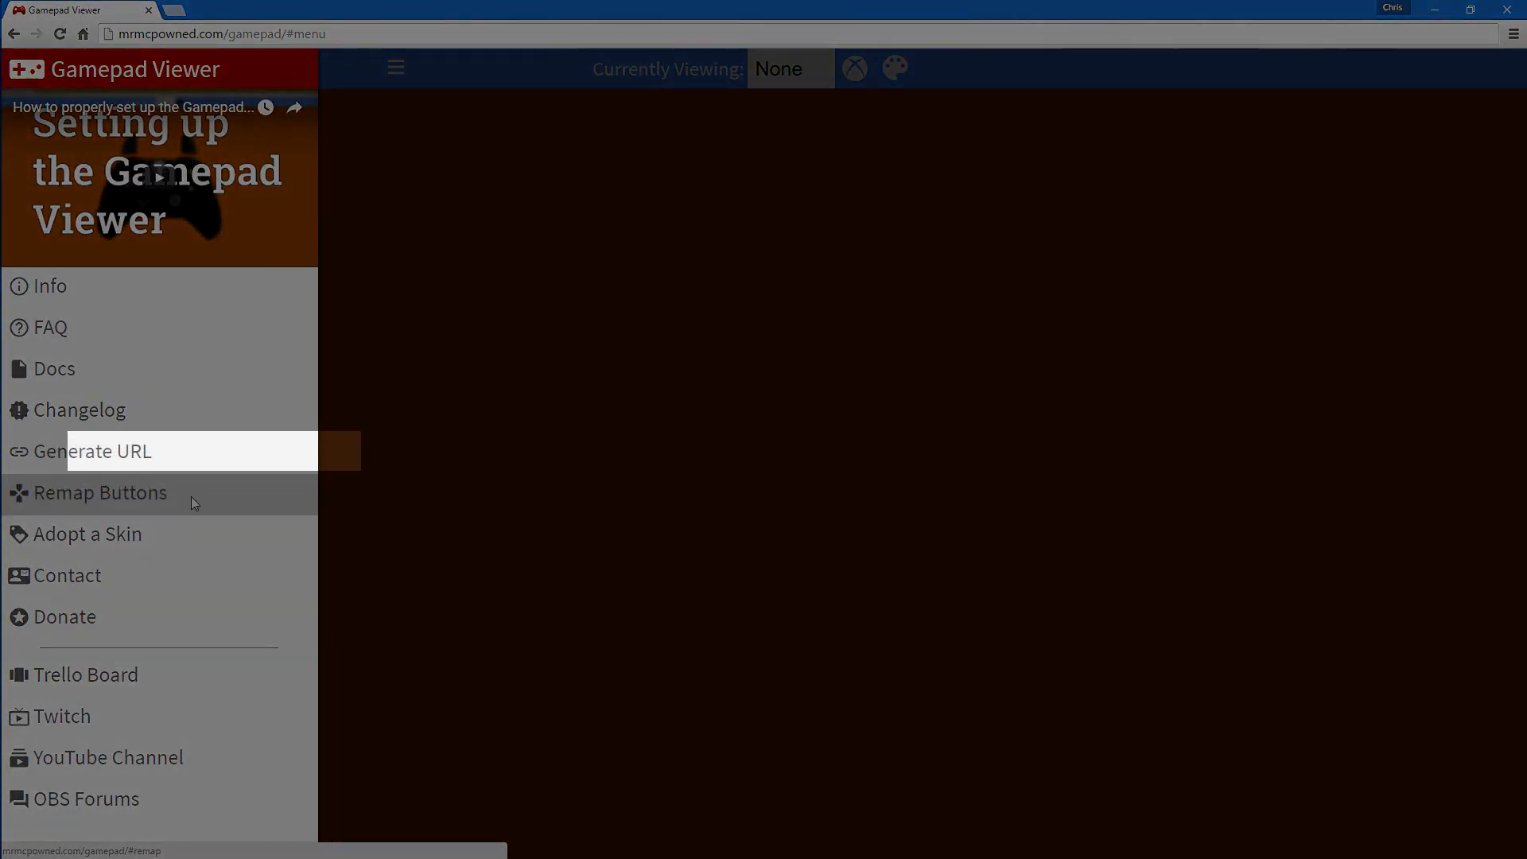
# Open Remap Buttons, add a mapping row, and try setting an input for A/Cross.
pyautogui.click(100, 491)
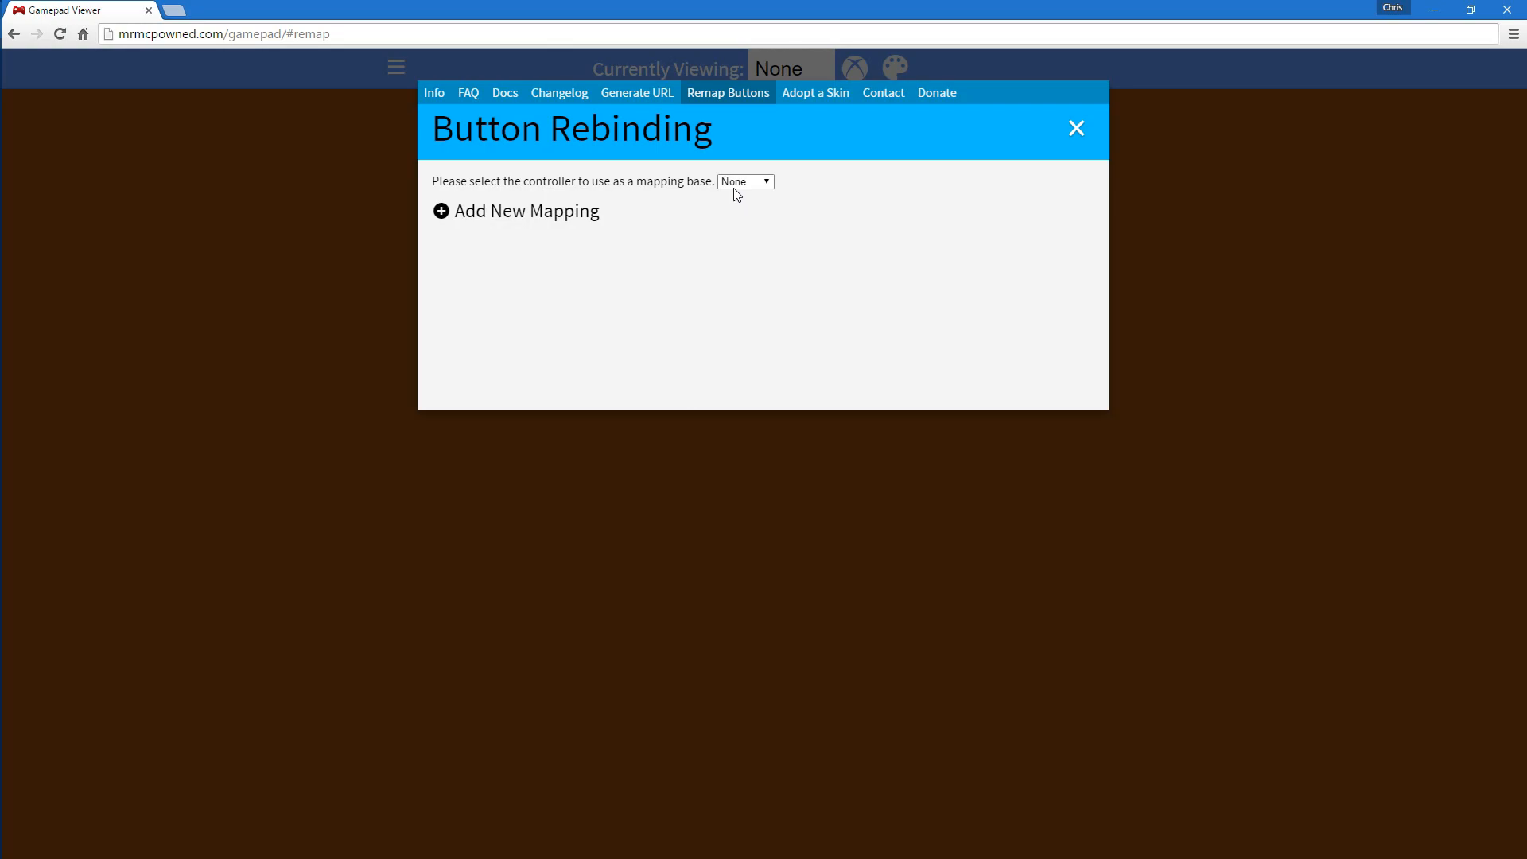
pyautogui.moveTo(732, 187)
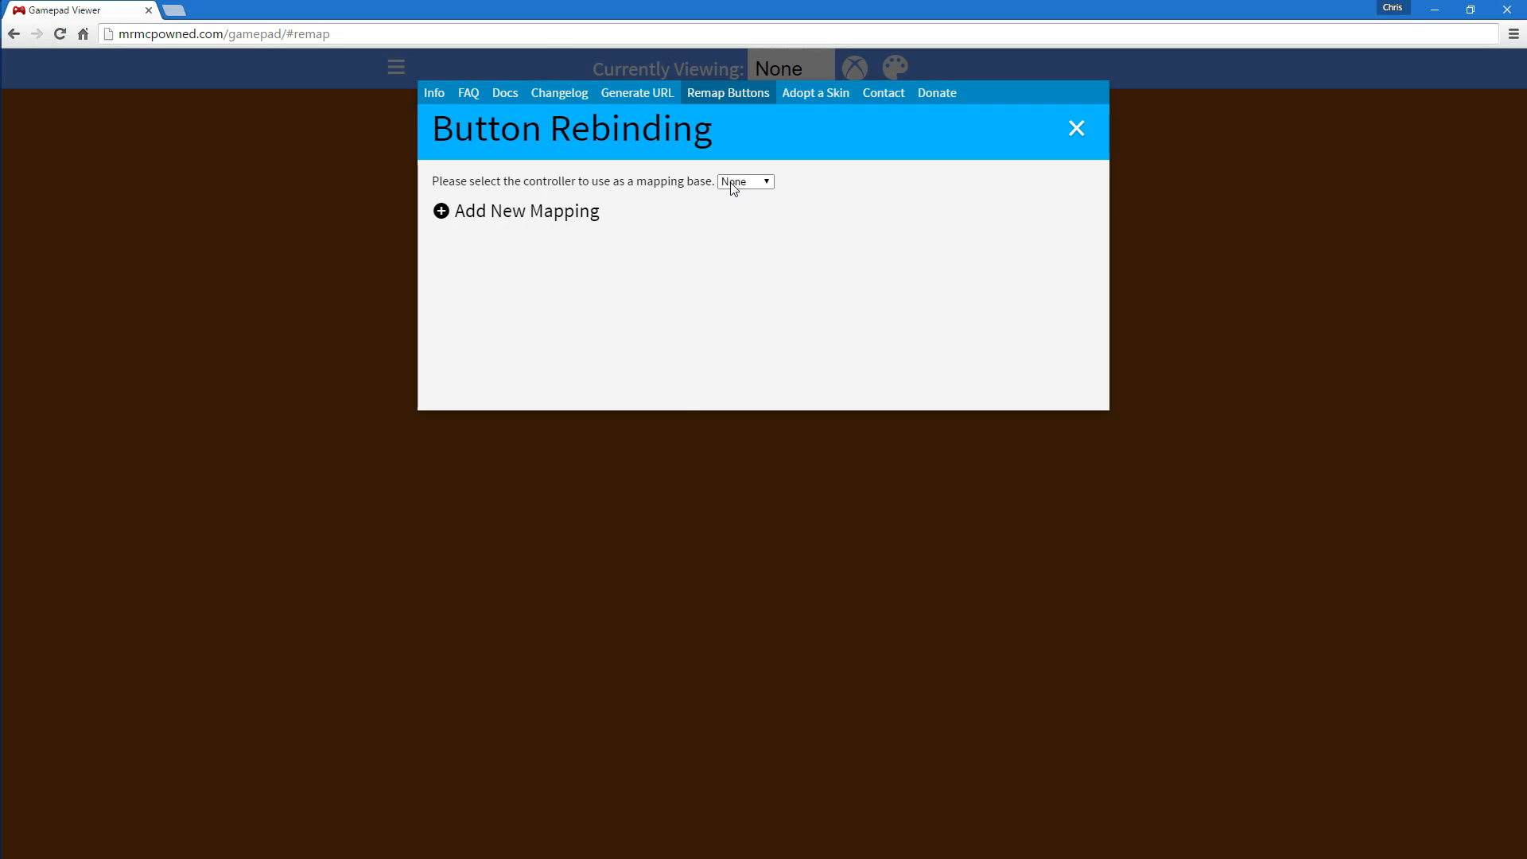
pyautogui.click(439, 209)
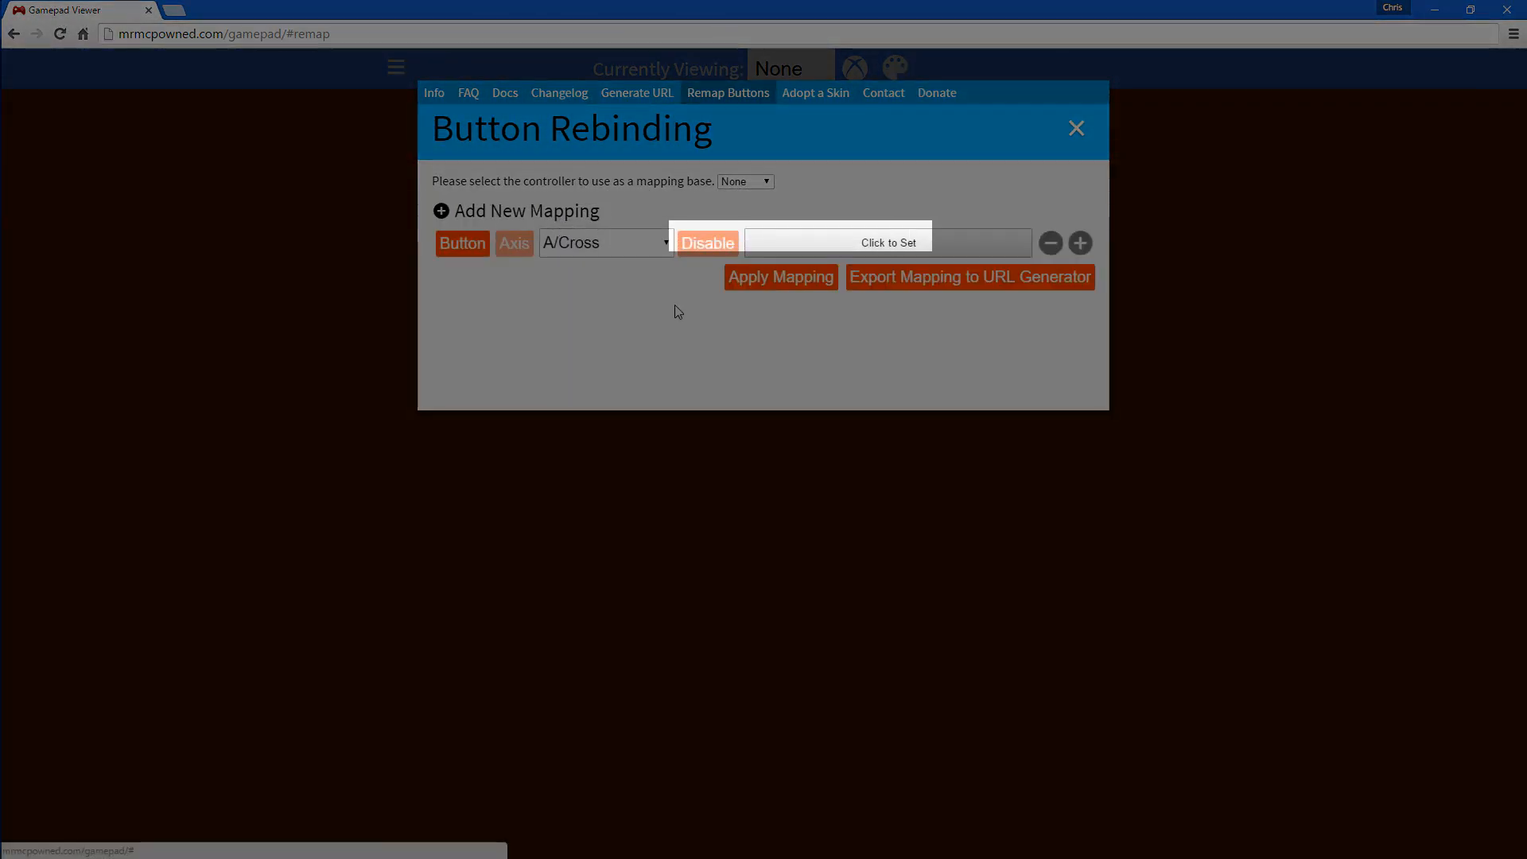
pyautogui.click(887, 243)
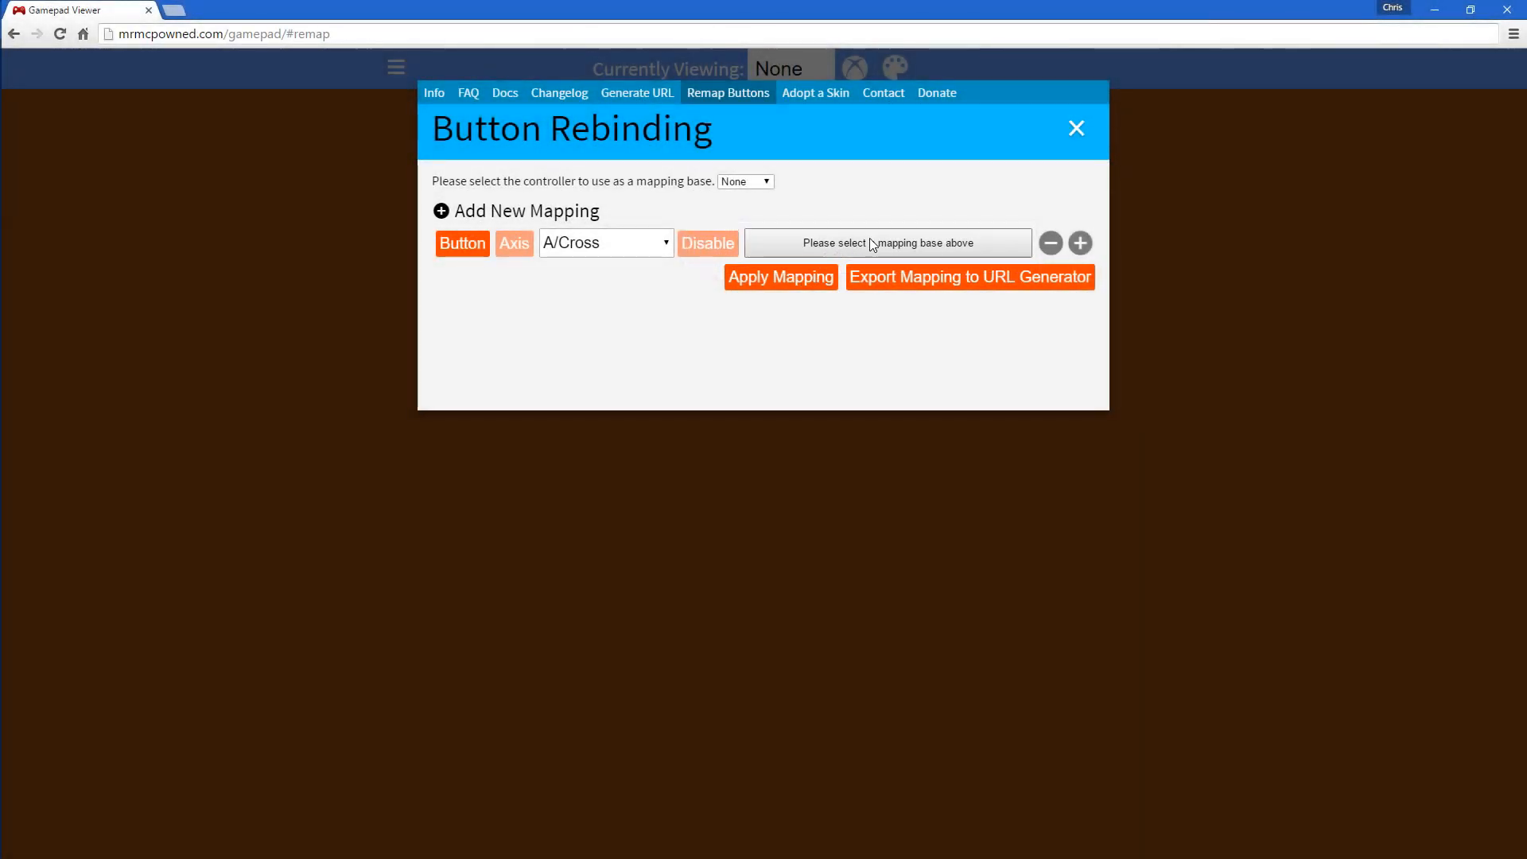
# Use Player 1 as mapping base, toggle the row Axis then Button, and remove it.
pyautogui.click(745, 181)
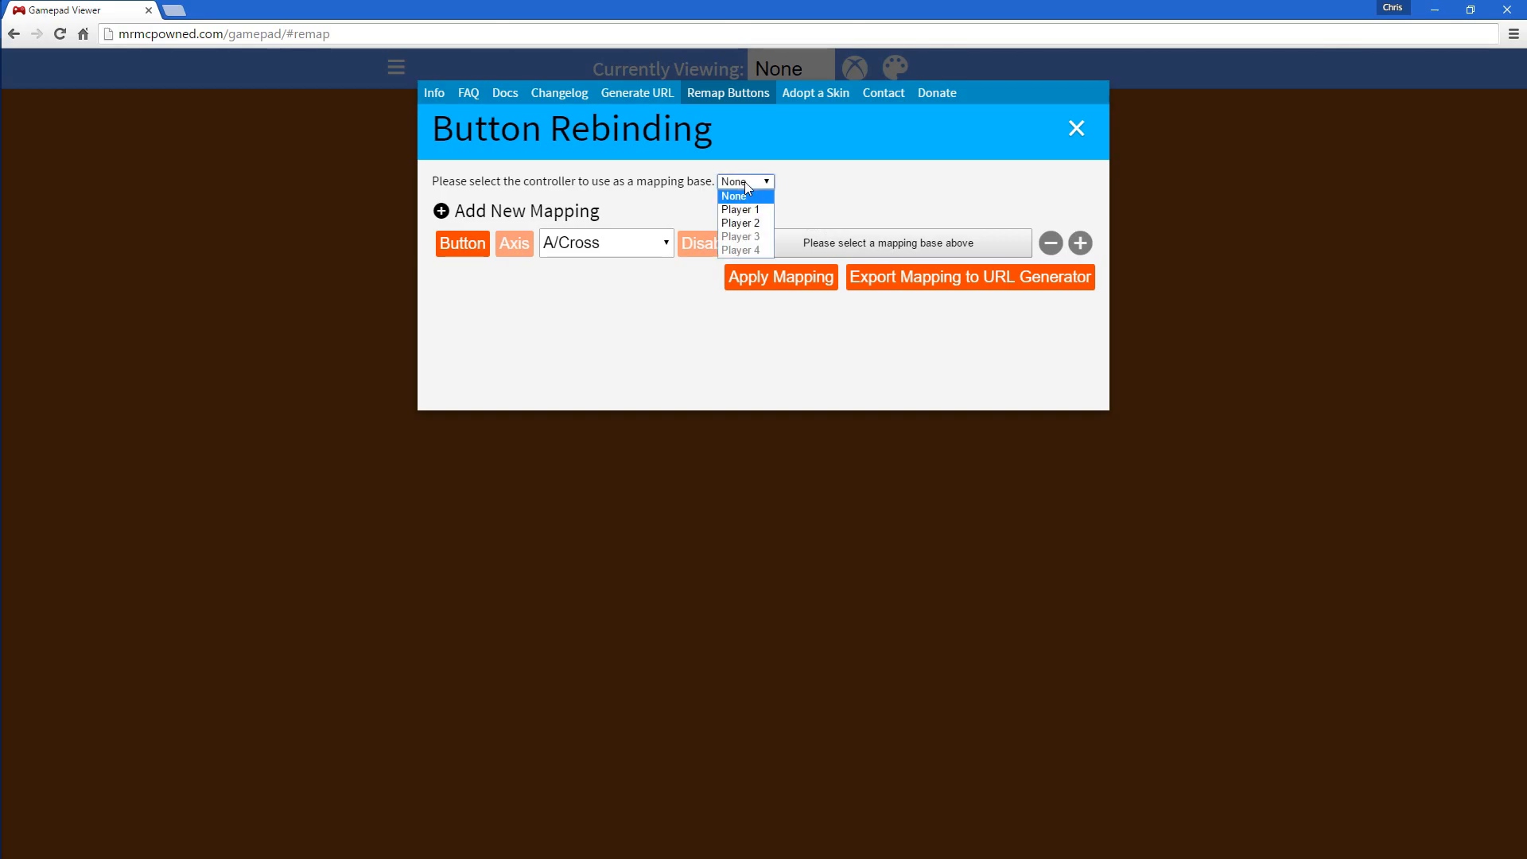
pyautogui.click(740, 208)
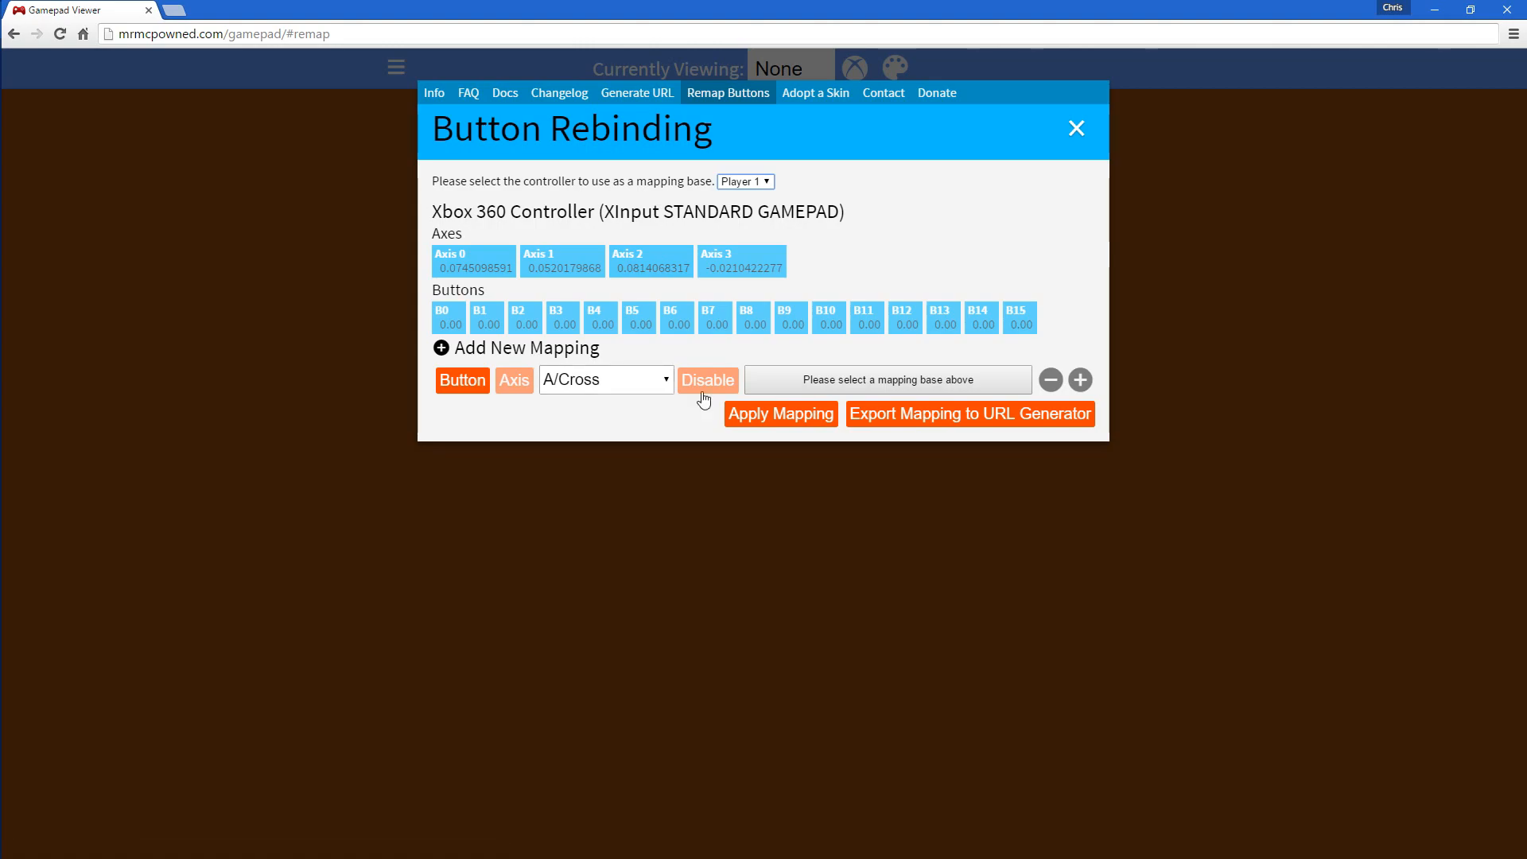
pyautogui.click(512, 381)
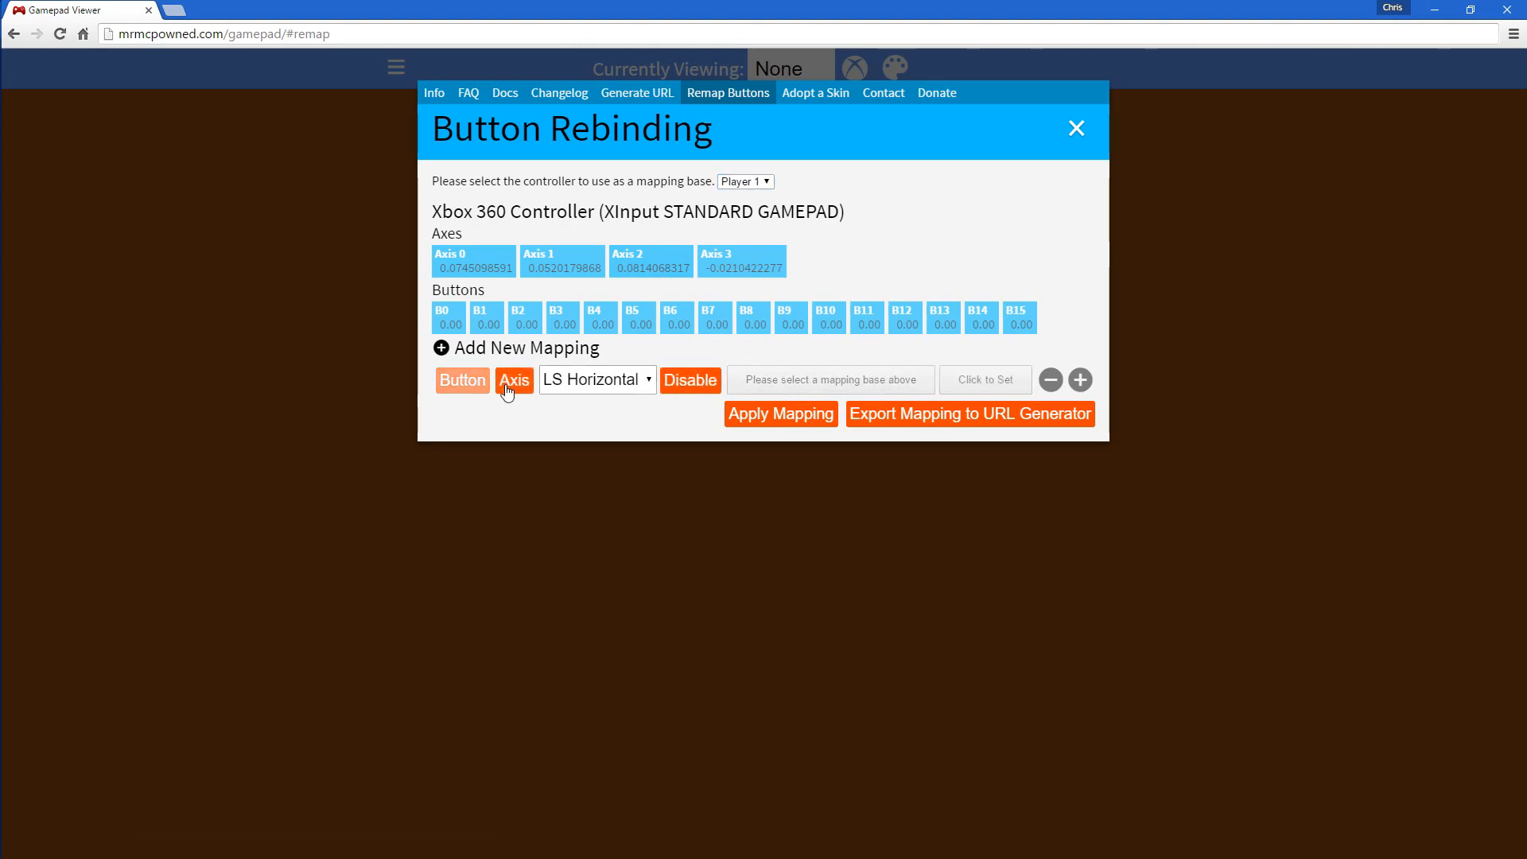
pyautogui.click(461, 380)
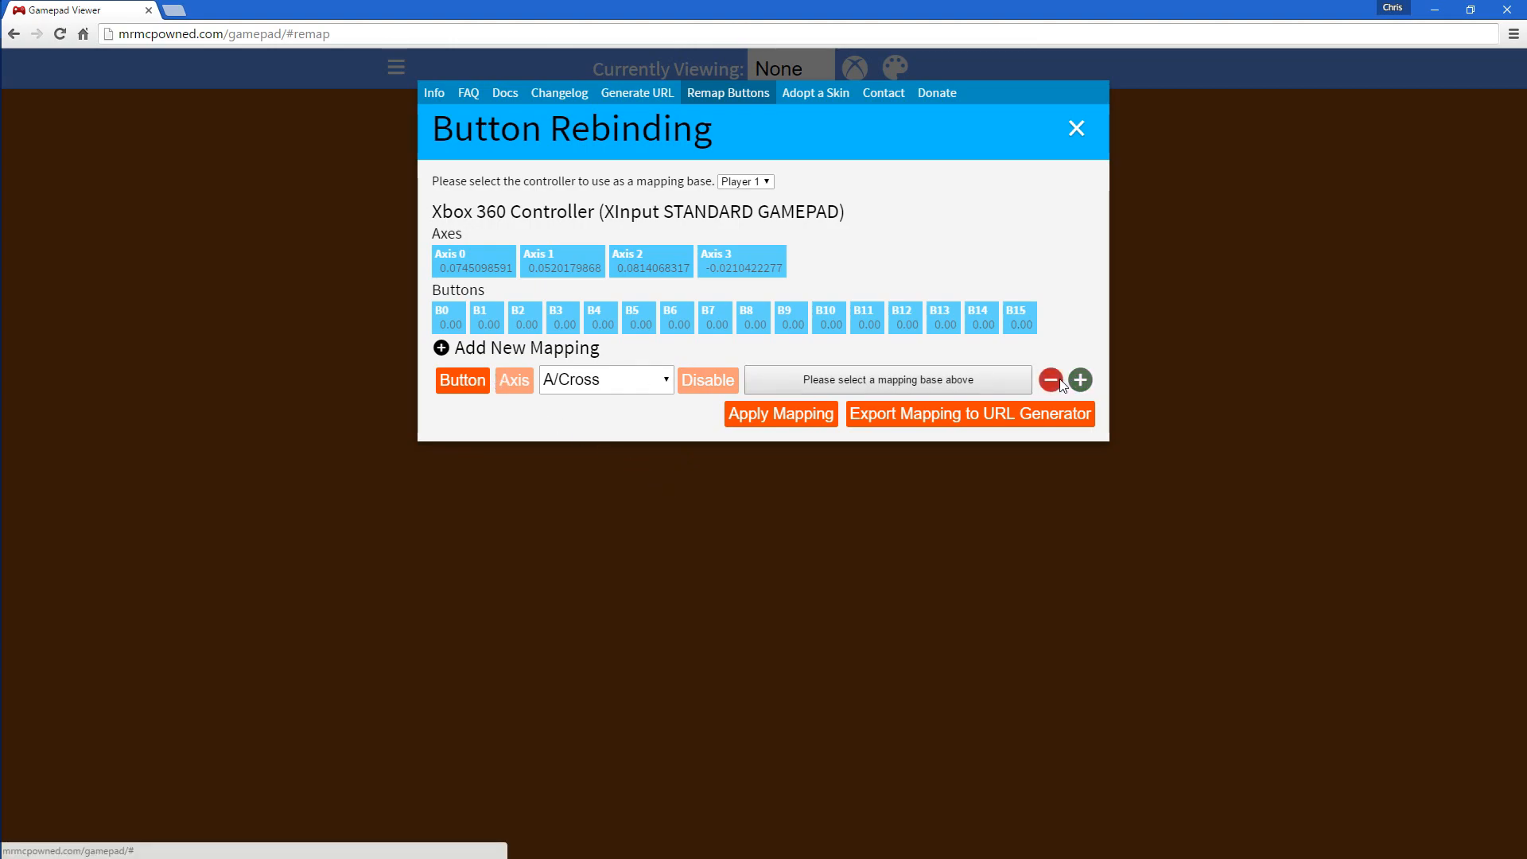
pyautogui.click(1050, 380)
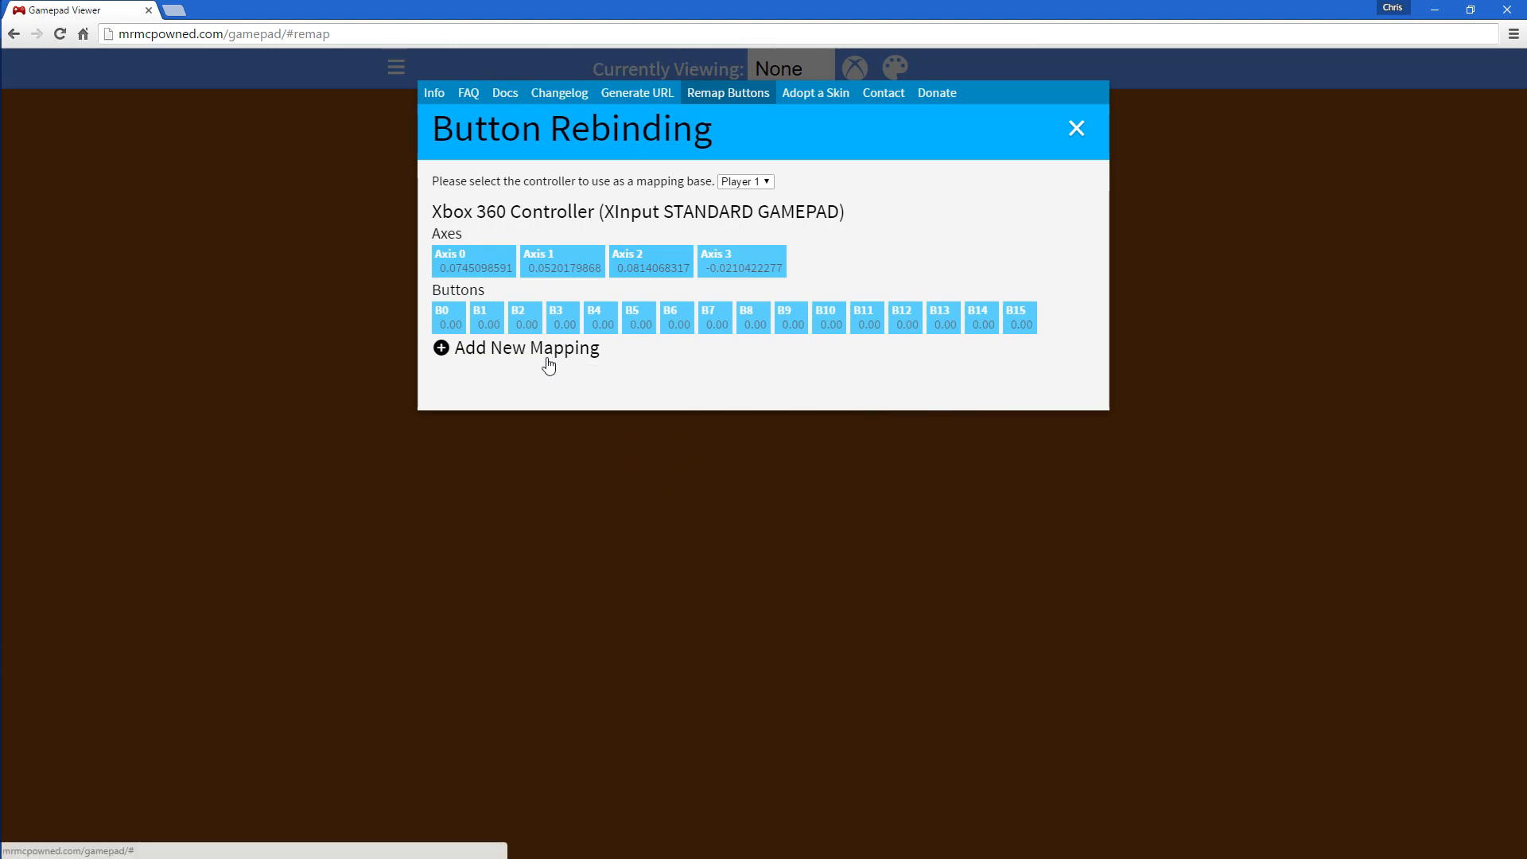
# Add a mapping row binding D-Pad Up to Axis 1 negative via stick capture.
pyautogui.click(526, 348)
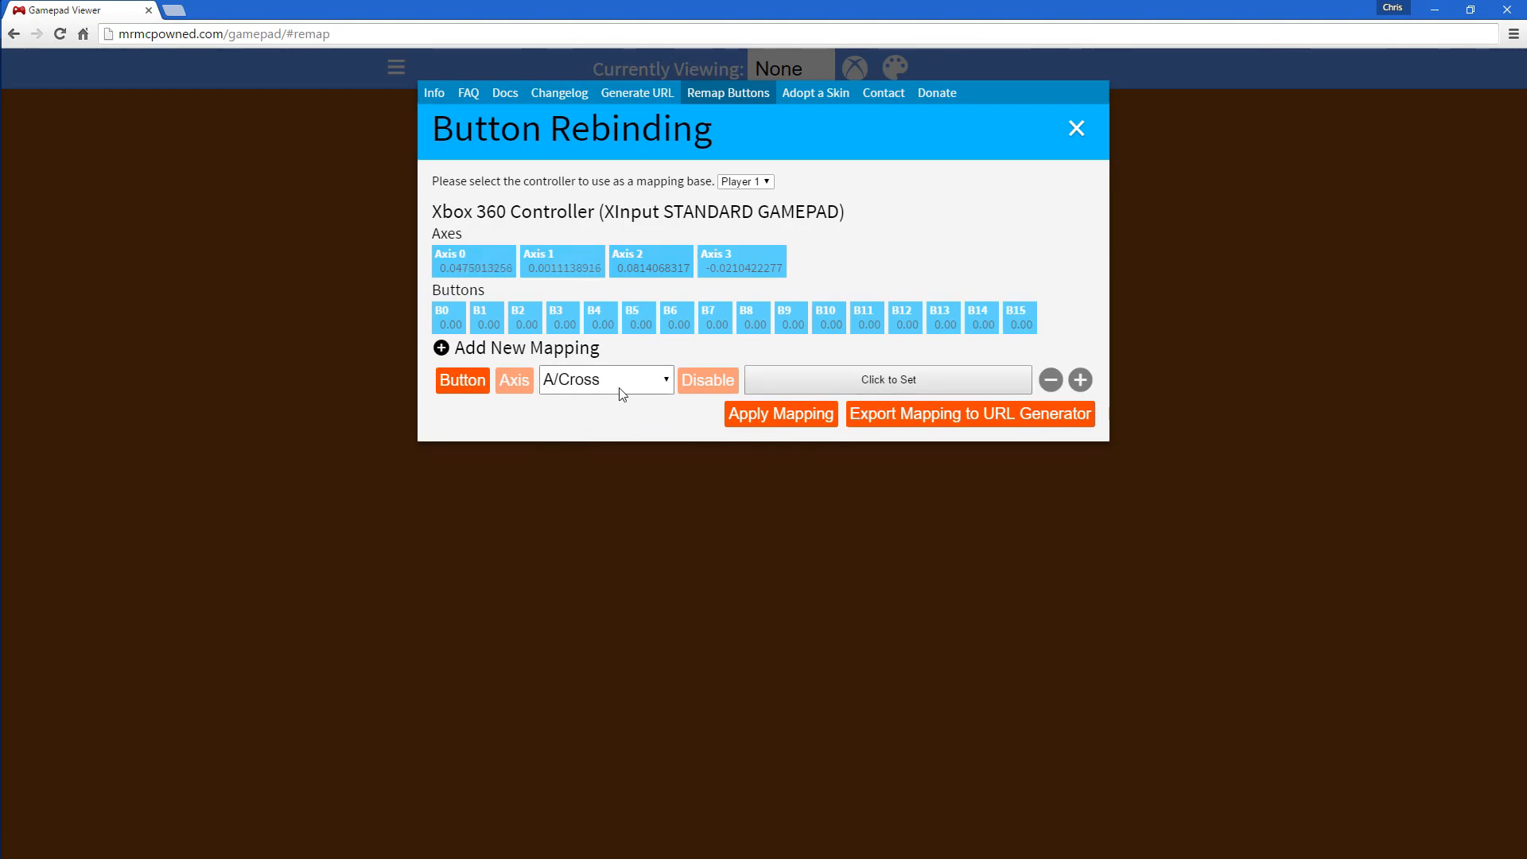
pyautogui.click(604, 379)
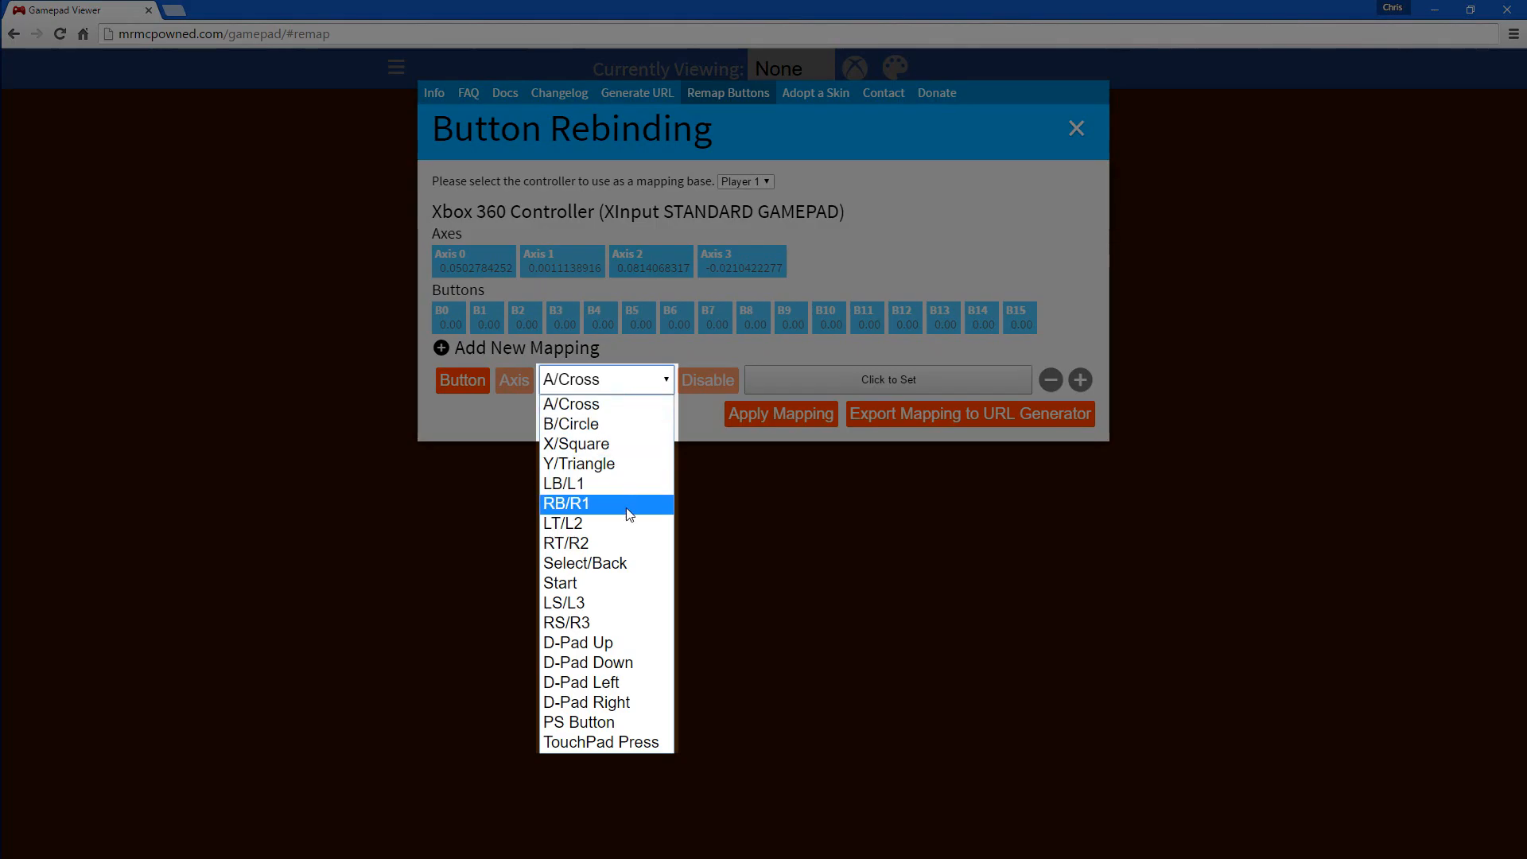
pyautogui.moveTo(611, 682)
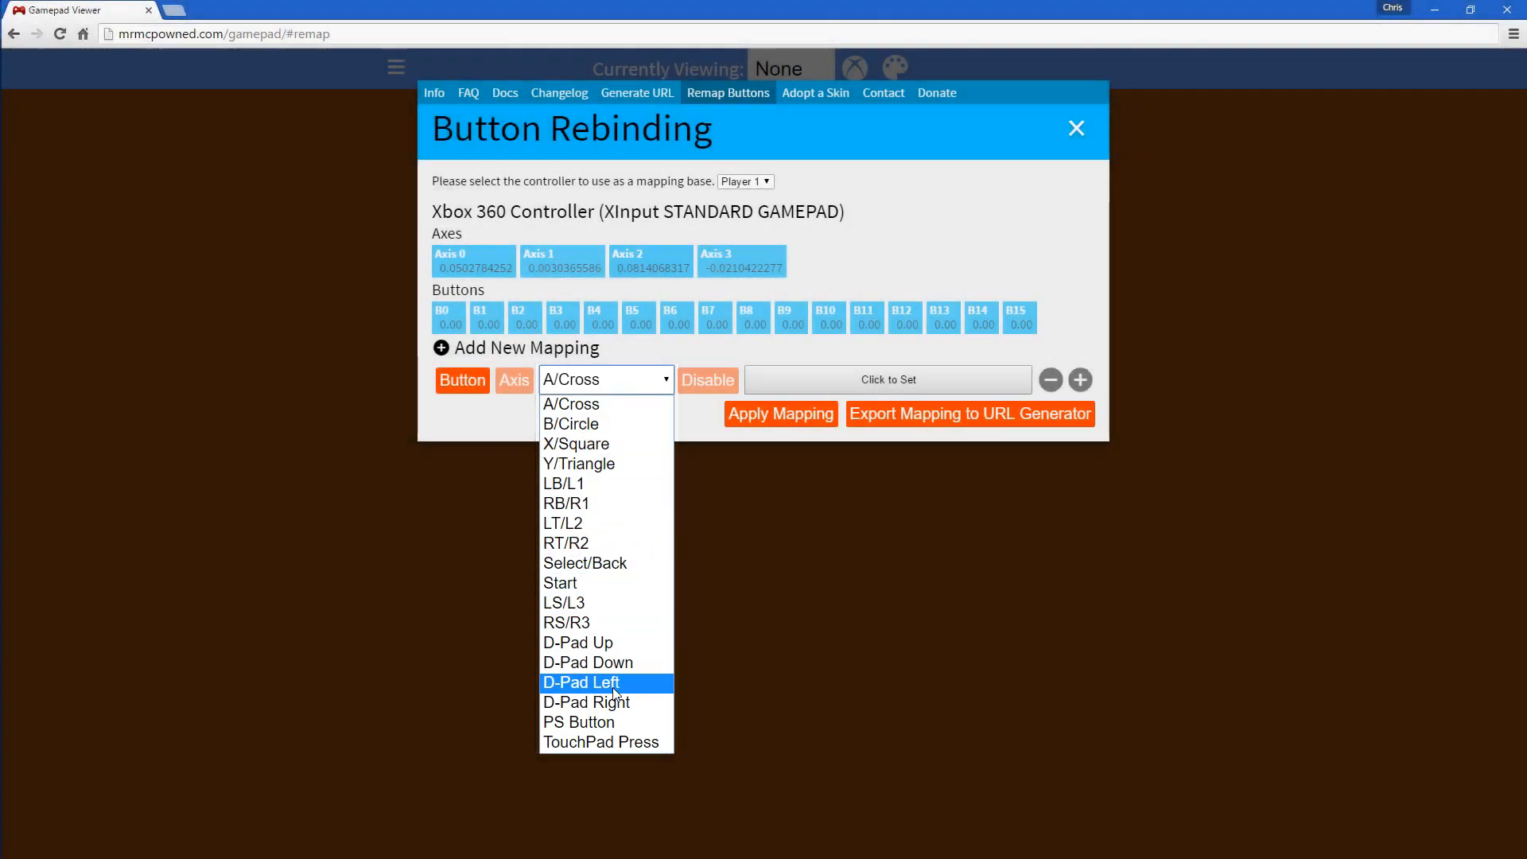
pyautogui.moveTo(576, 463)
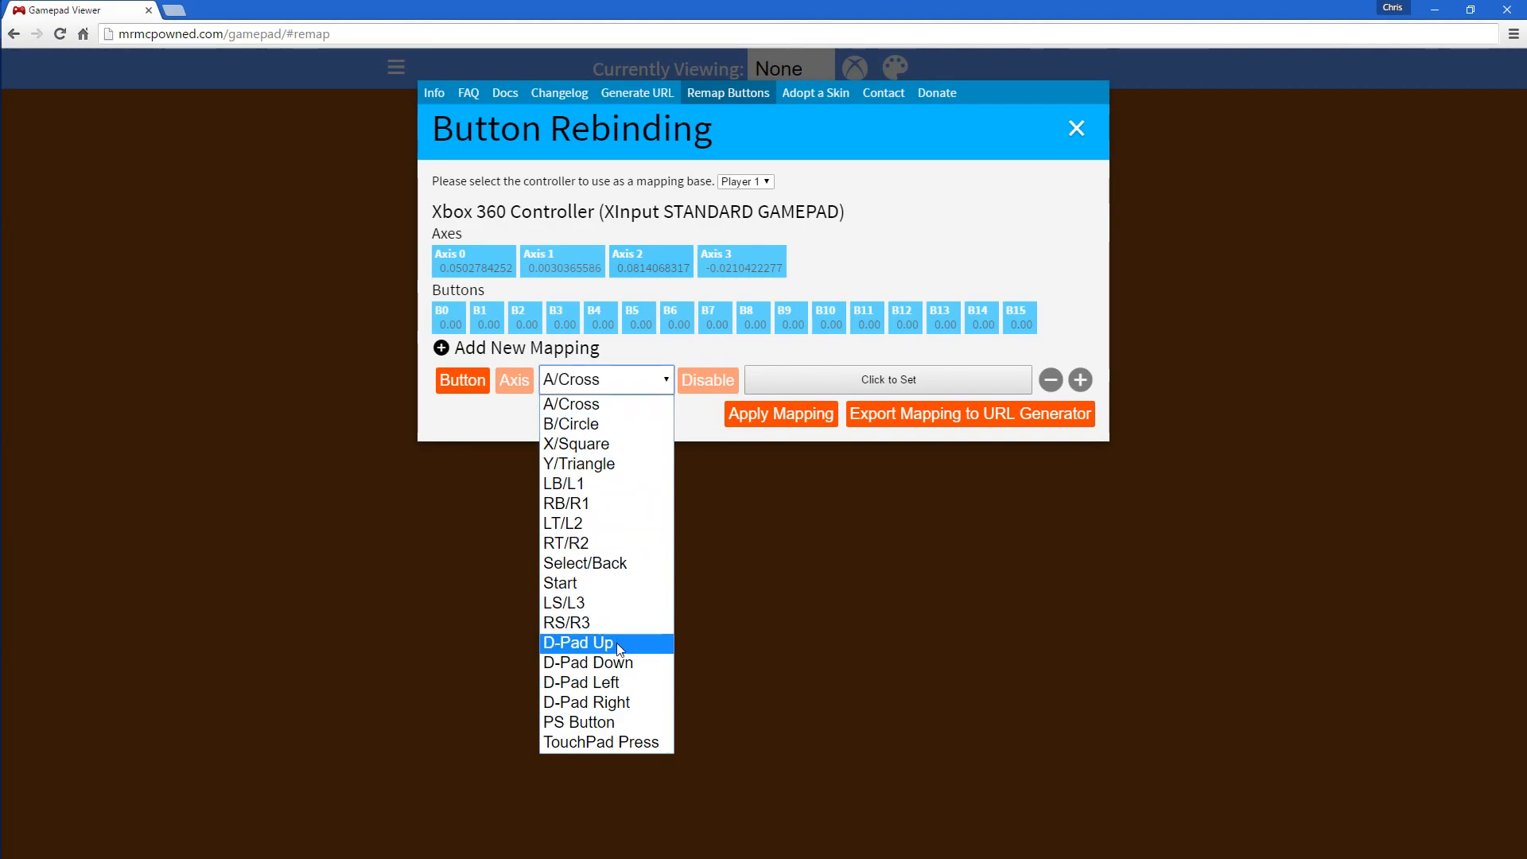
pyautogui.click(577, 642)
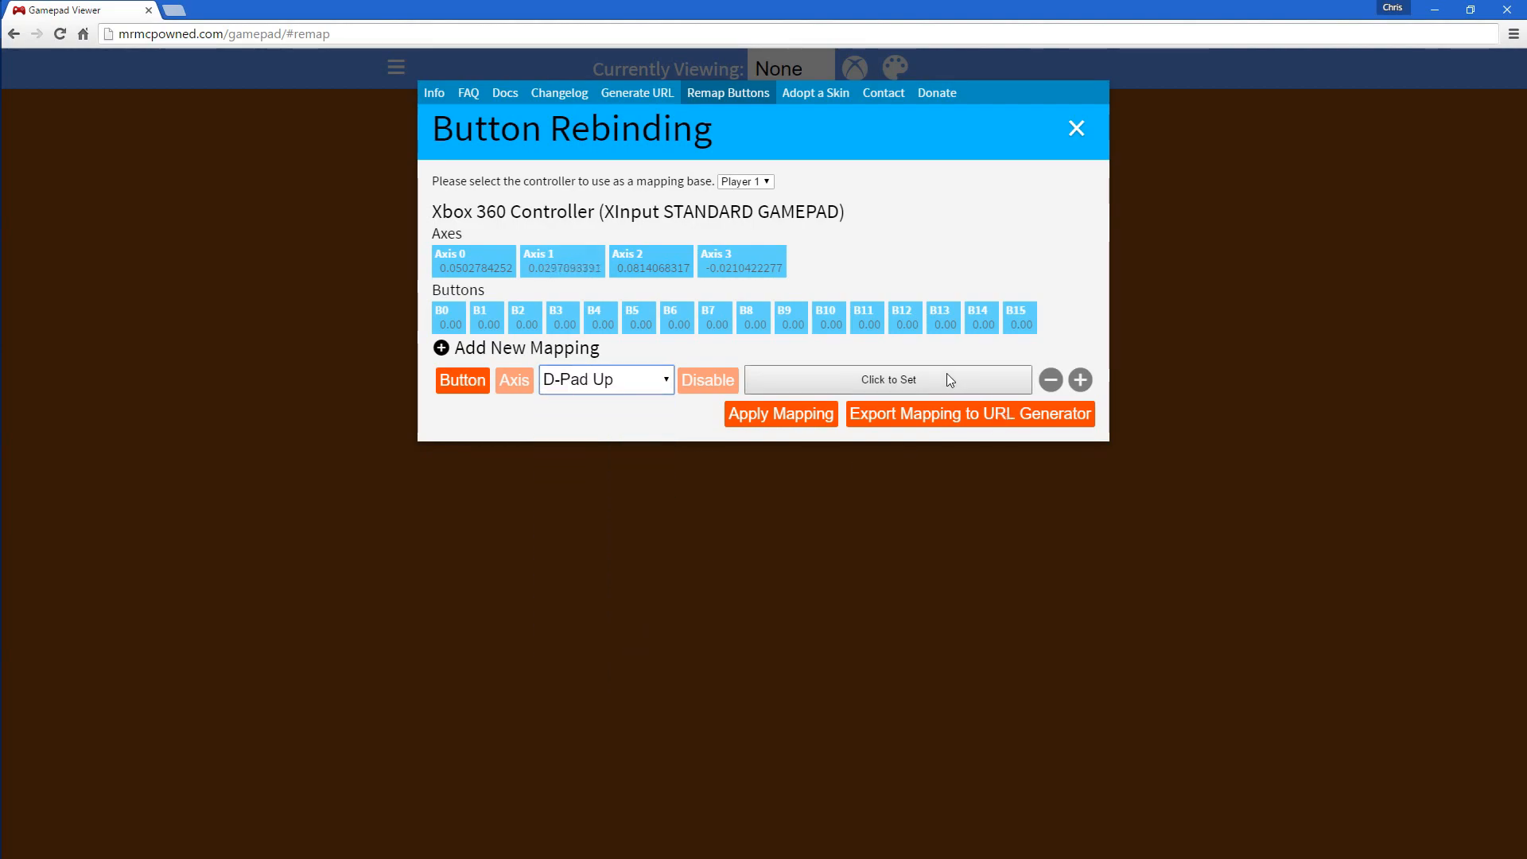
pyautogui.click(886, 381)
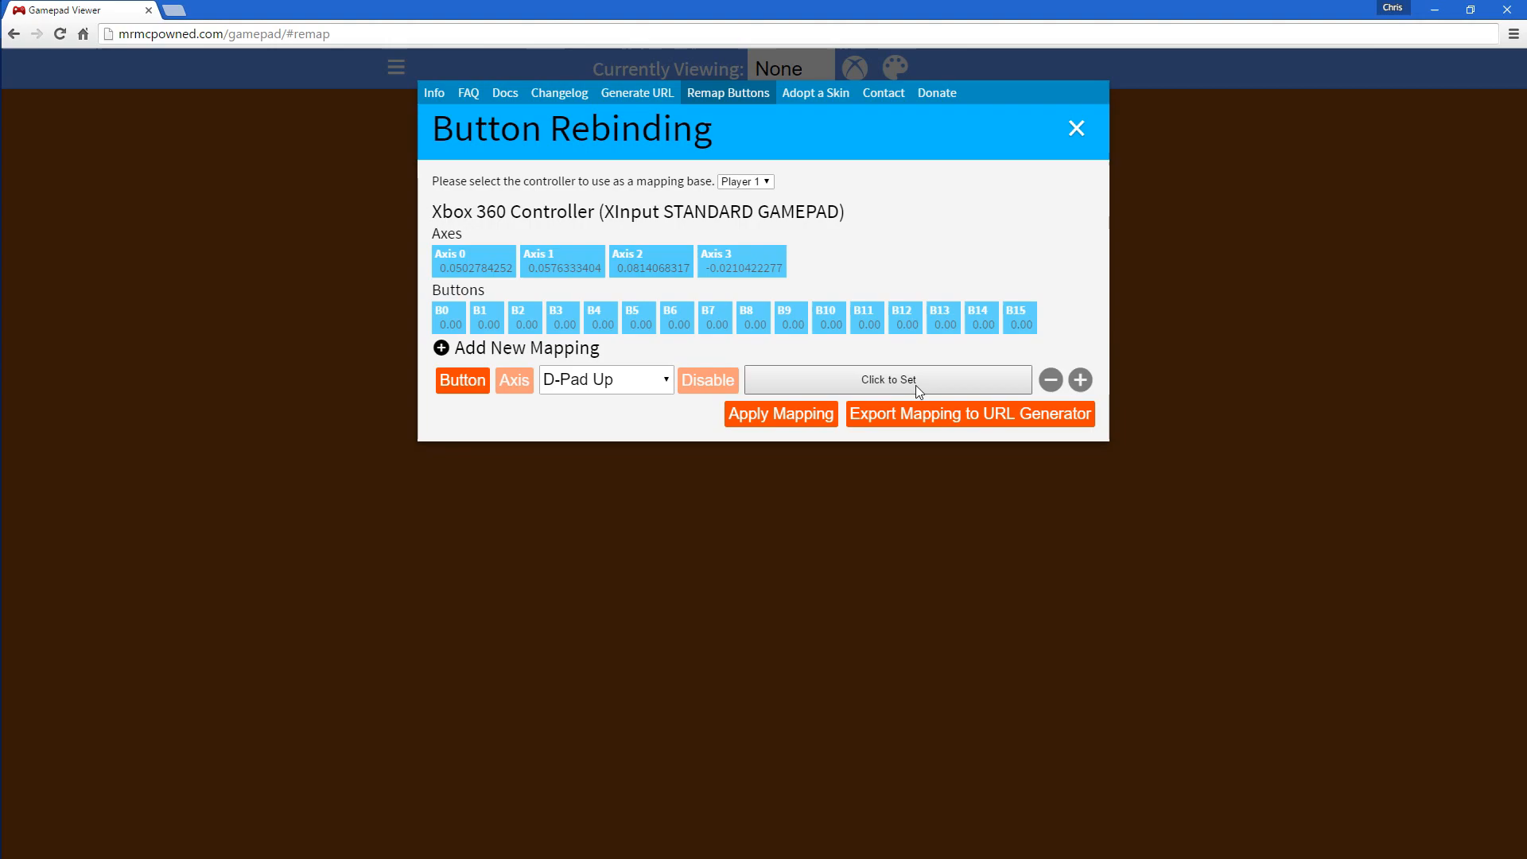
pyautogui.click(886, 378)
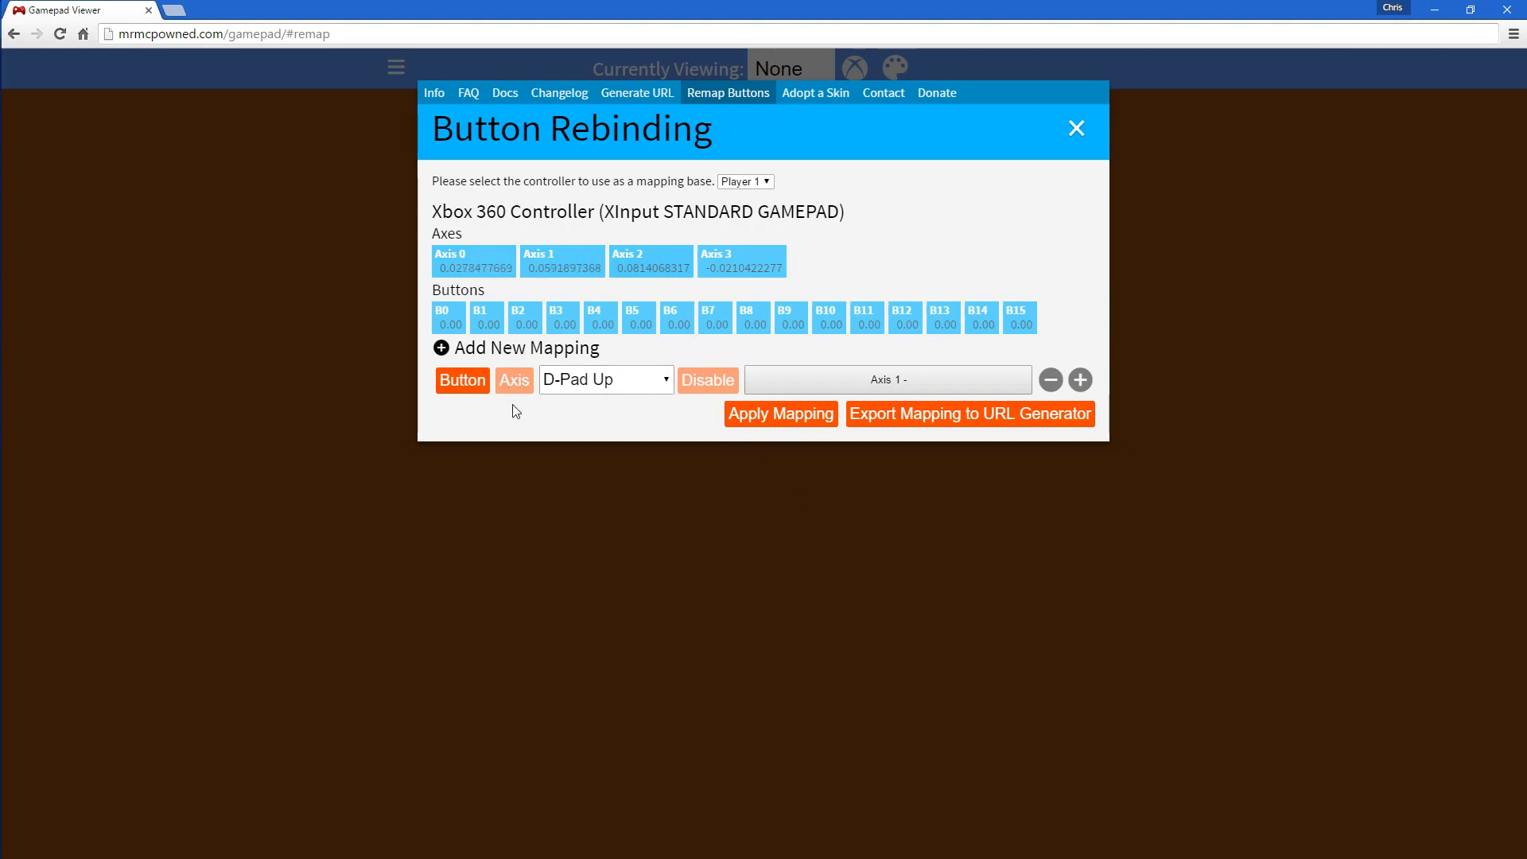
# Add an LS Horizontal mapping with Positive Axis 1 + and Negative Axis 1 -.
pyautogui.click(443, 347)
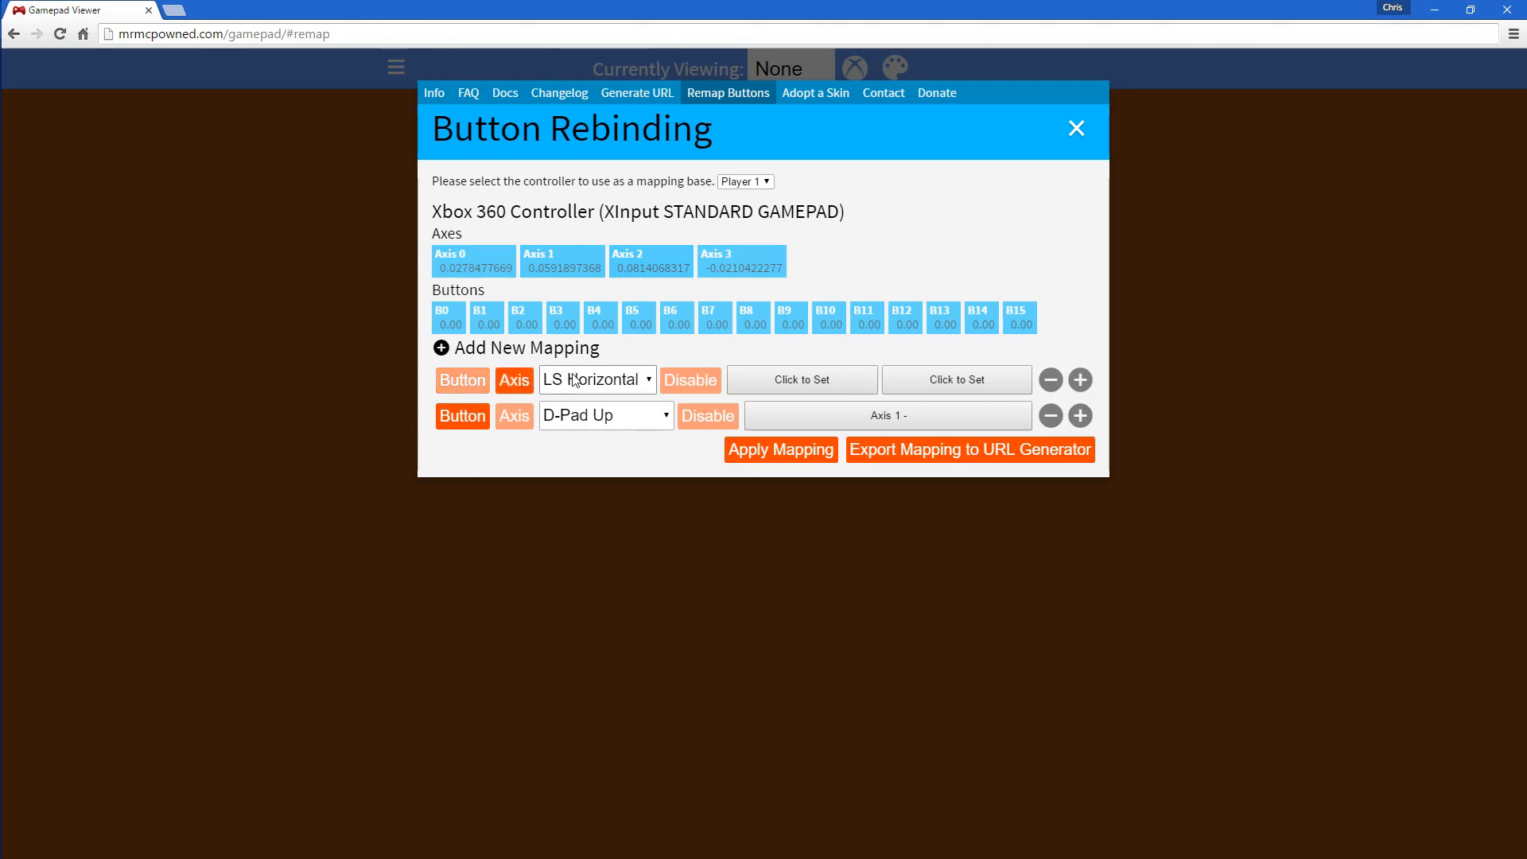
pyautogui.click(598, 378)
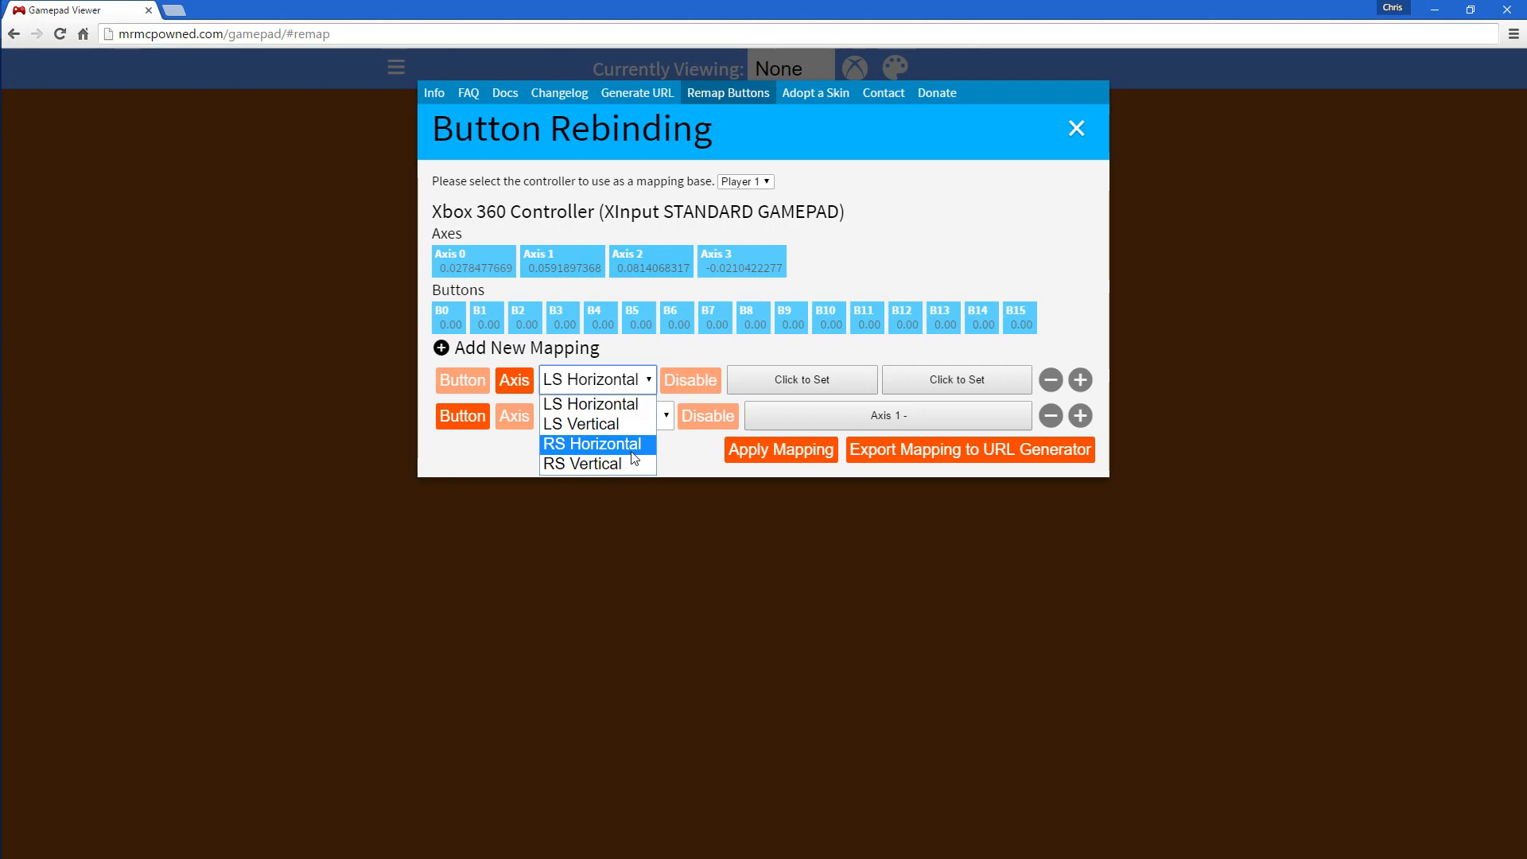
pyautogui.moveTo(825, 391)
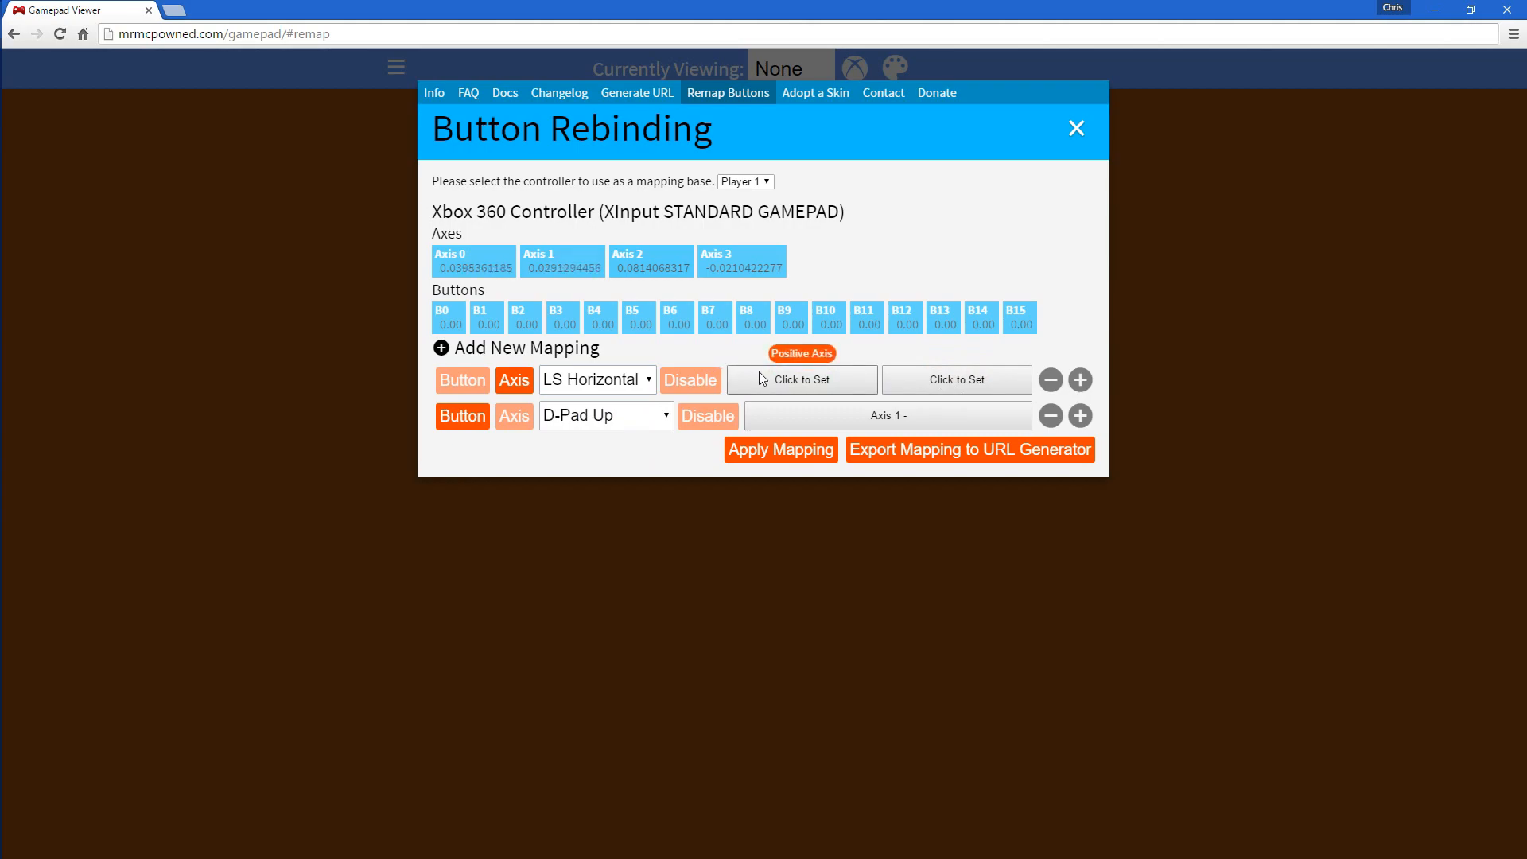
pyautogui.click(801, 378)
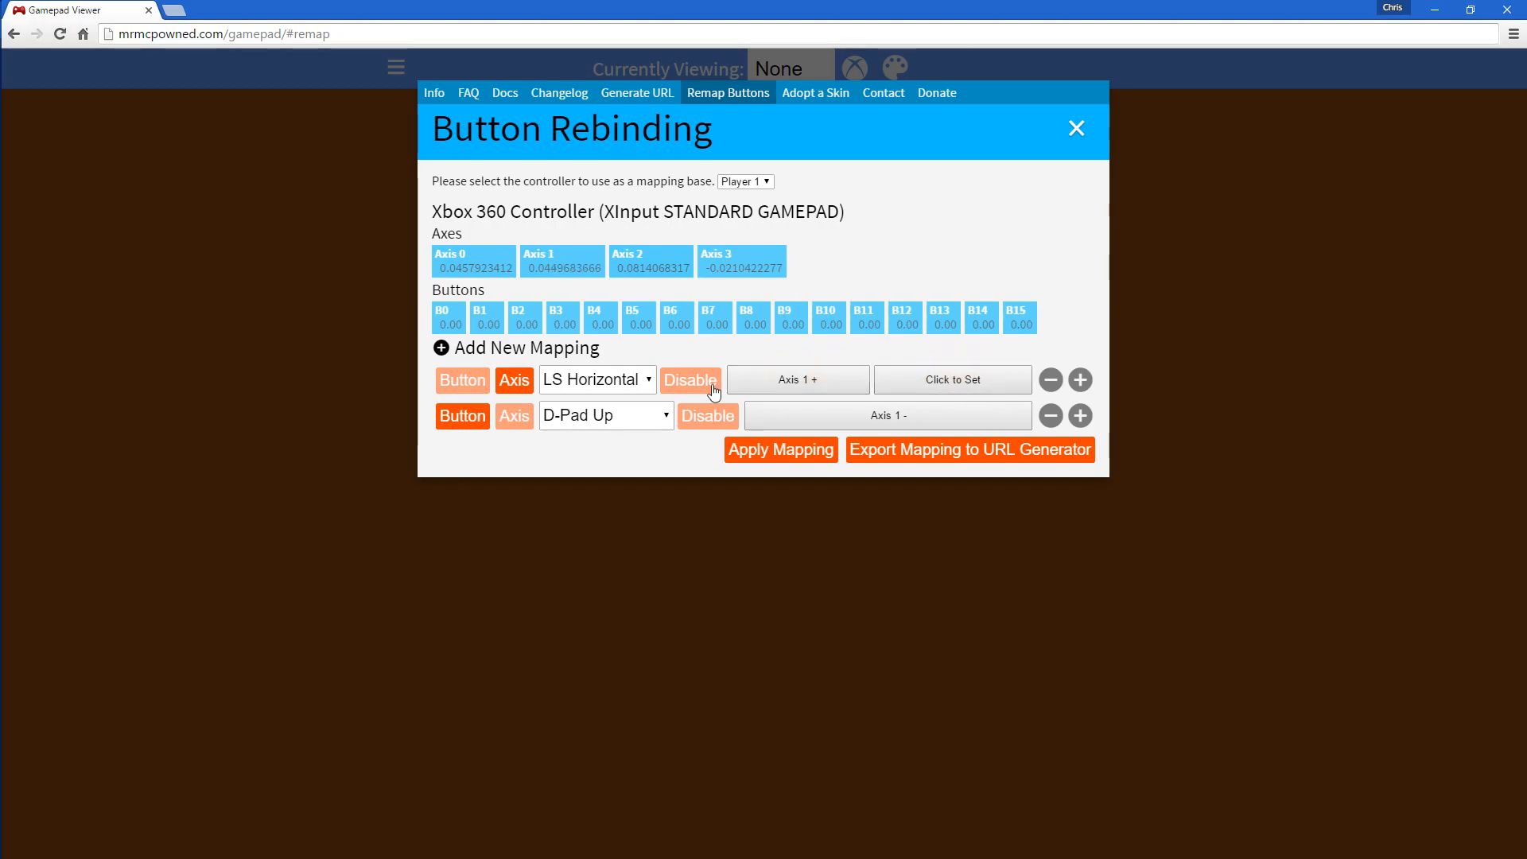
pyautogui.moveTo(951, 378)
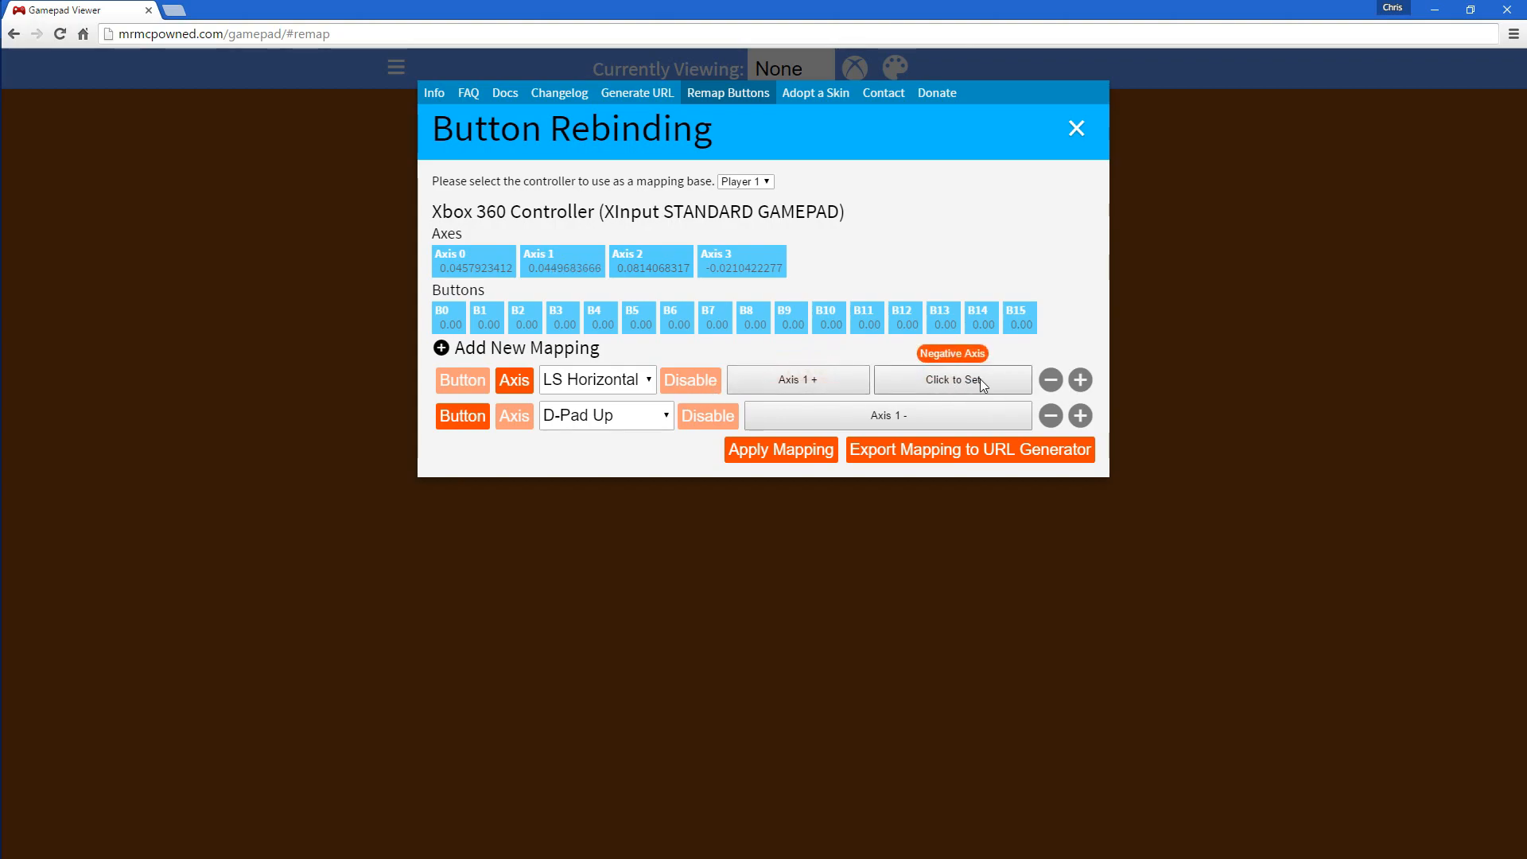
pyautogui.click(951, 379)
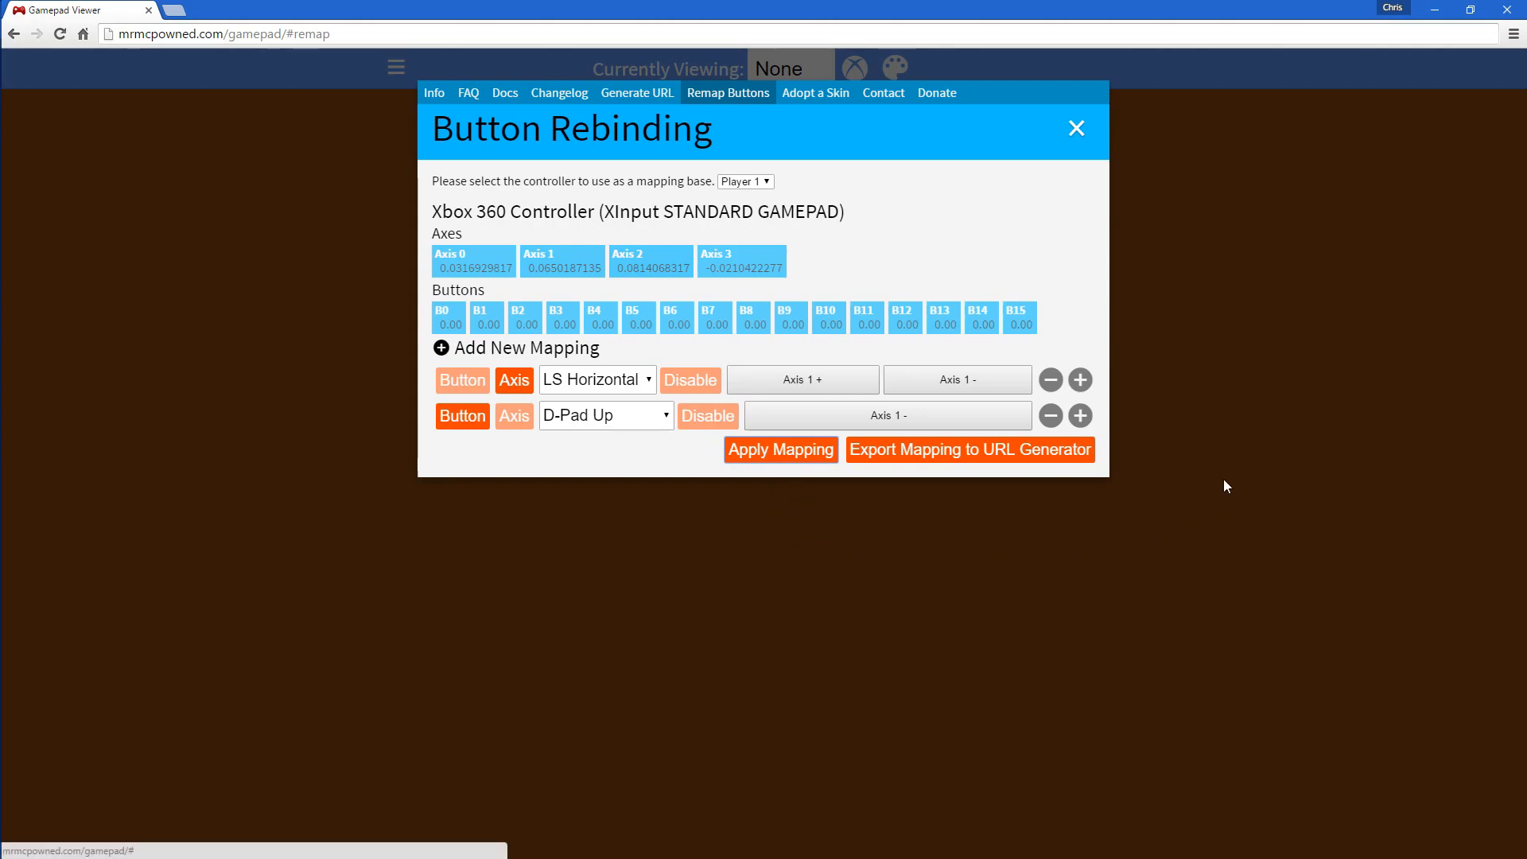
# Close Button Rebinding and select Player 1 in the Currently Viewing dropdown.
pyautogui.click(1075, 127)
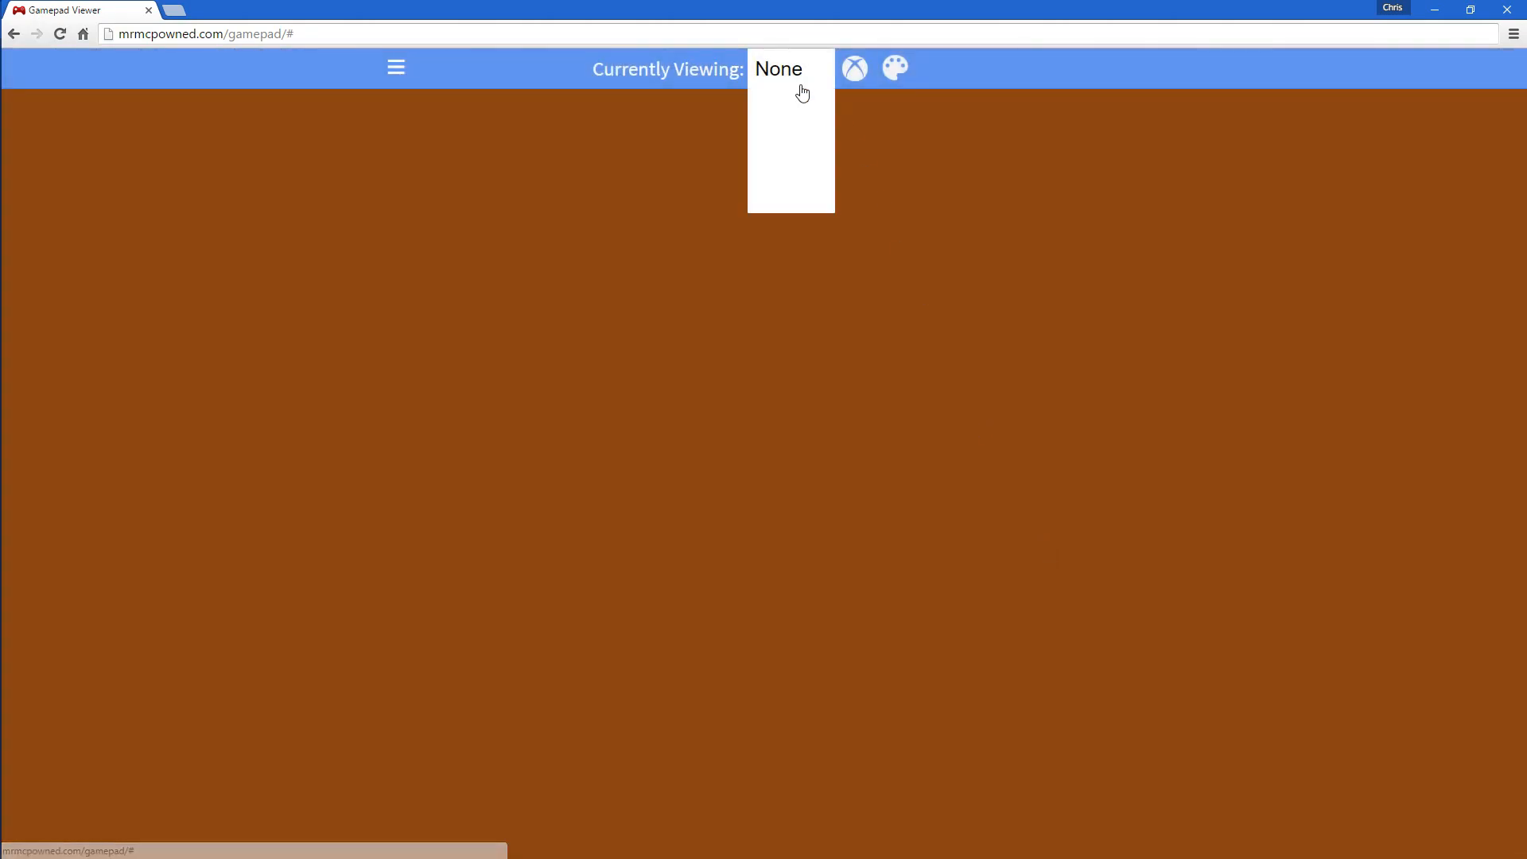
pyautogui.click(789, 69)
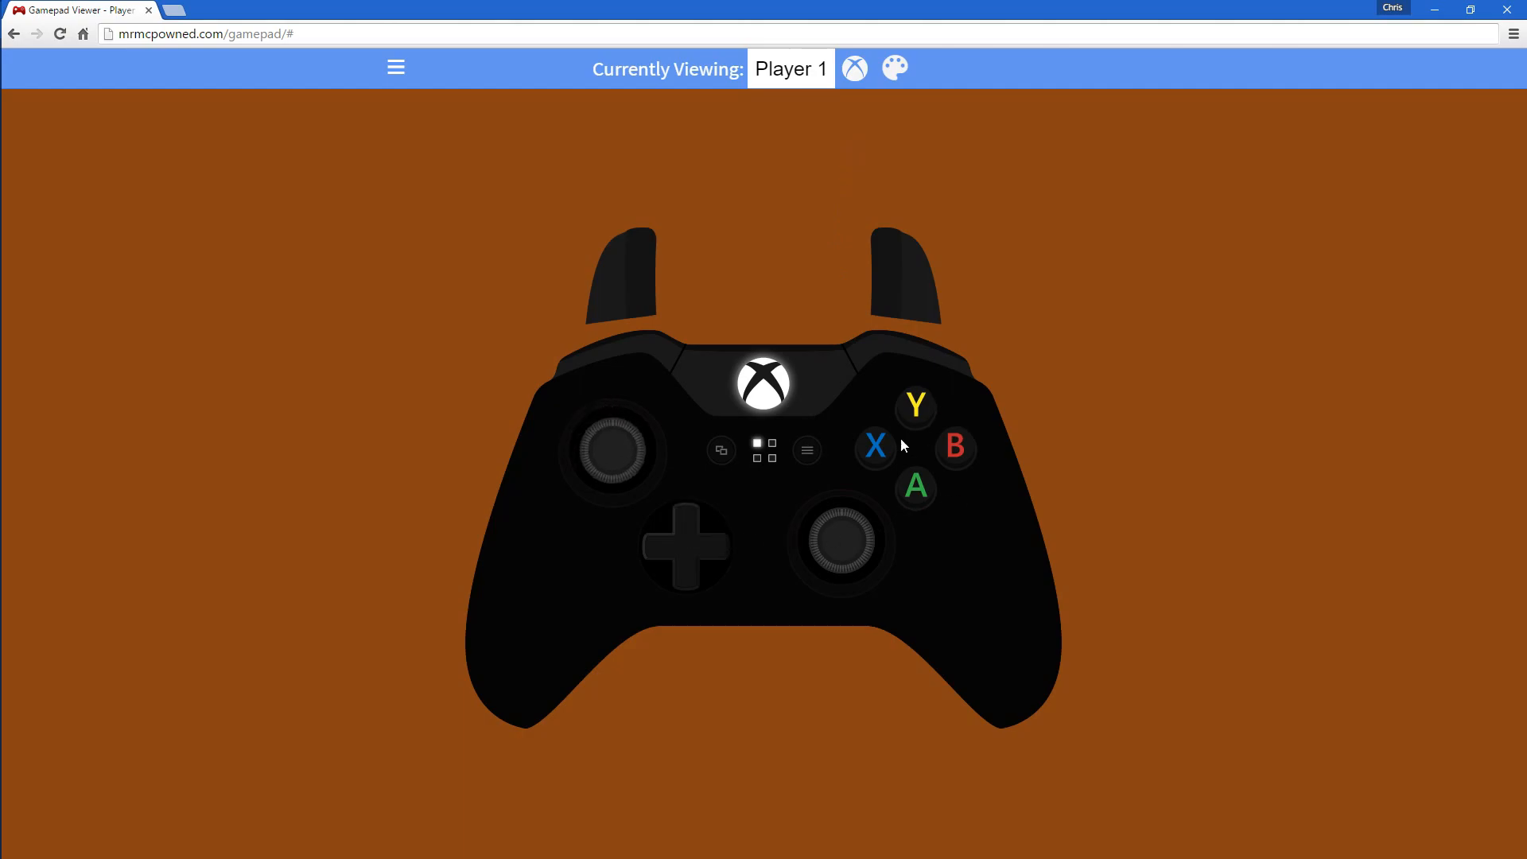
pyautogui.moveTo(760, 114)
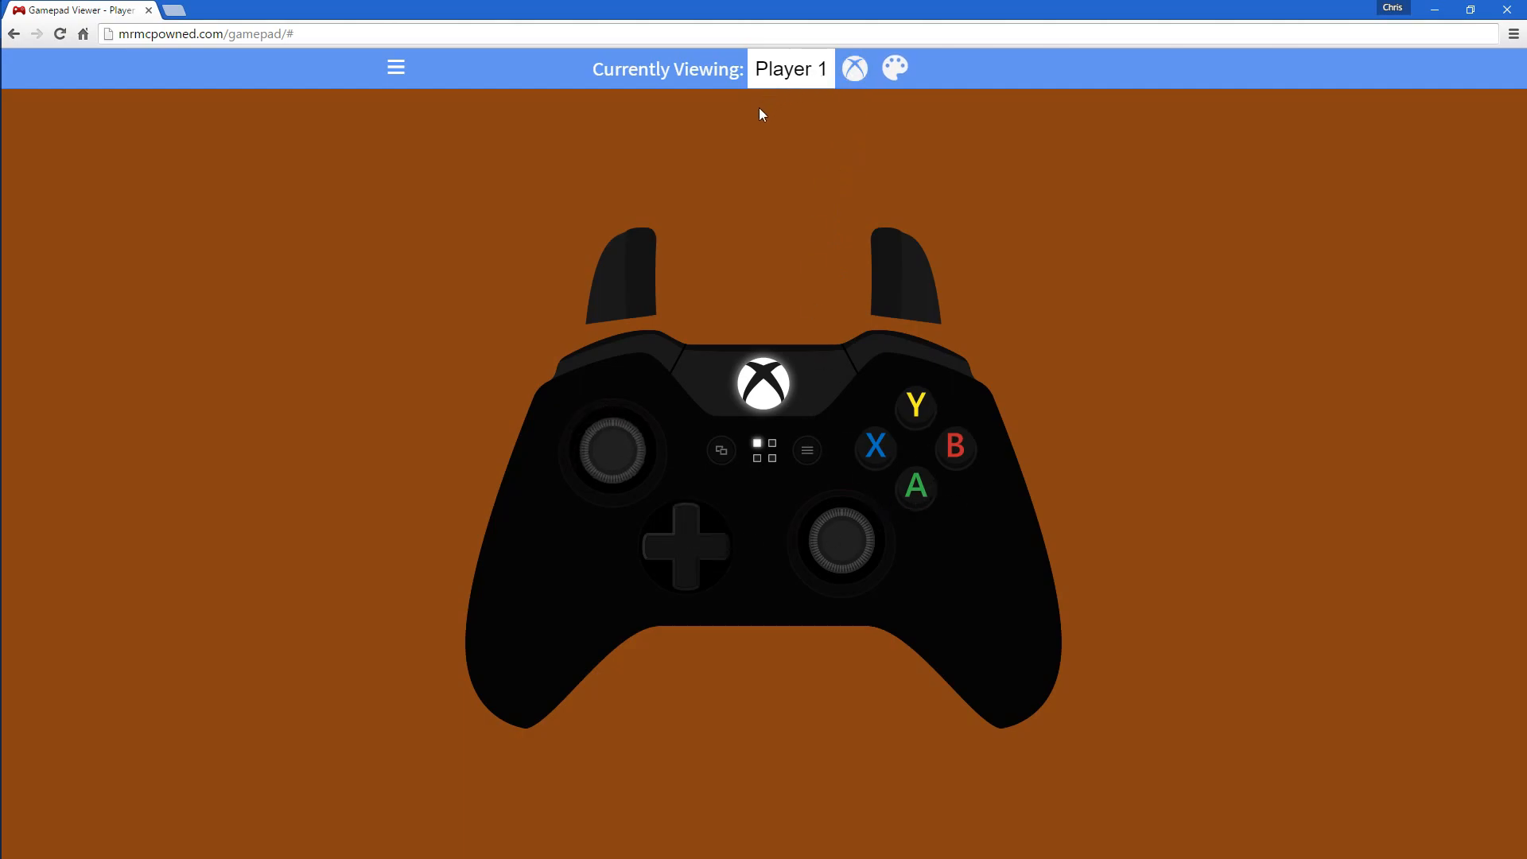
pyautogui.moveTo(678, 283)
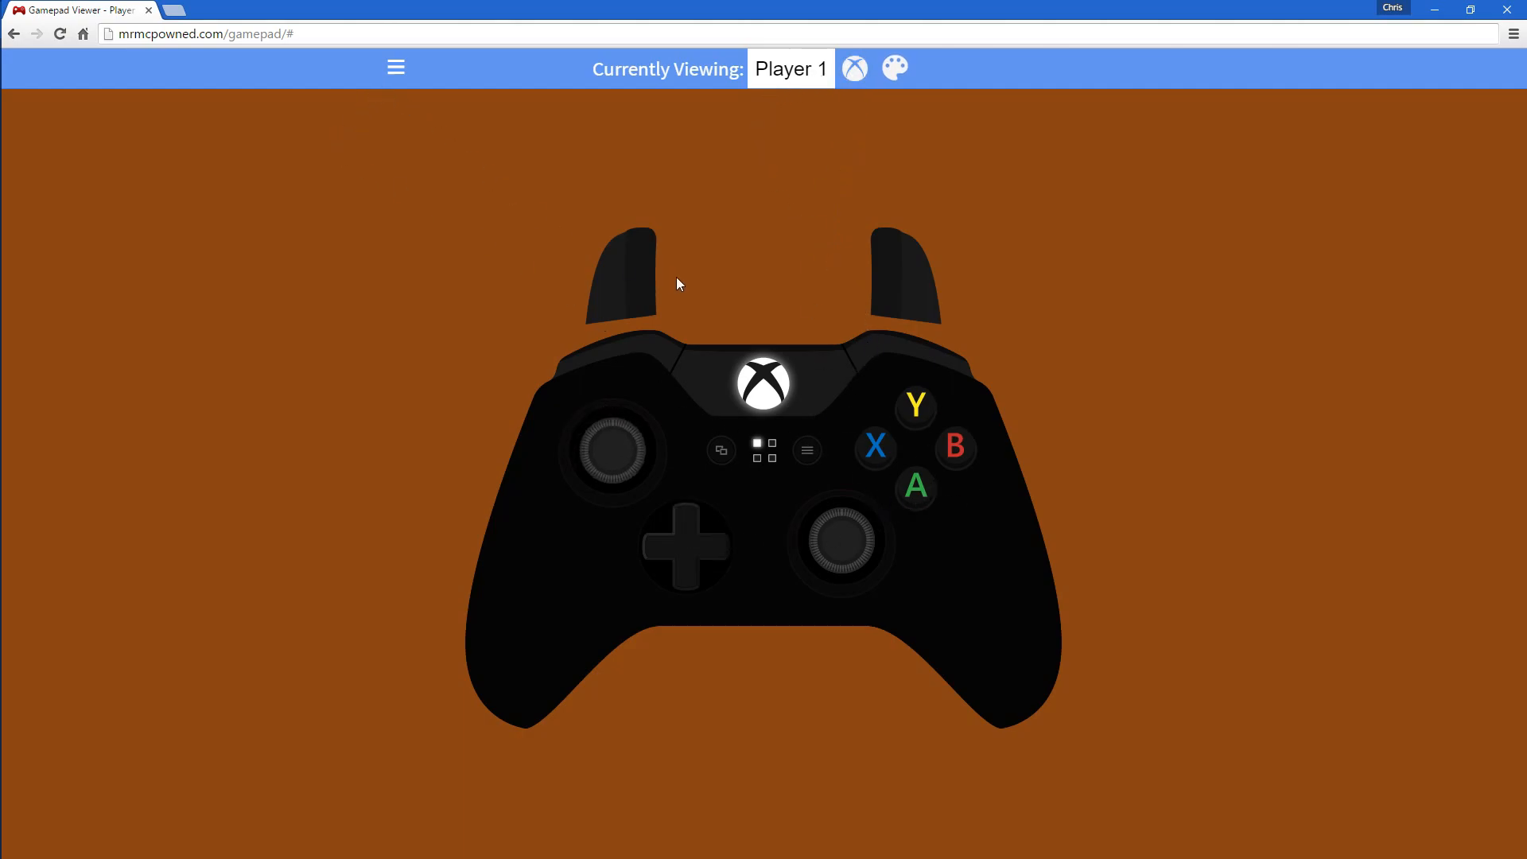
# Reopen the side menu and return to Remap Buttons with the pending mappings.
pyautogui.click(395, 67)
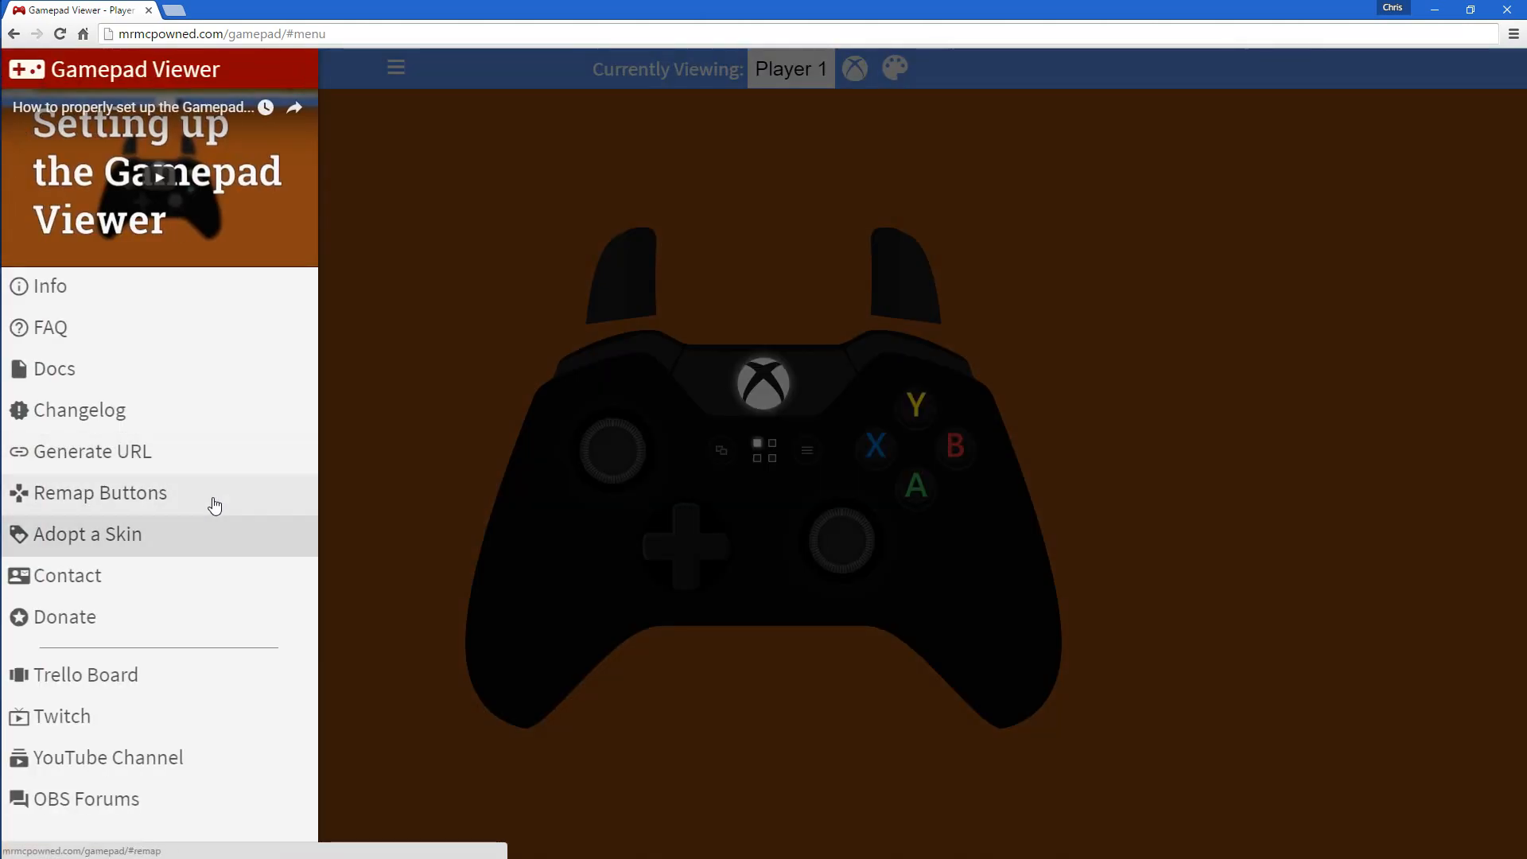
pyautogui.click(99, 493)
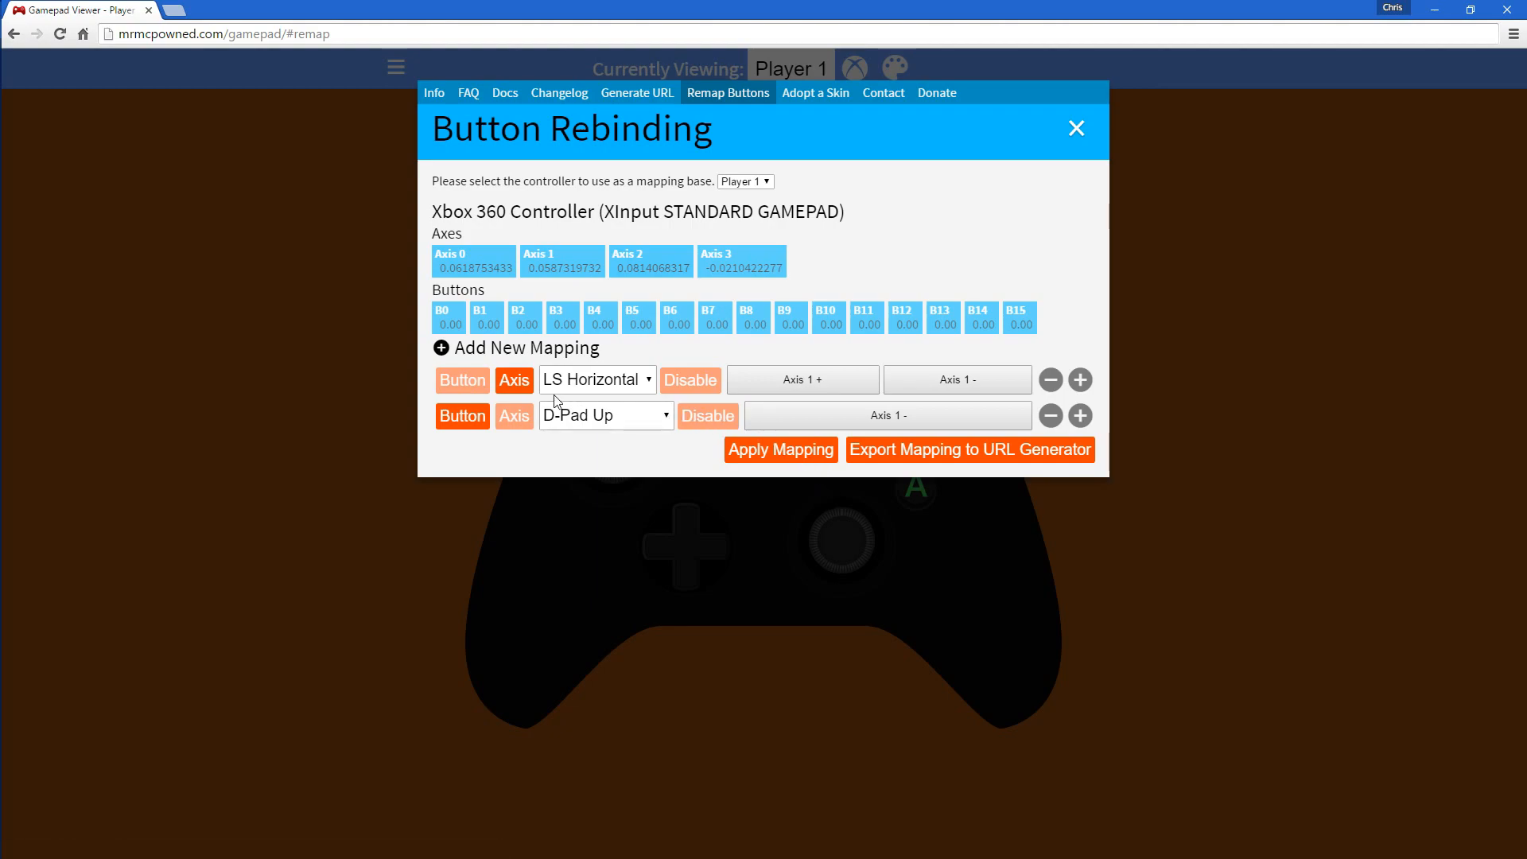
pyautogui.moveTo(443, 279)
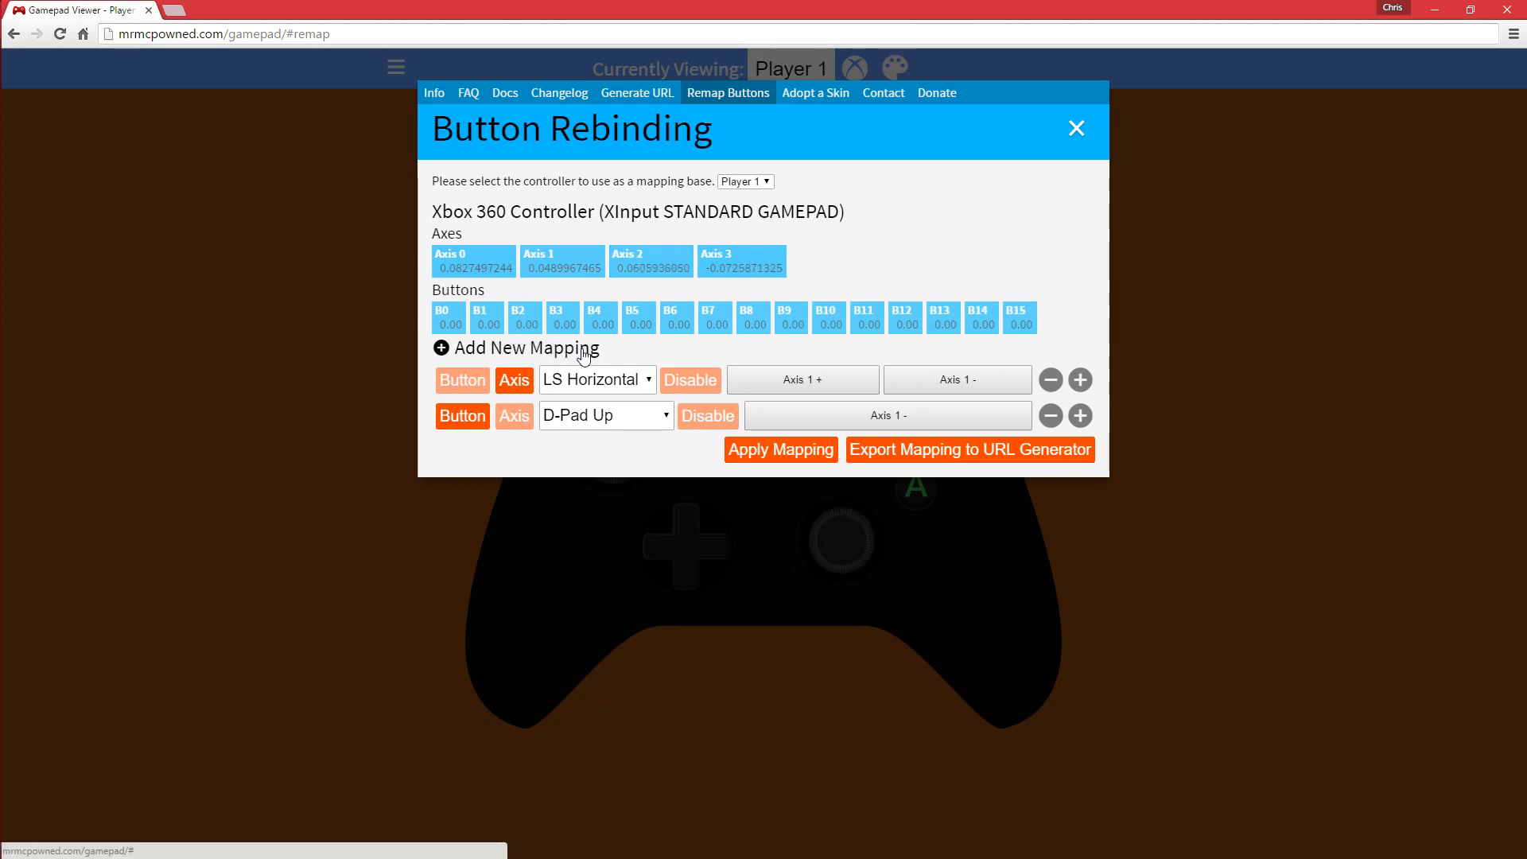
# Add blank rows, delete LS Horizontal and D-Pad Up rows, and capture Buttons 12 and 13.
pyautogui.click(518, 348)
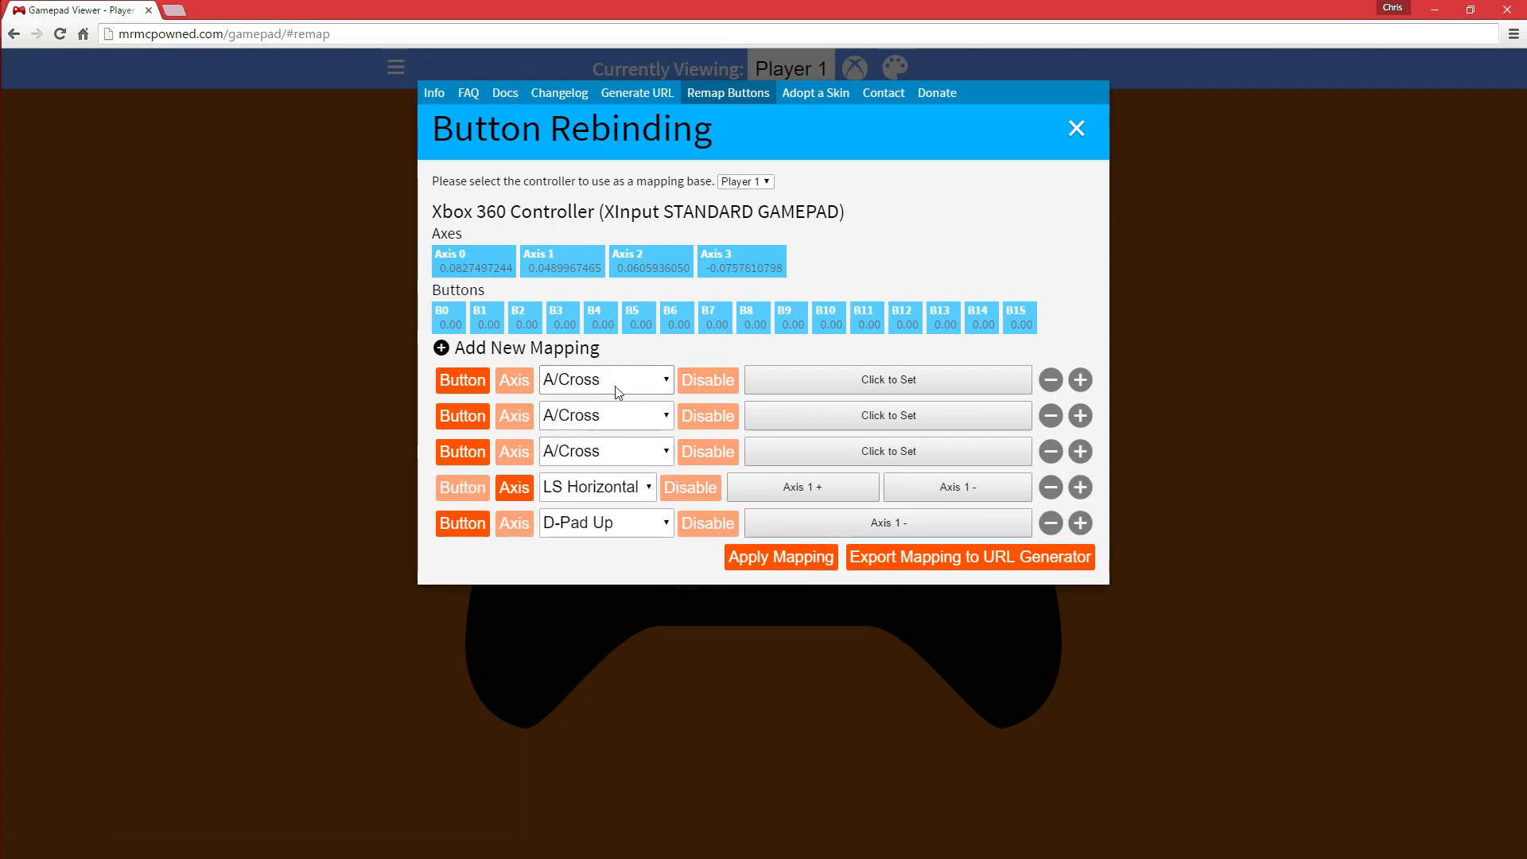
pyautogui.click(1050, 487)
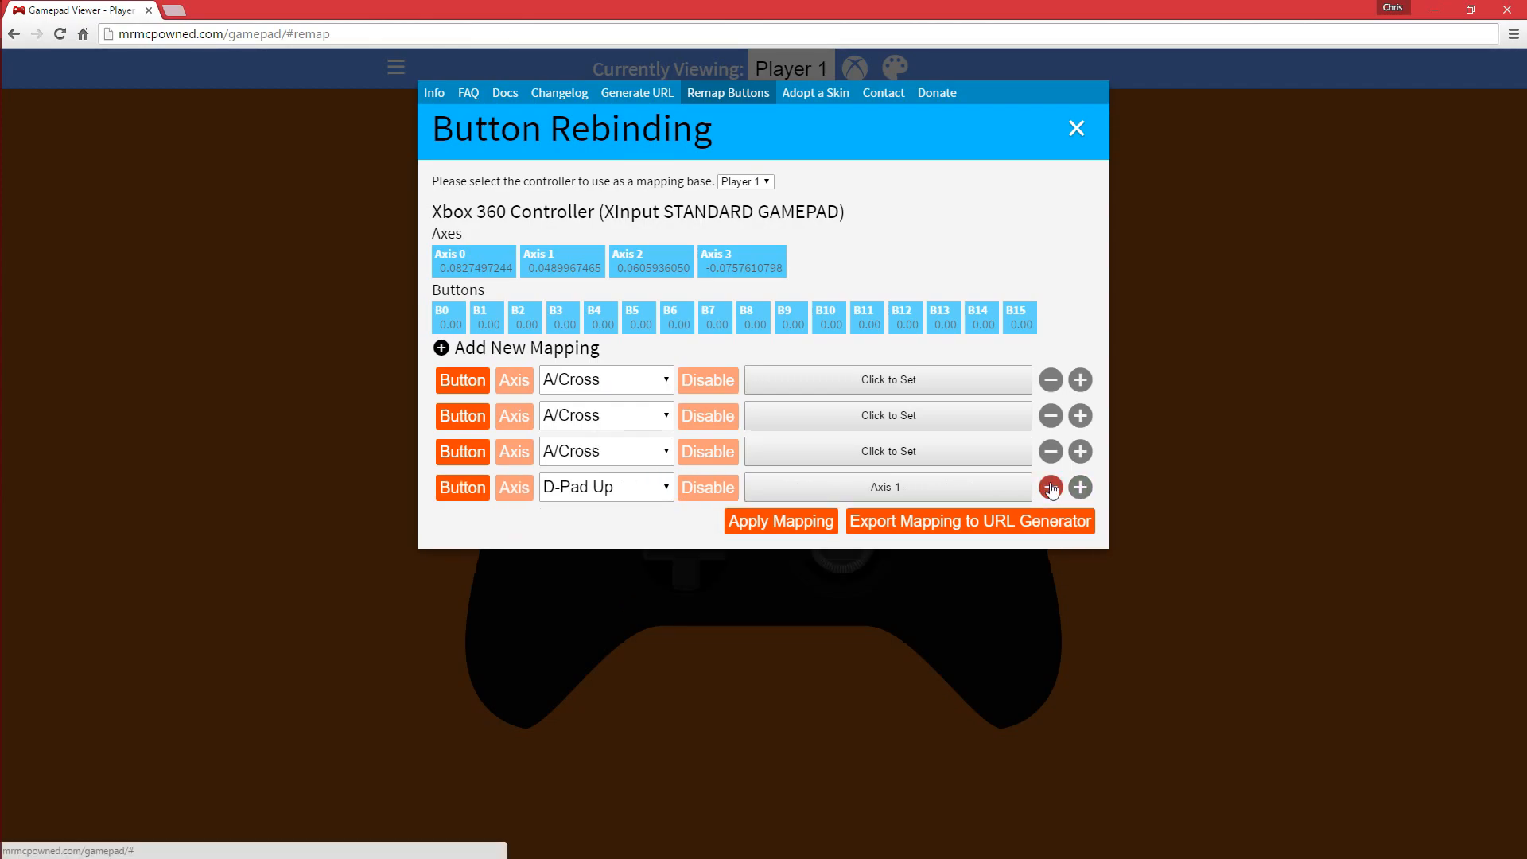
pyautogui.click(1049, 487)
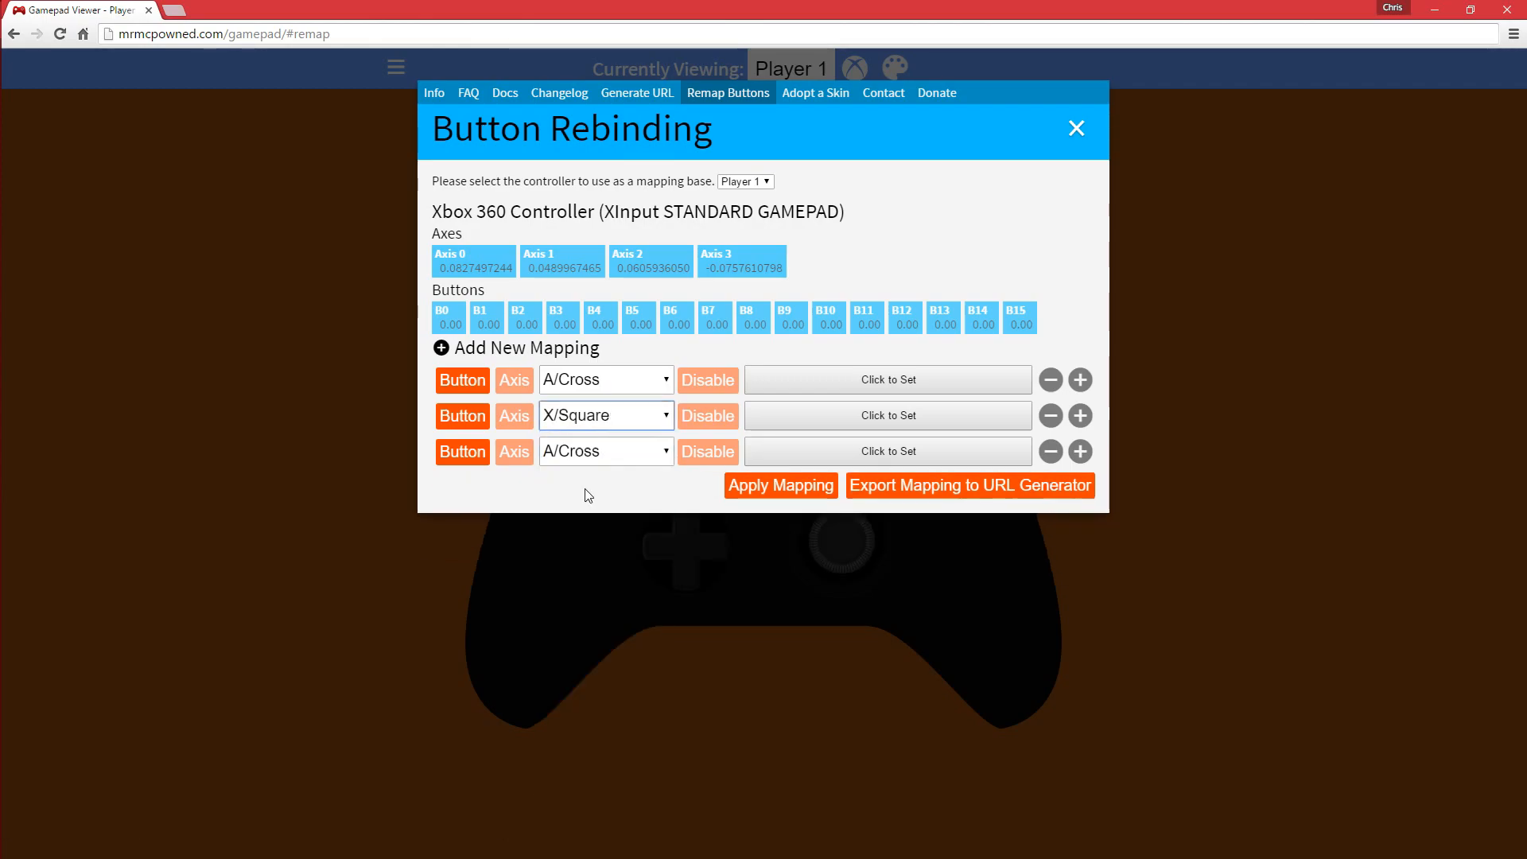
pyautogui.click(886, 379)
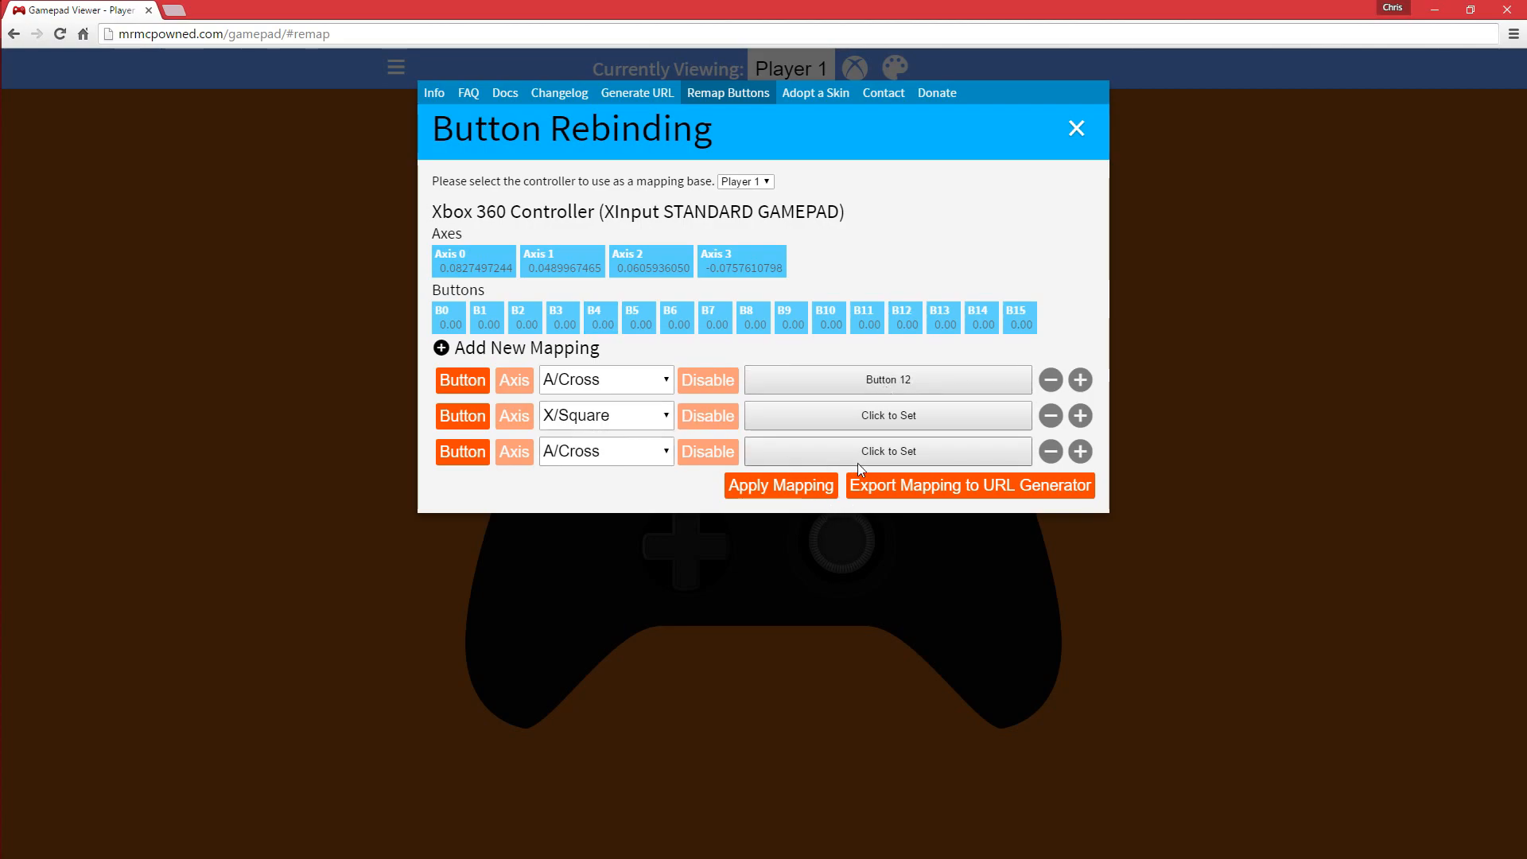
pyautogui.click(886, 451)
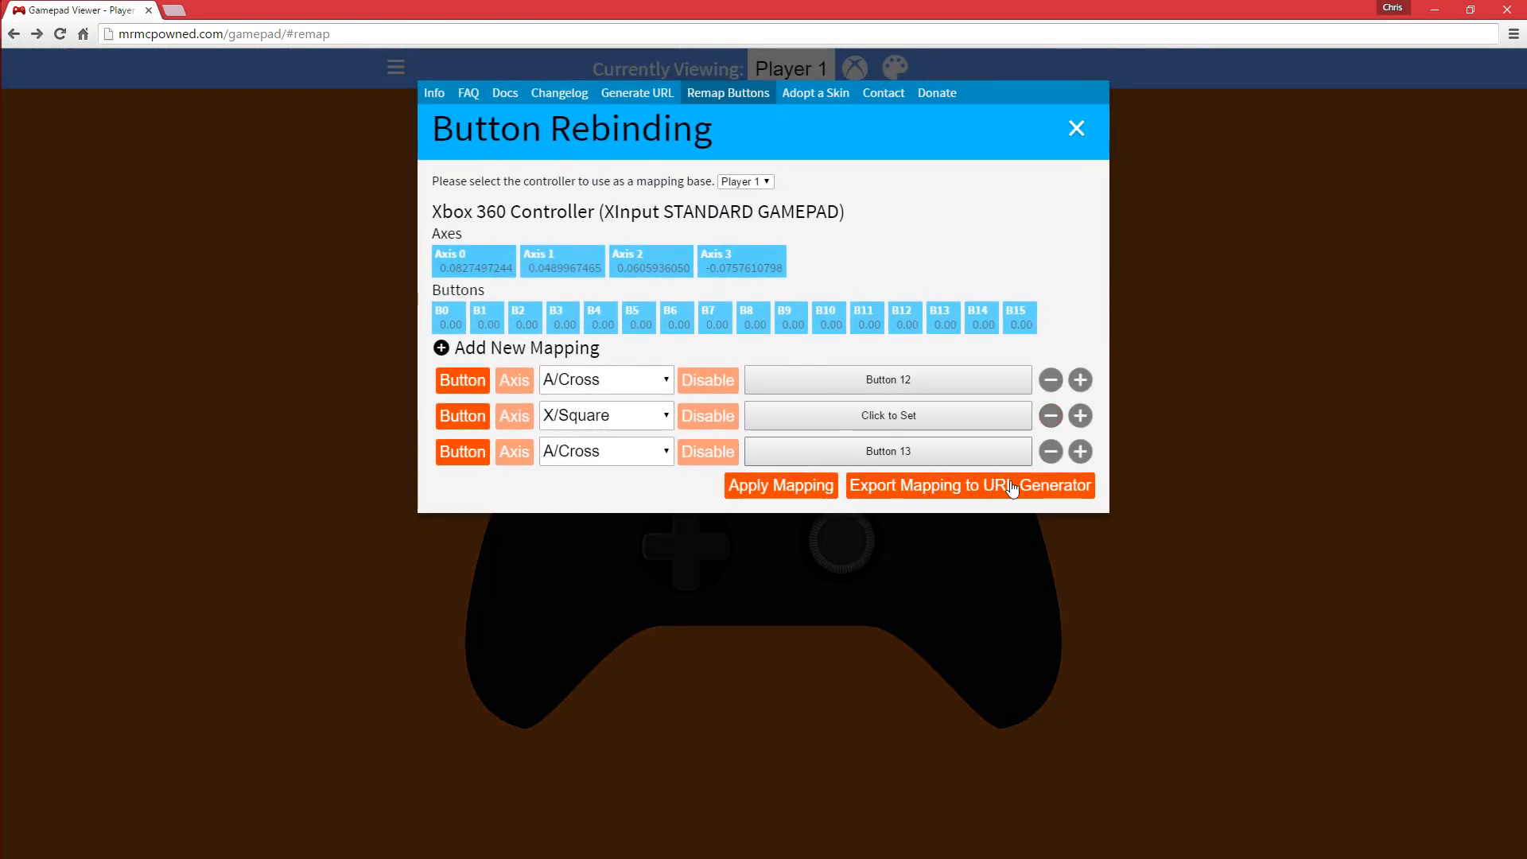
# Export mappings to the URL generator, paste the URL in a new tab, and return.
pyautogui.click(969, 485)
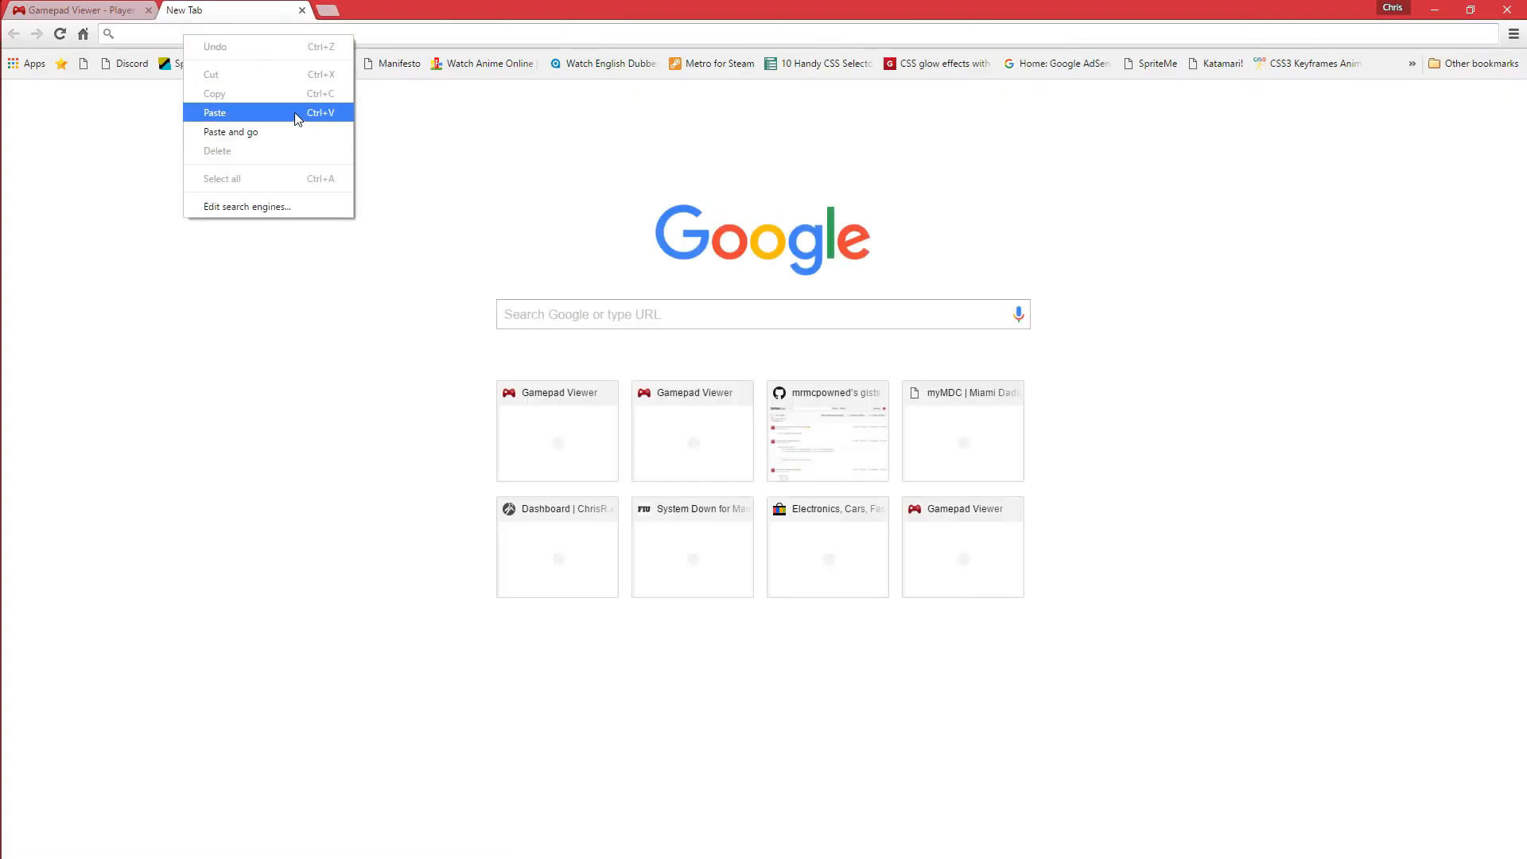
pyautogui.click(230, 131)
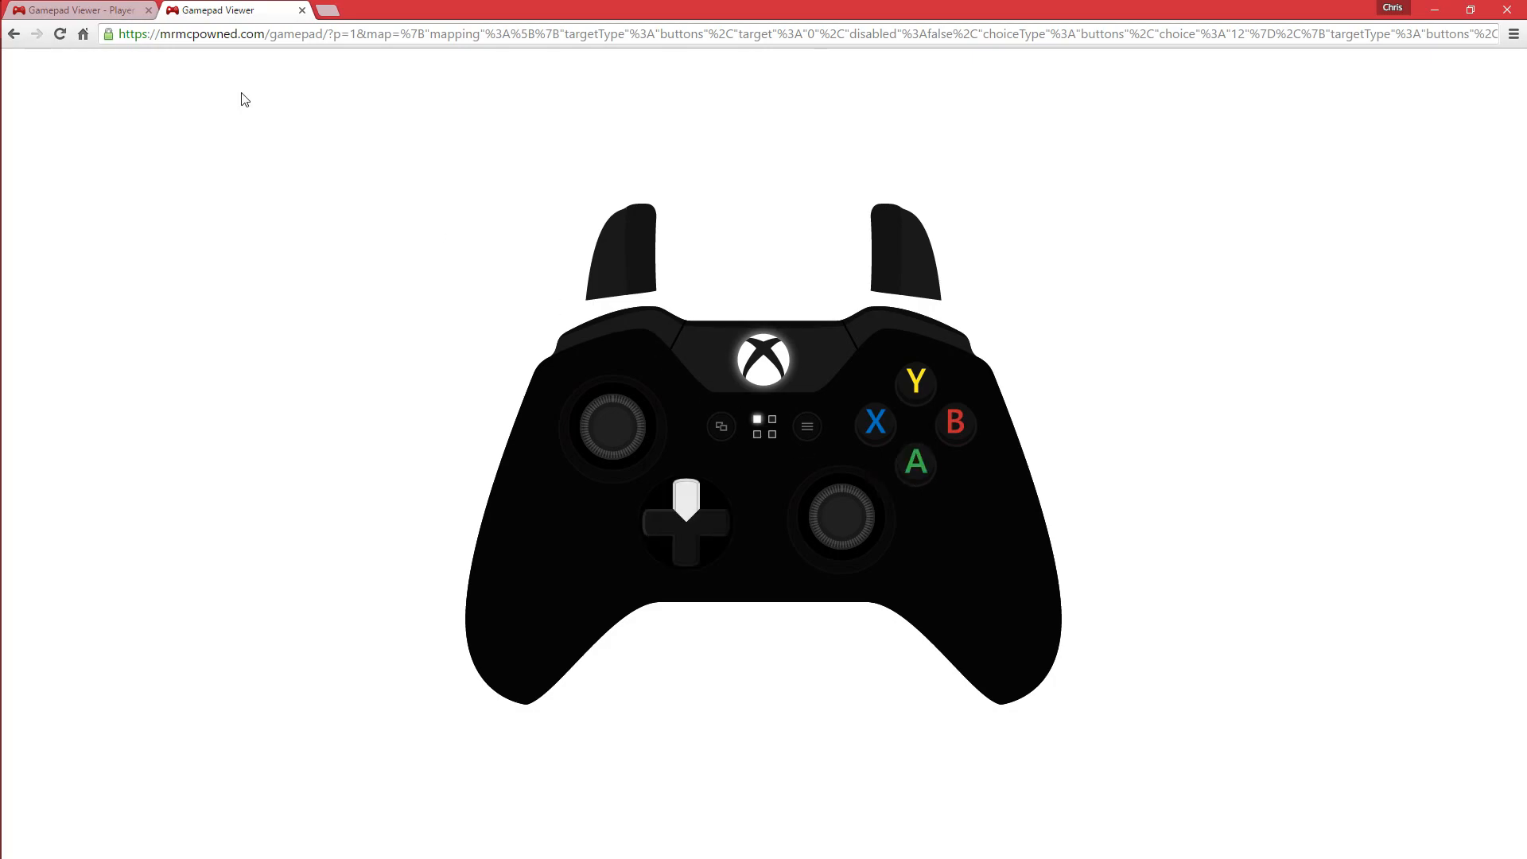
pyautogui.click(636, 92)
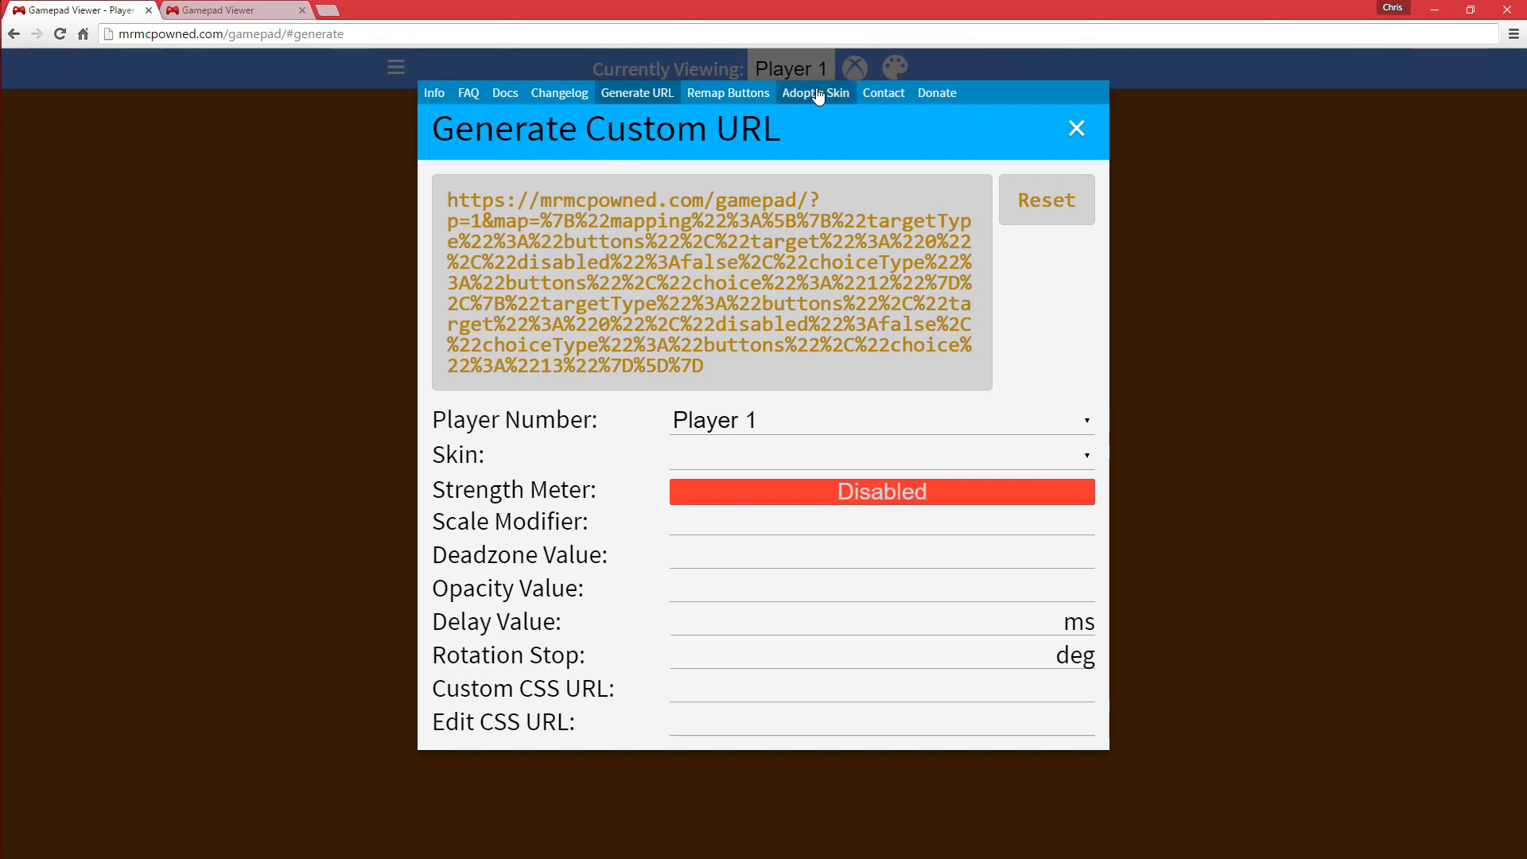
# Map D-Pad Up/Down/Left/Right to Axis 1-, 1+, 0-, 0+ and close the panel.
pyautogui.click(728, 93)
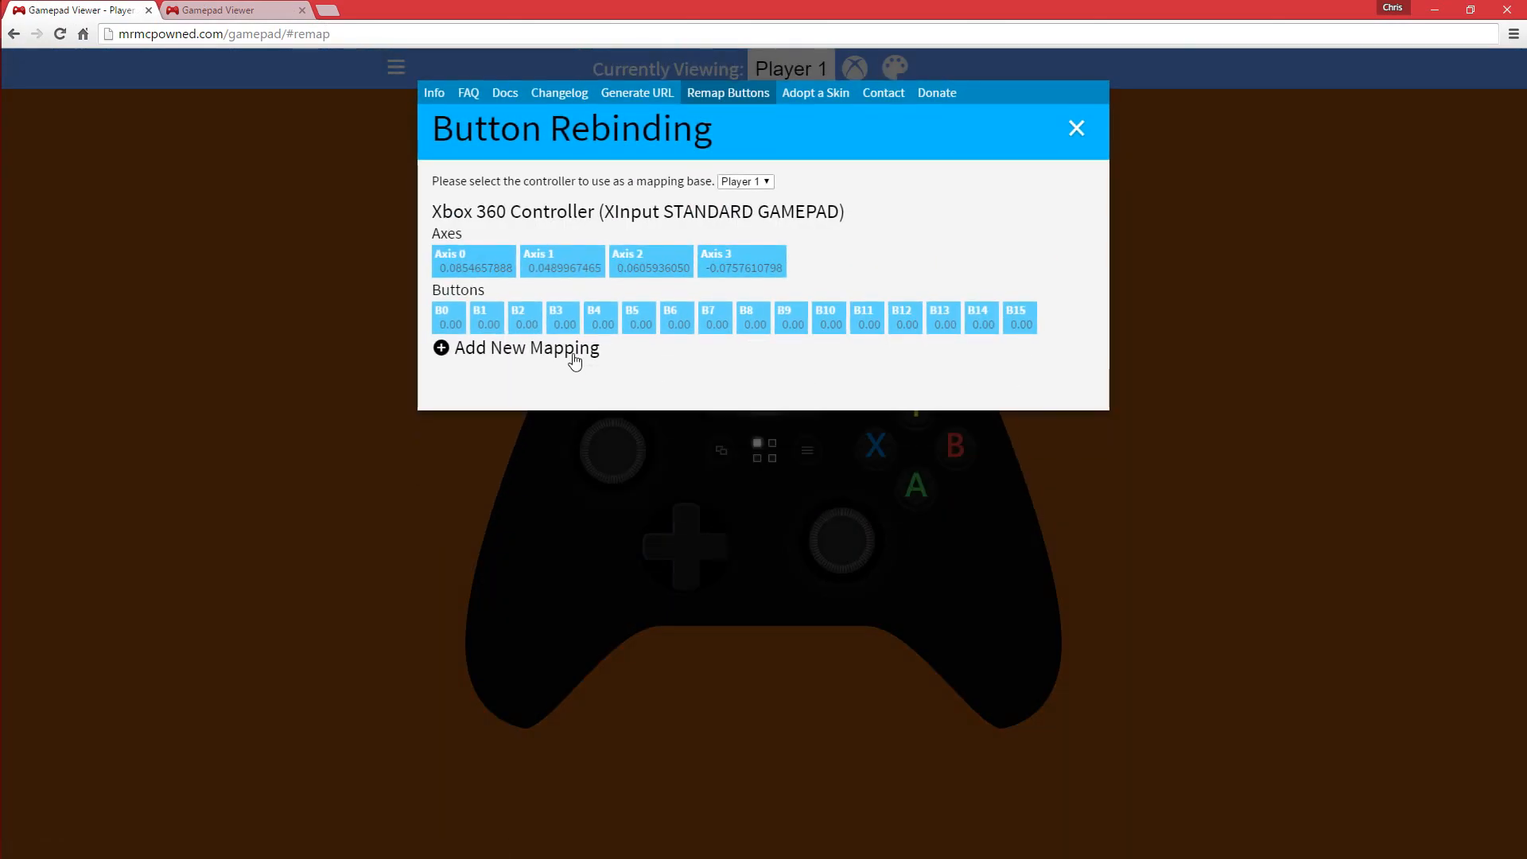
pyautogui.click(525, 347)
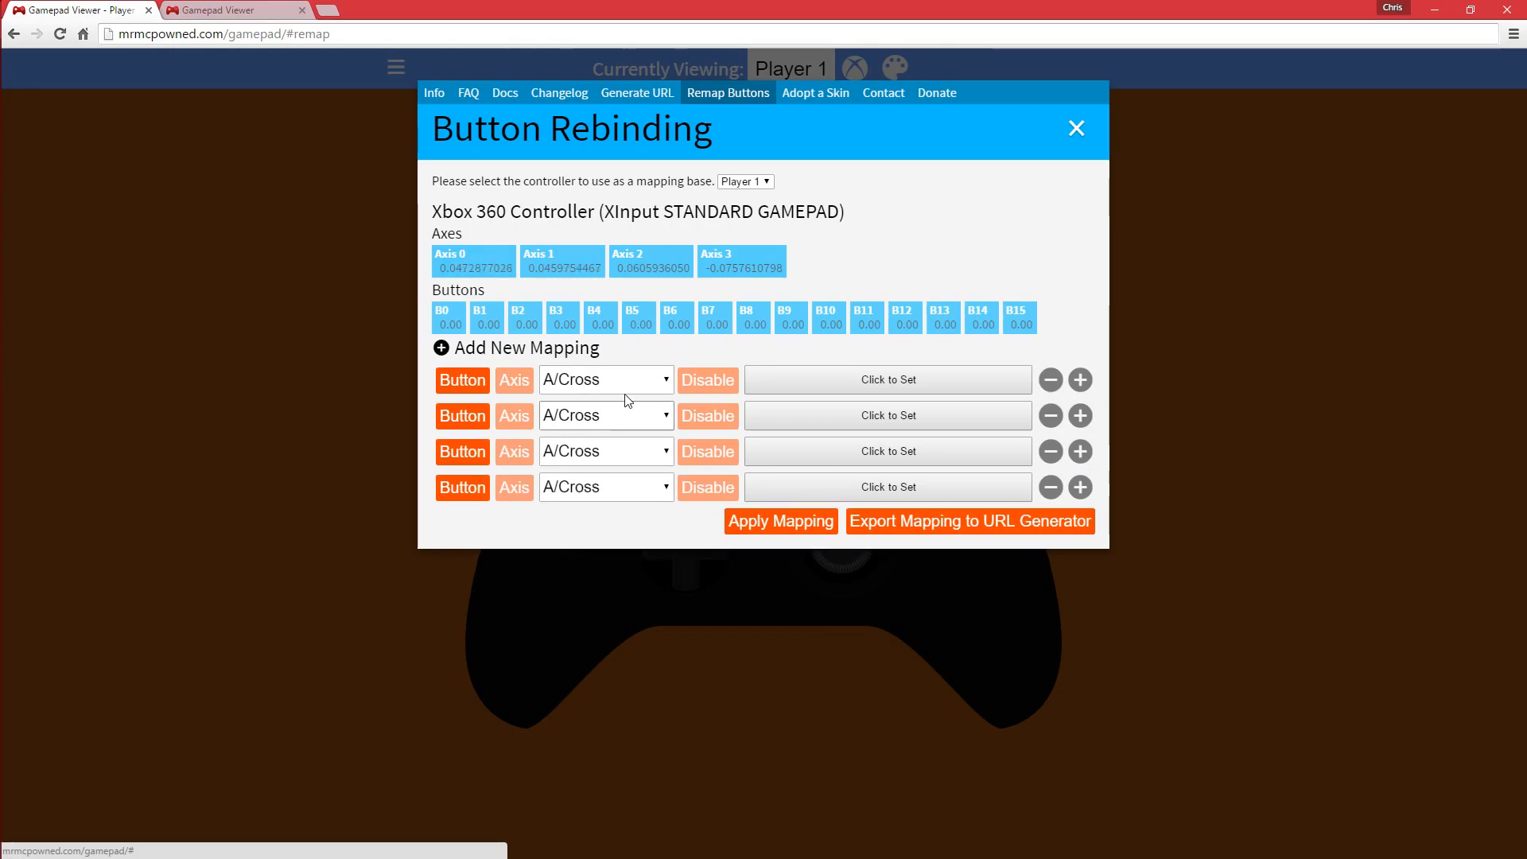
pyautogui.click(603, 378)
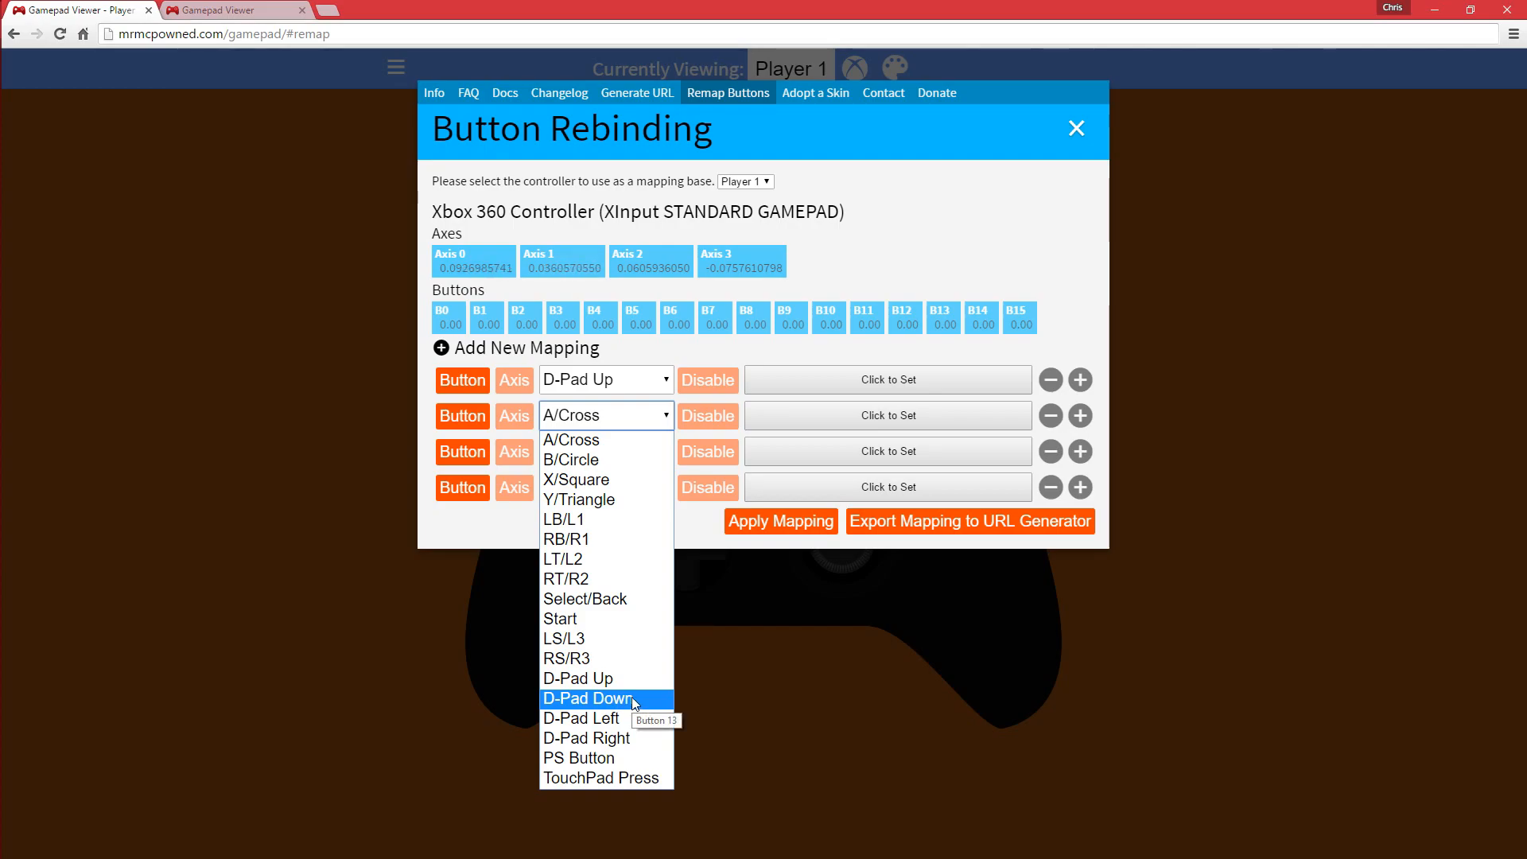
pyautogui.click(586, 698)
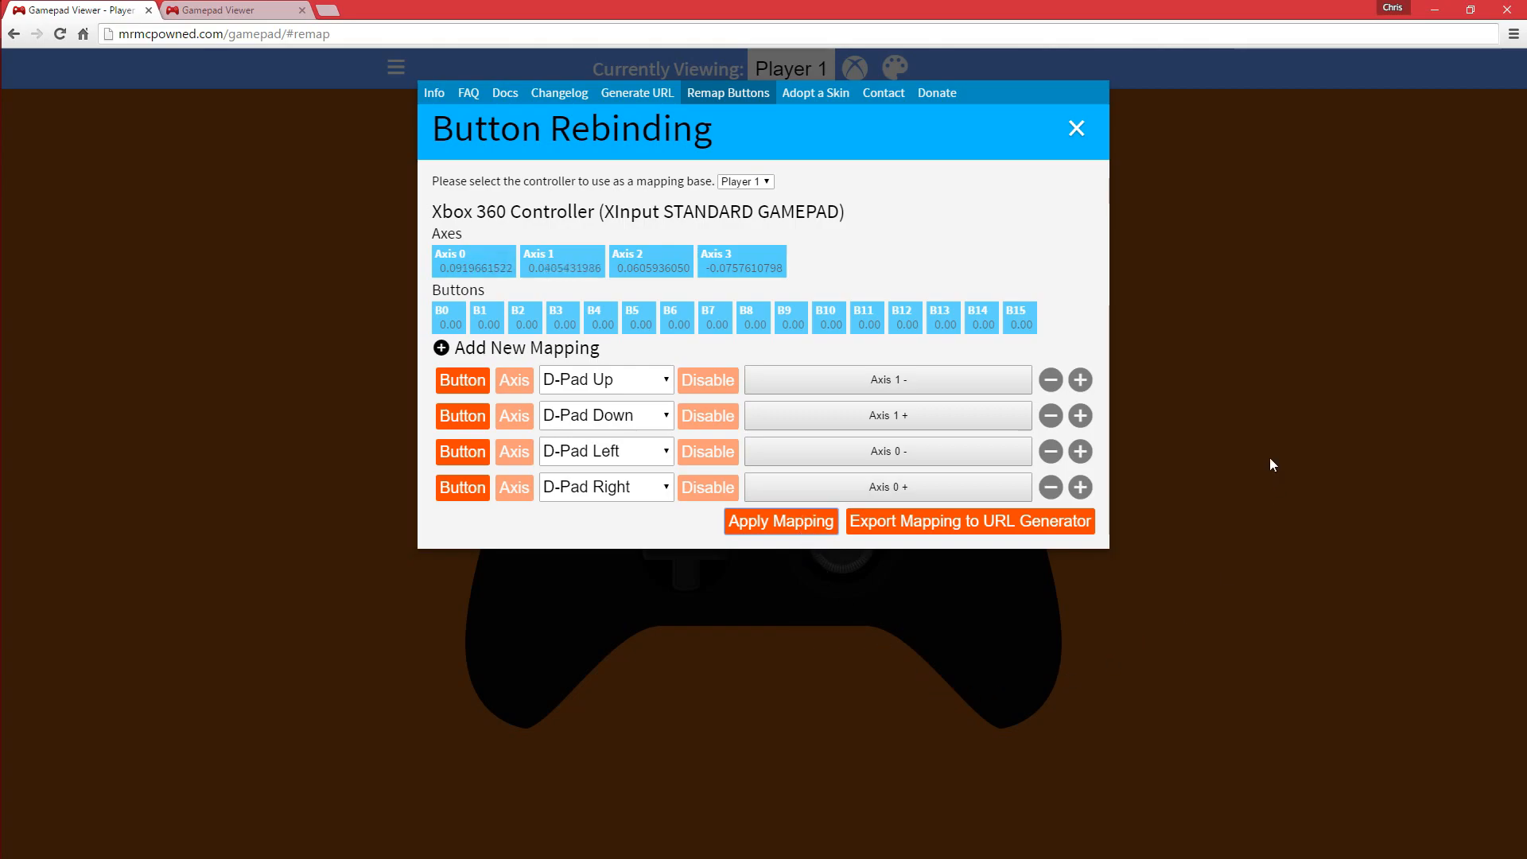
pyautogui.click(1075, 127)
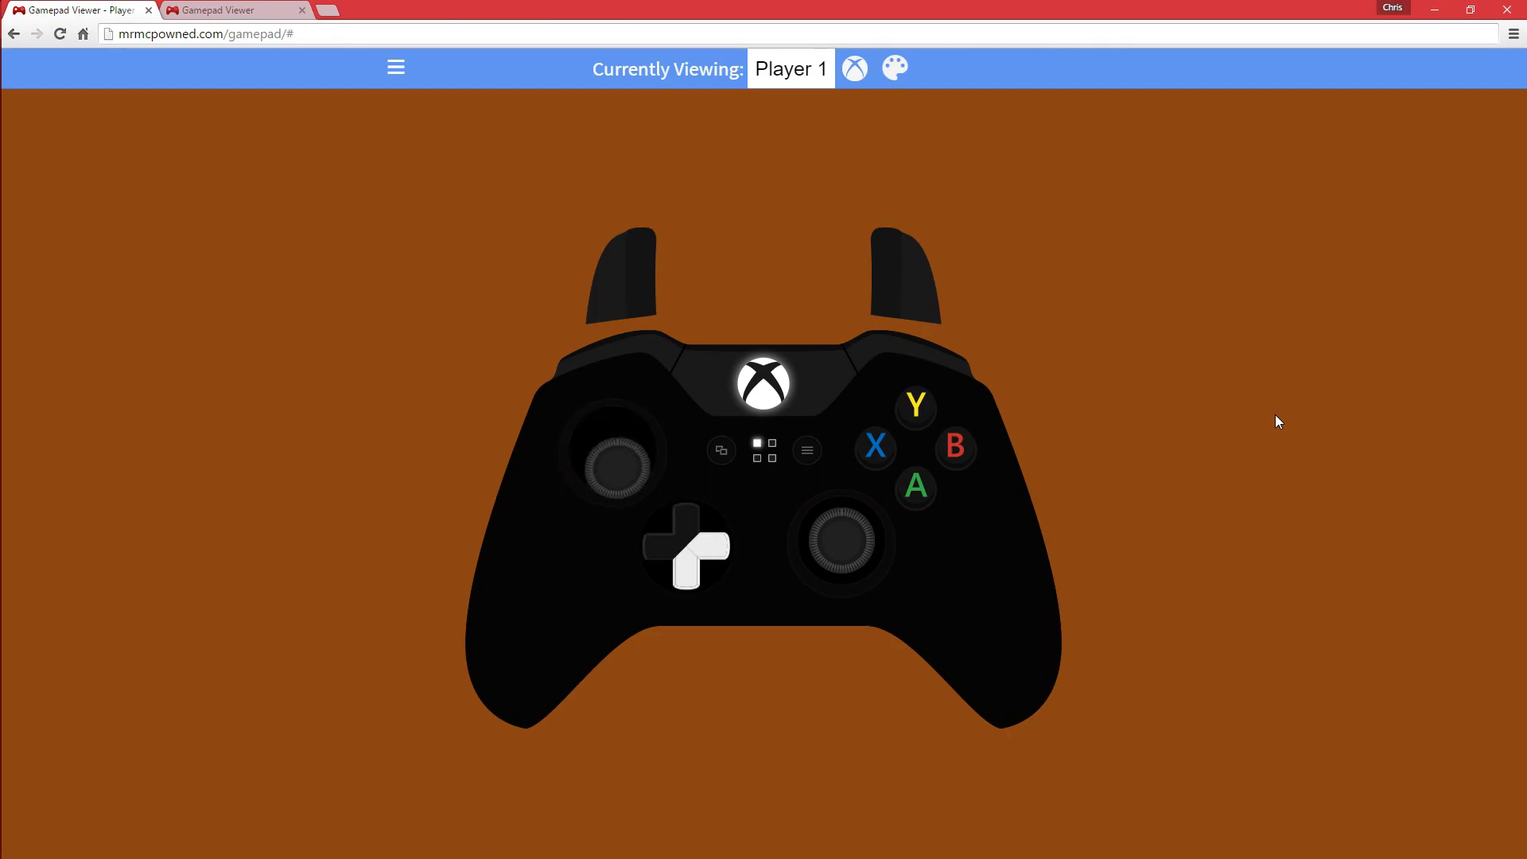
# Switch the viewer's controller skin to the Fight Stick arcade layout.
pyautogui.click(854, 68)
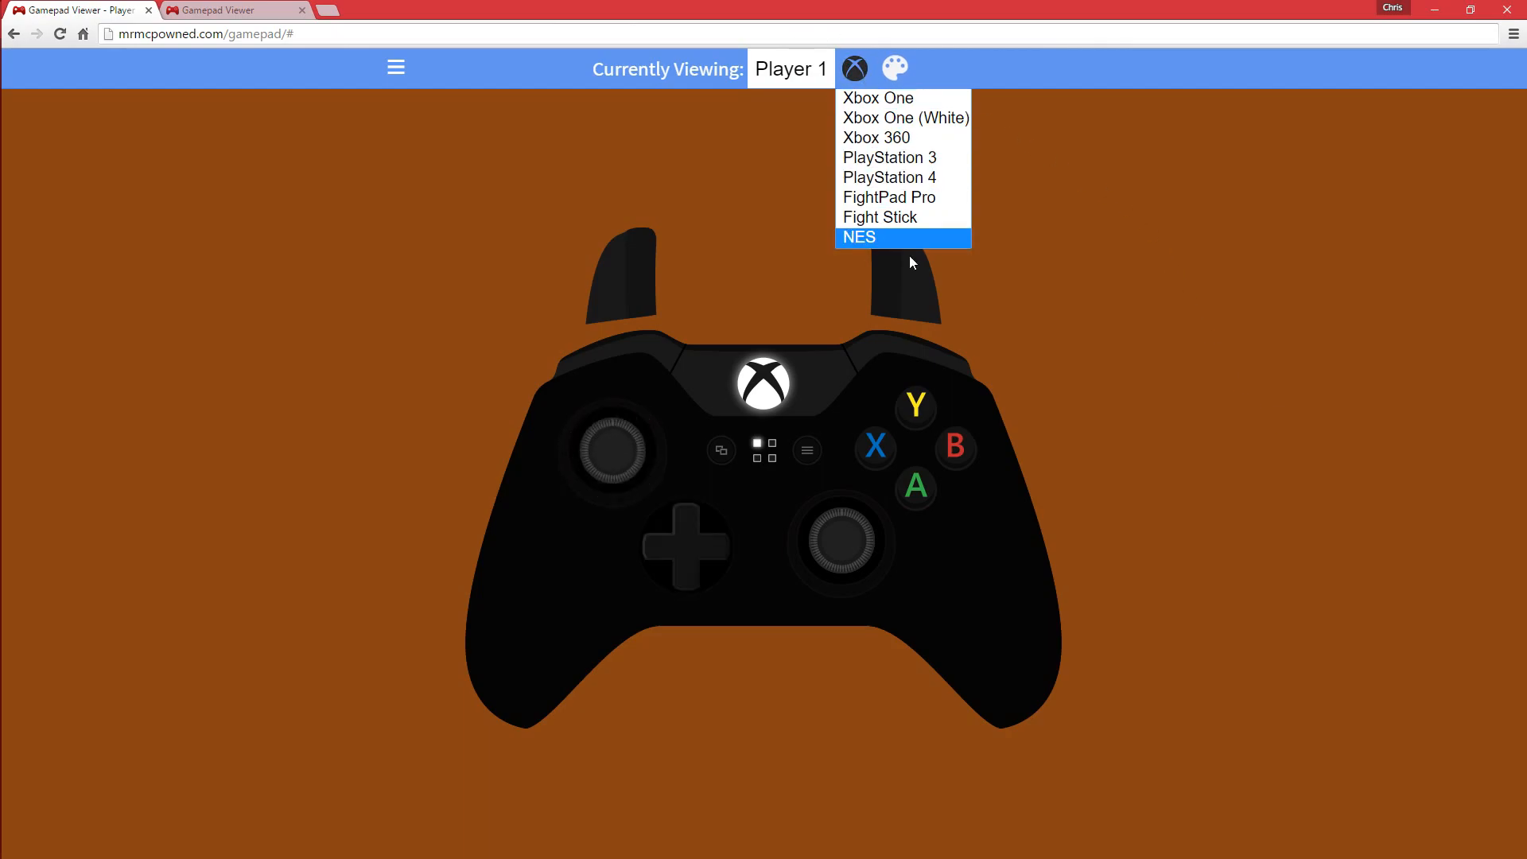
pyautogui.click(877, 217)
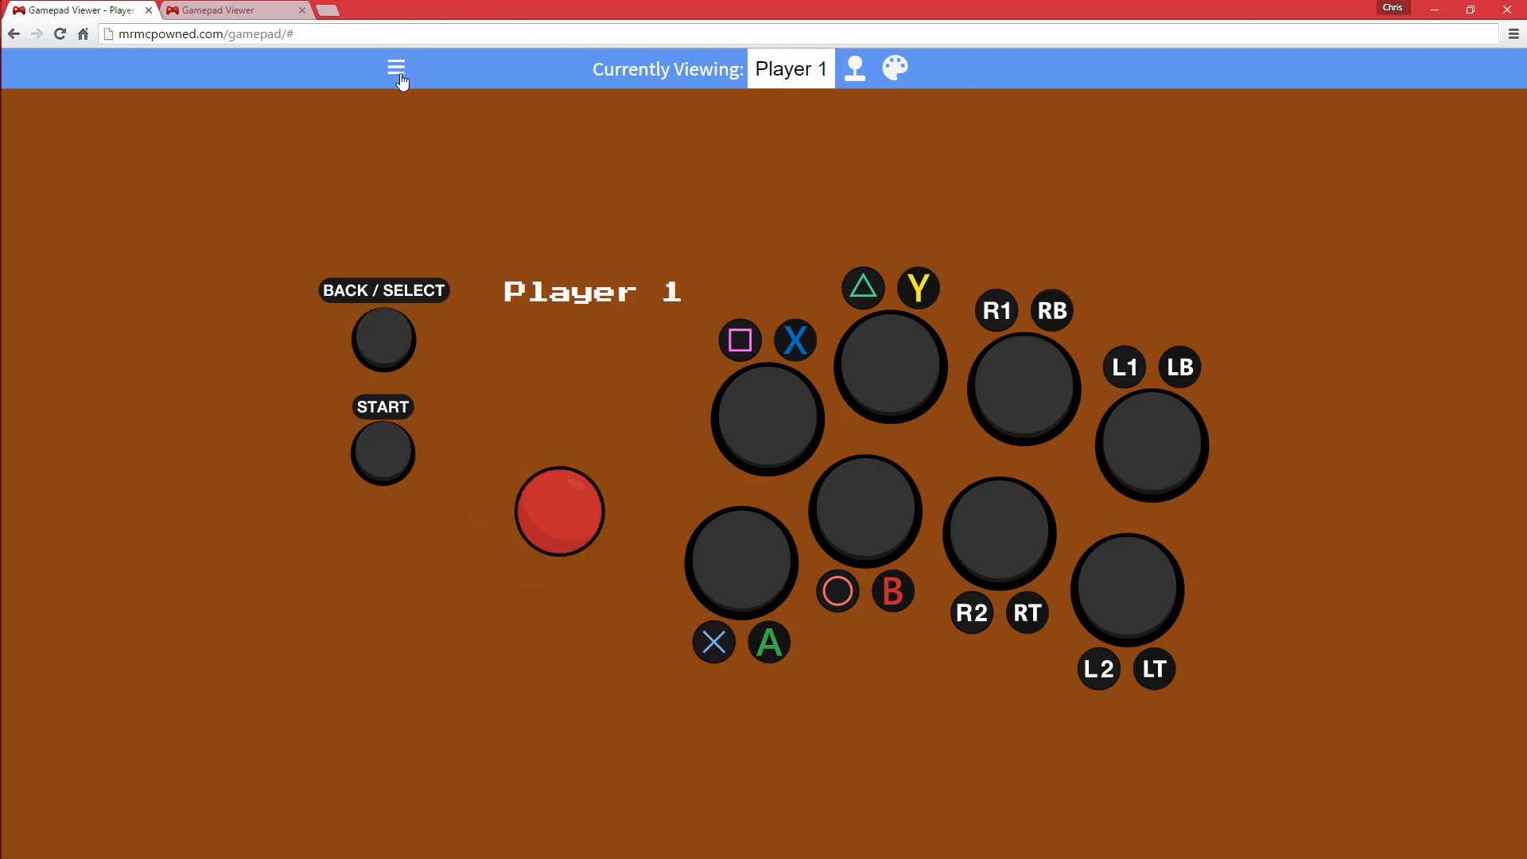
pyautogui.click(396, 68)
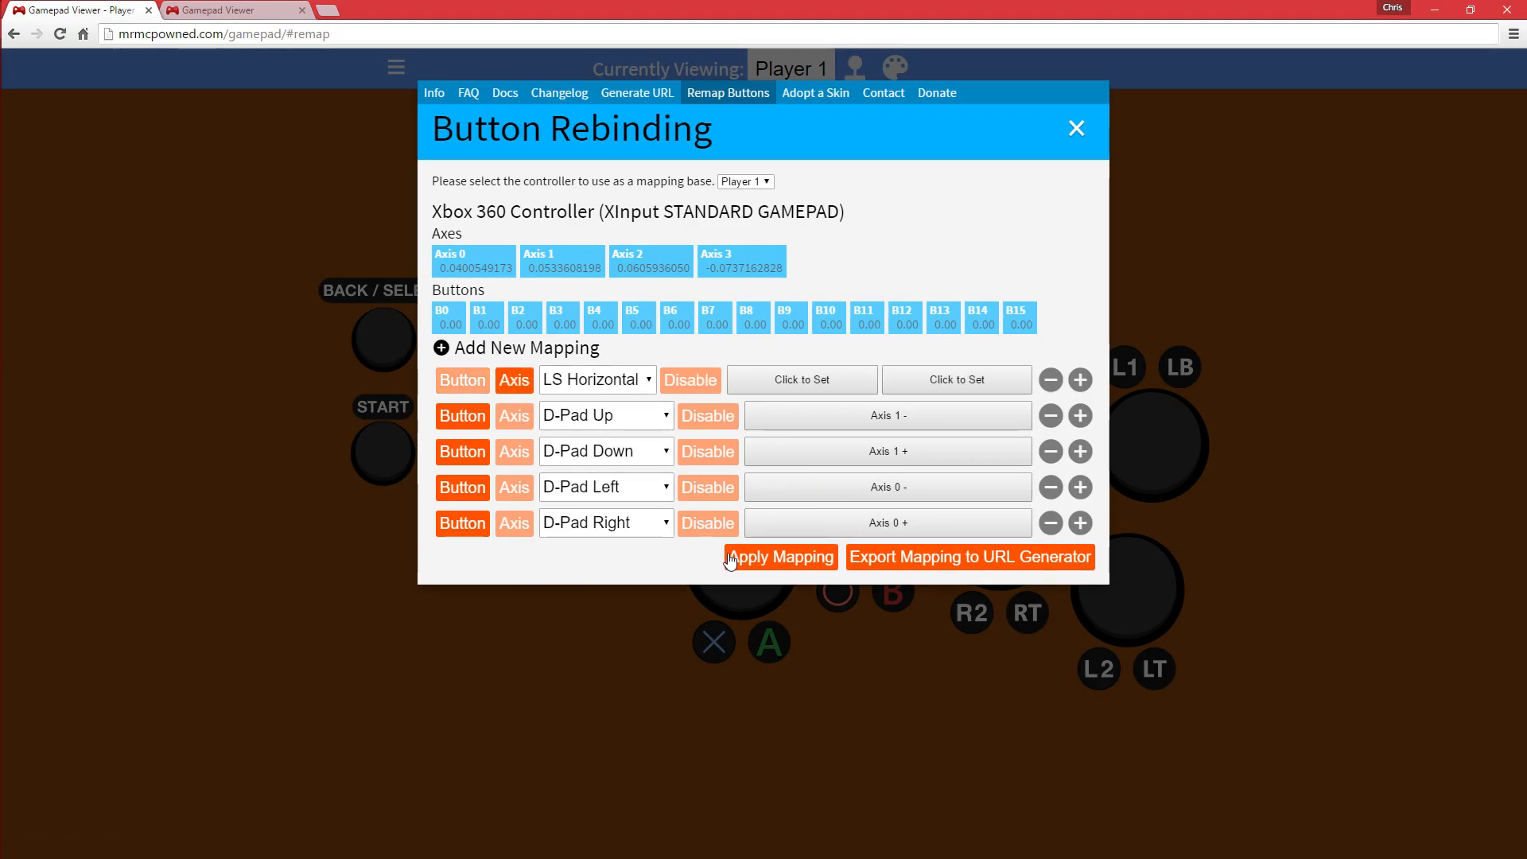
# Apply the current LS Horizontal button mappings.
pyautogui.click(800, 379)
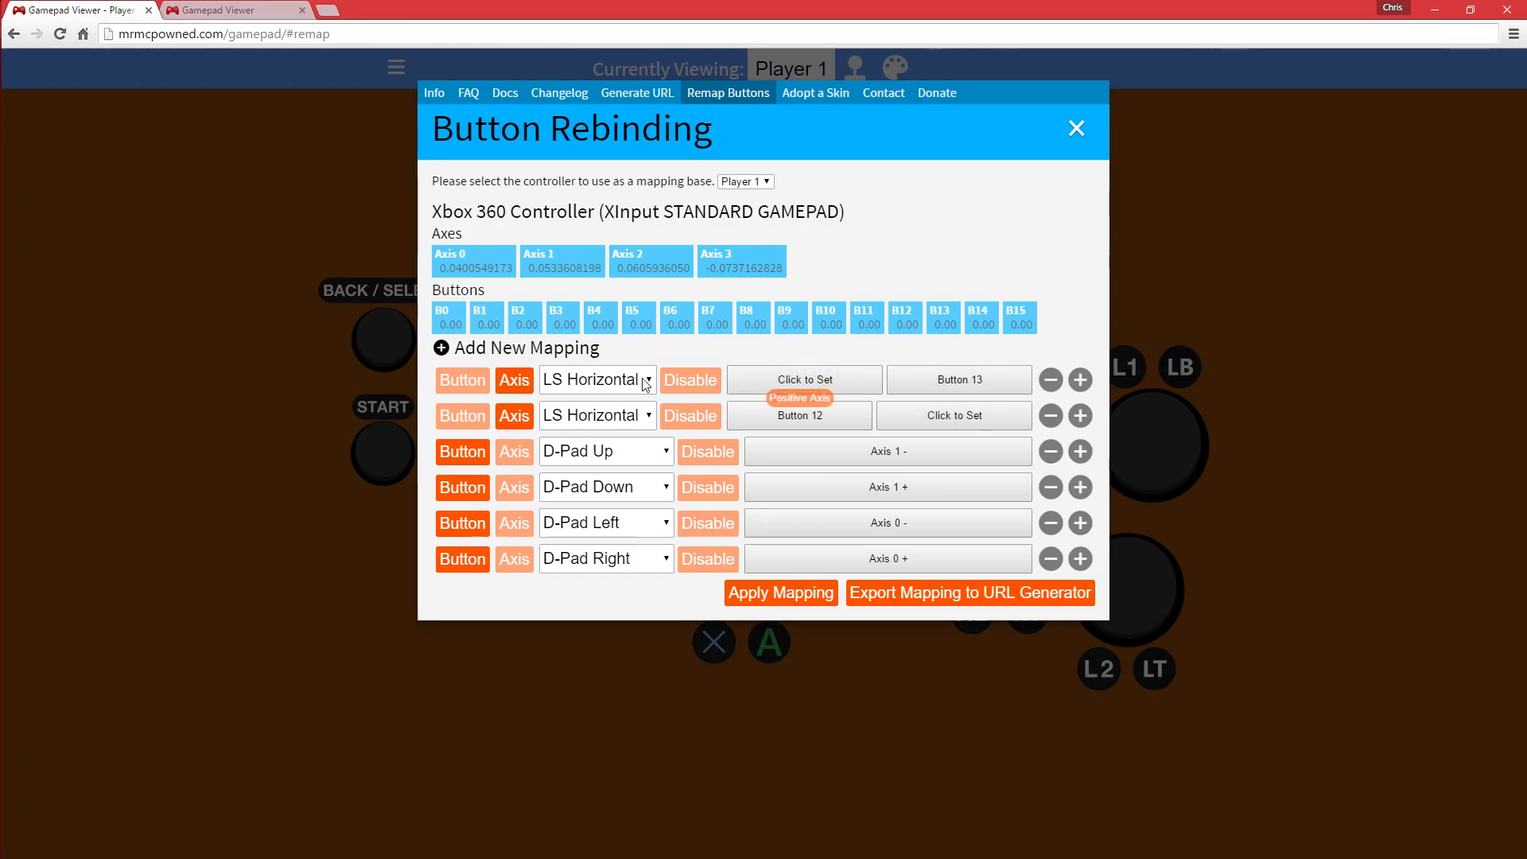
pyautogui.moveTo(708, 580)
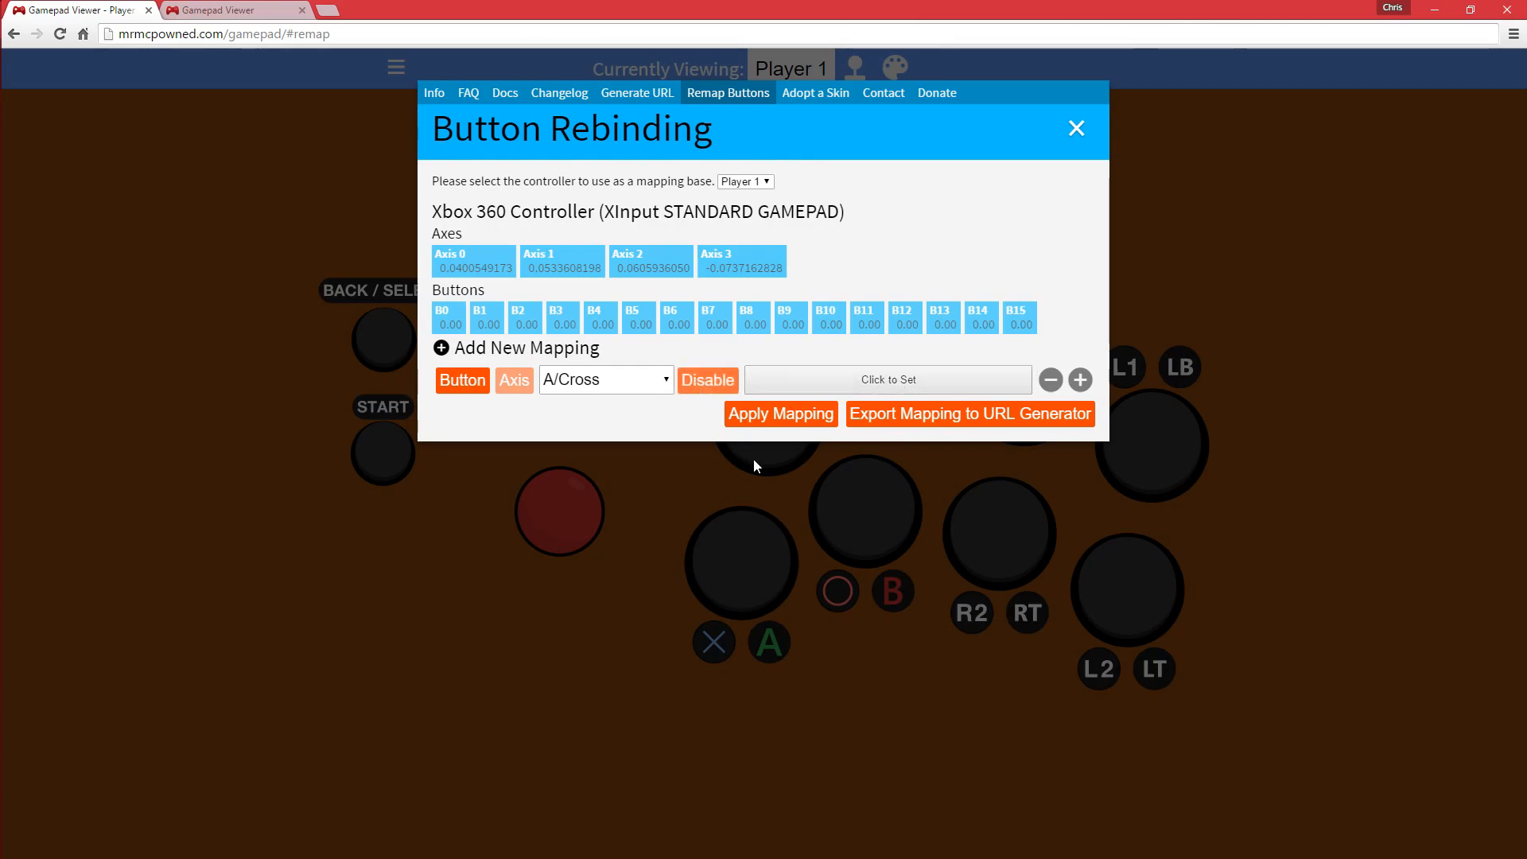
# Close the rebinding panel, then disable and delete the A/Cross mapping row.
pyautogui.click(1075, 127)
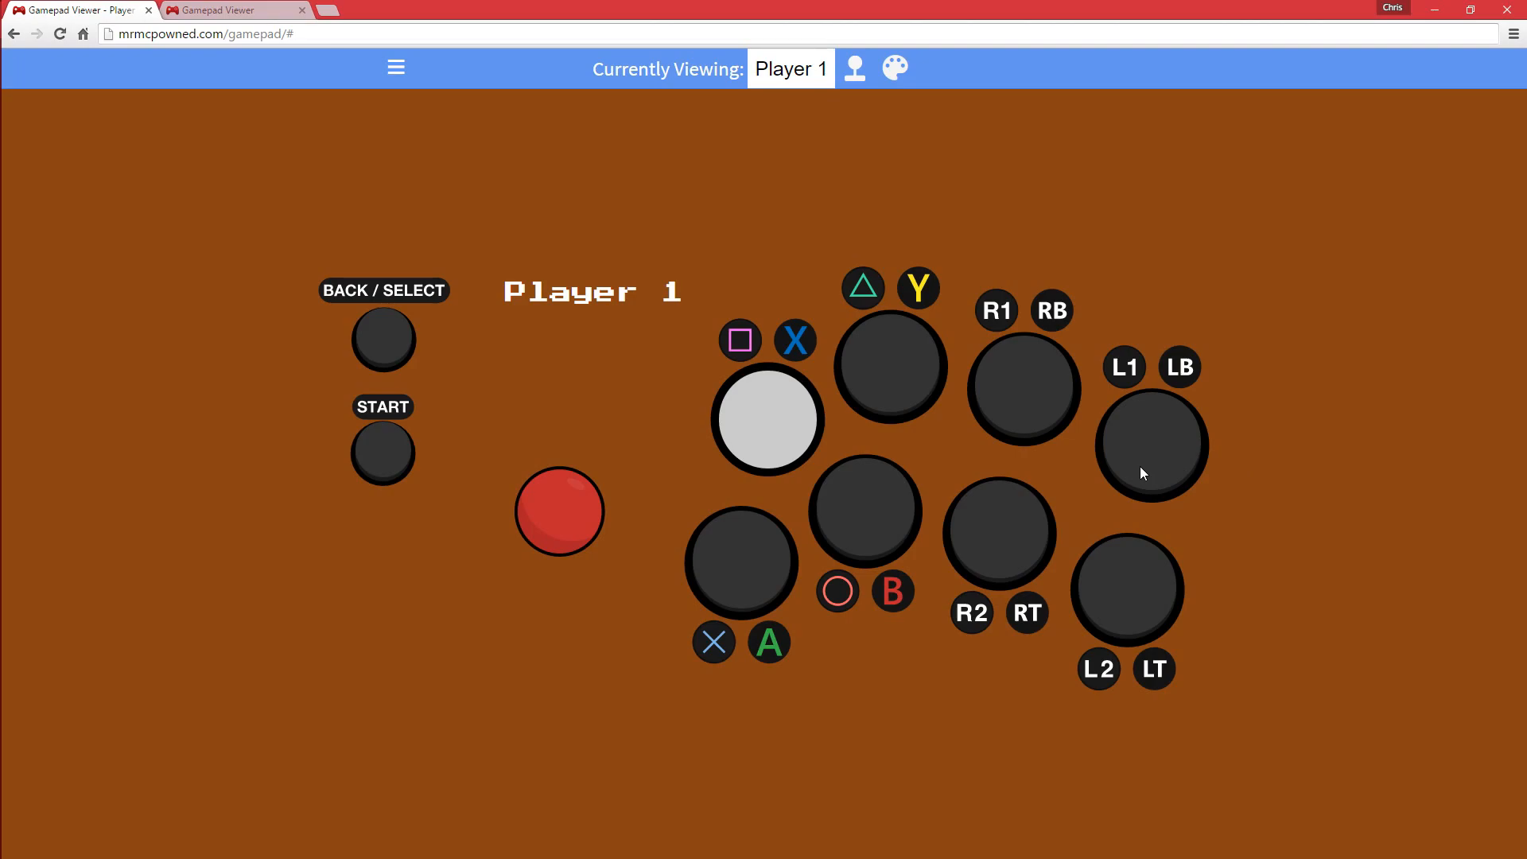
pyautogui.click(768, 420)
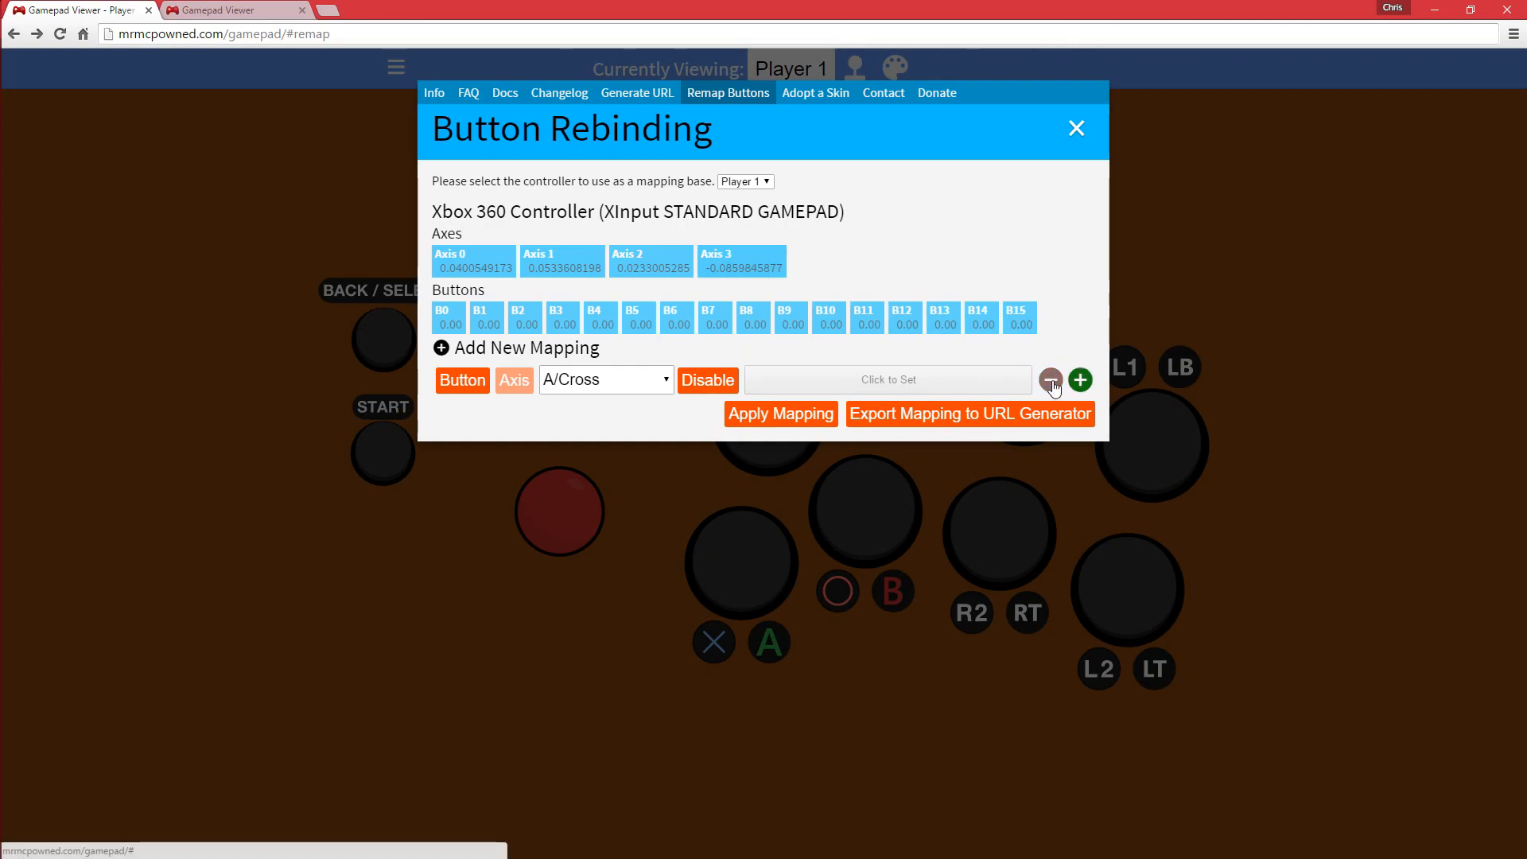
pyautogui.click(1079, 380)
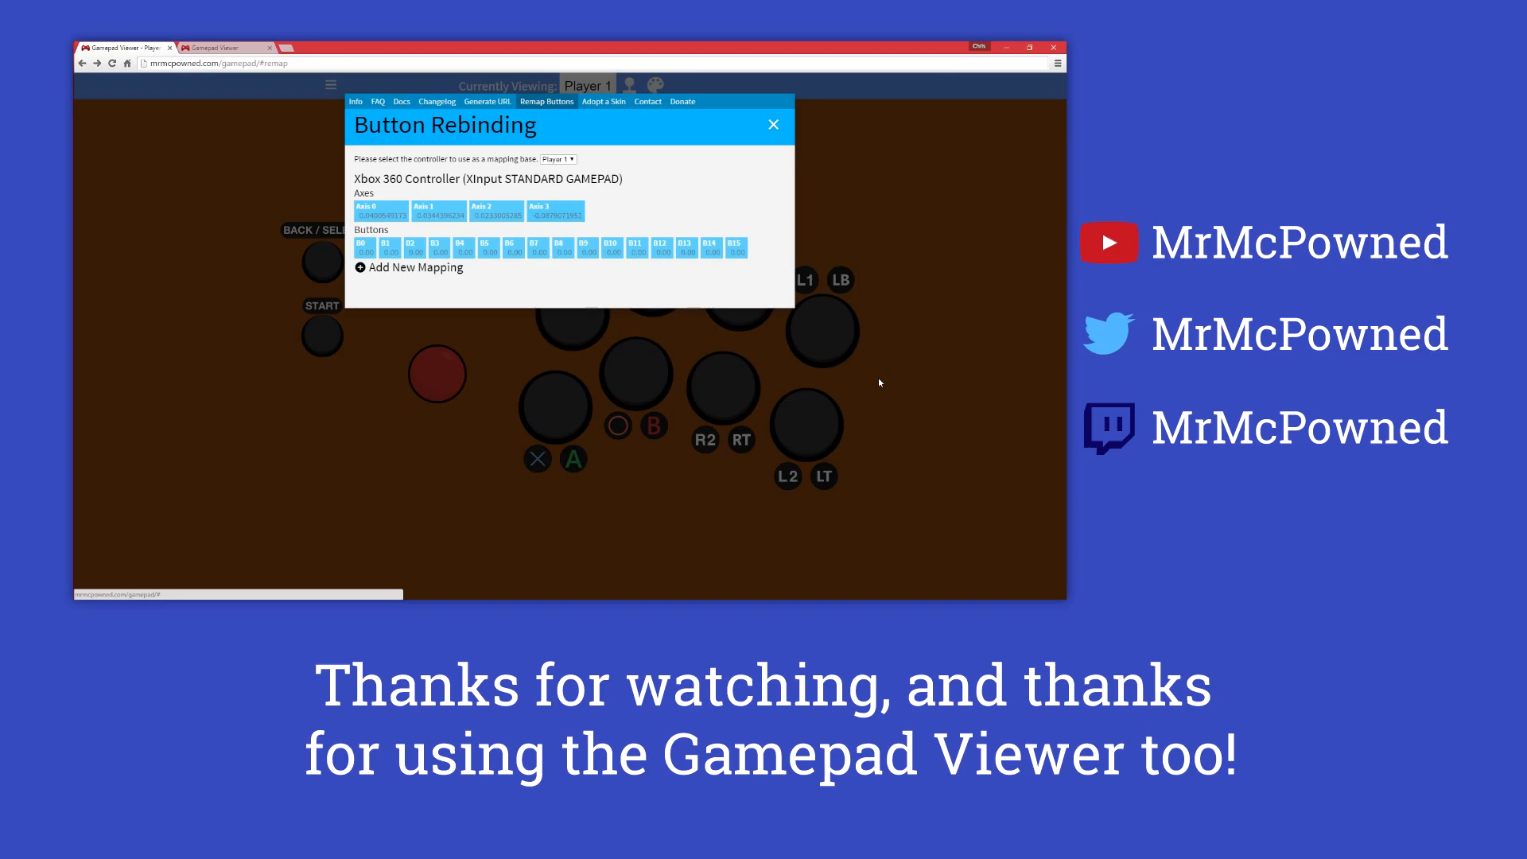
pyautogui.moveTo(859, 248)
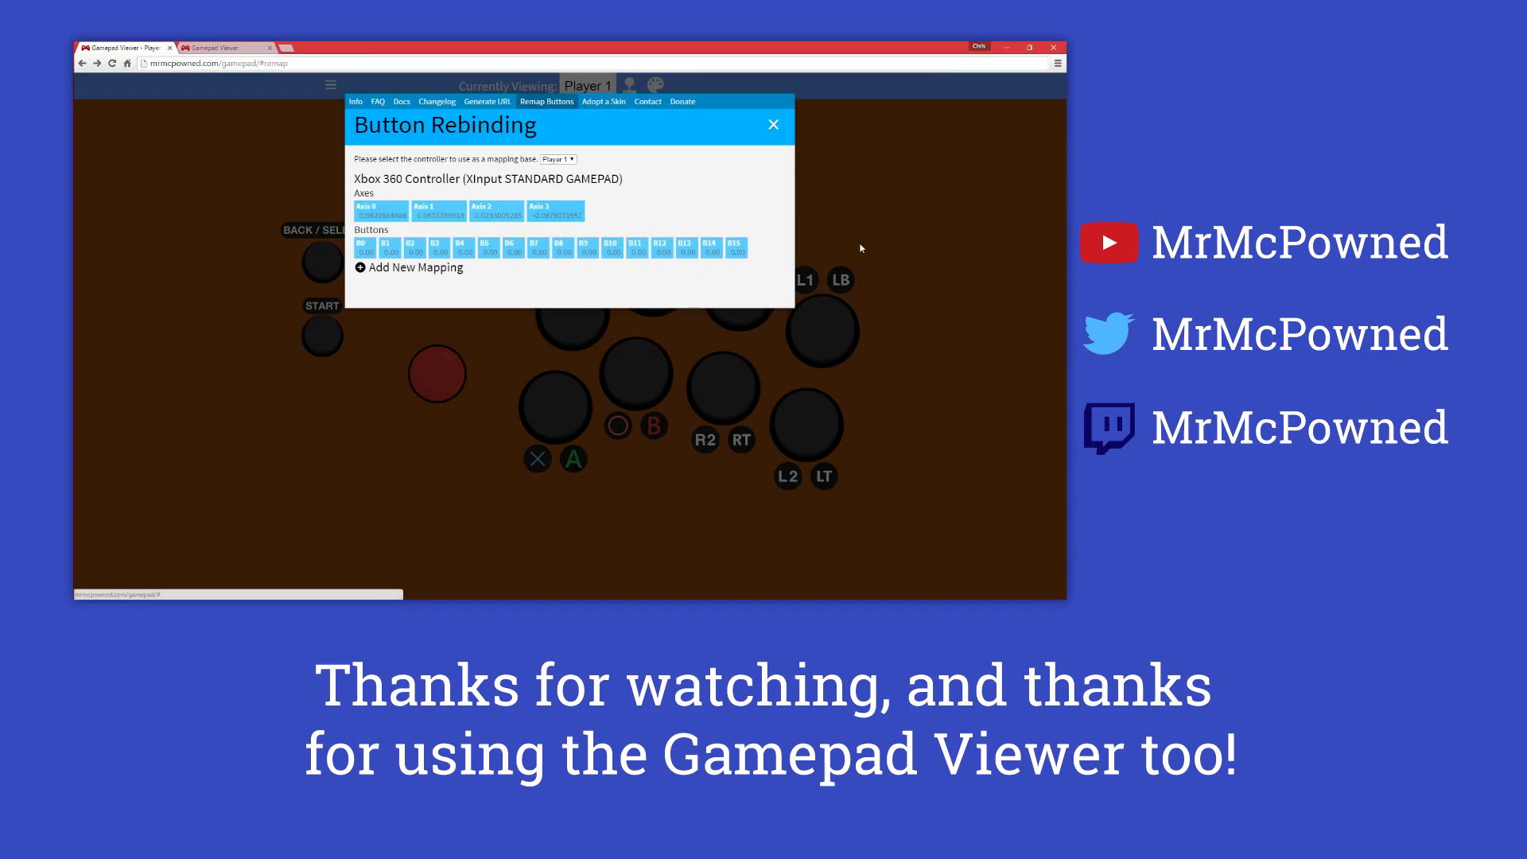
pyautogui.moveTo(843, 334)
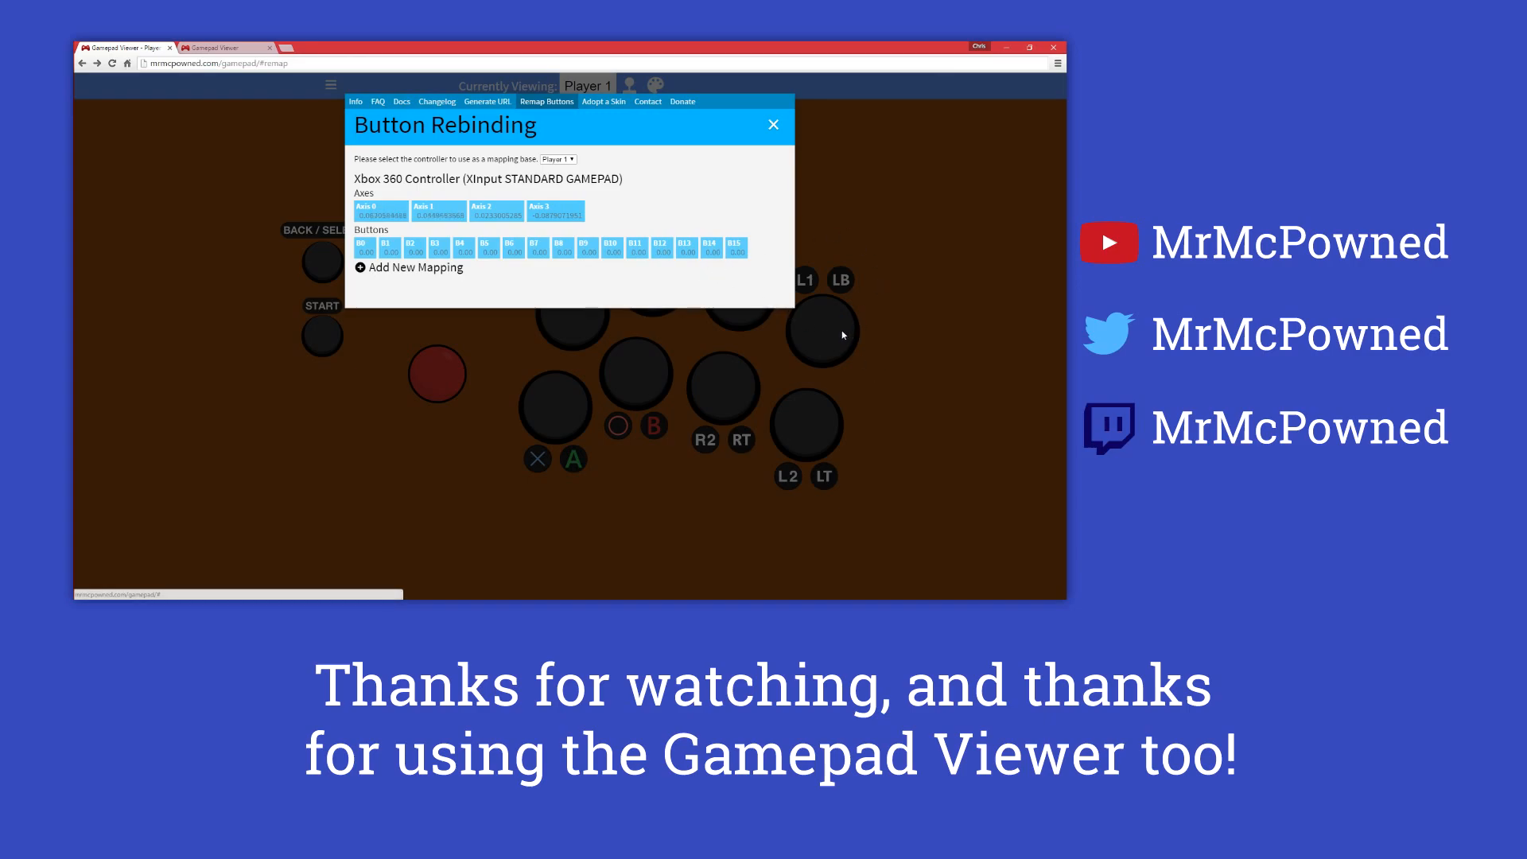
# From the site menu, open the Trello Board and OBS Forums links, returning to the viewer tab each time.
pyautogui.click(772, 124)
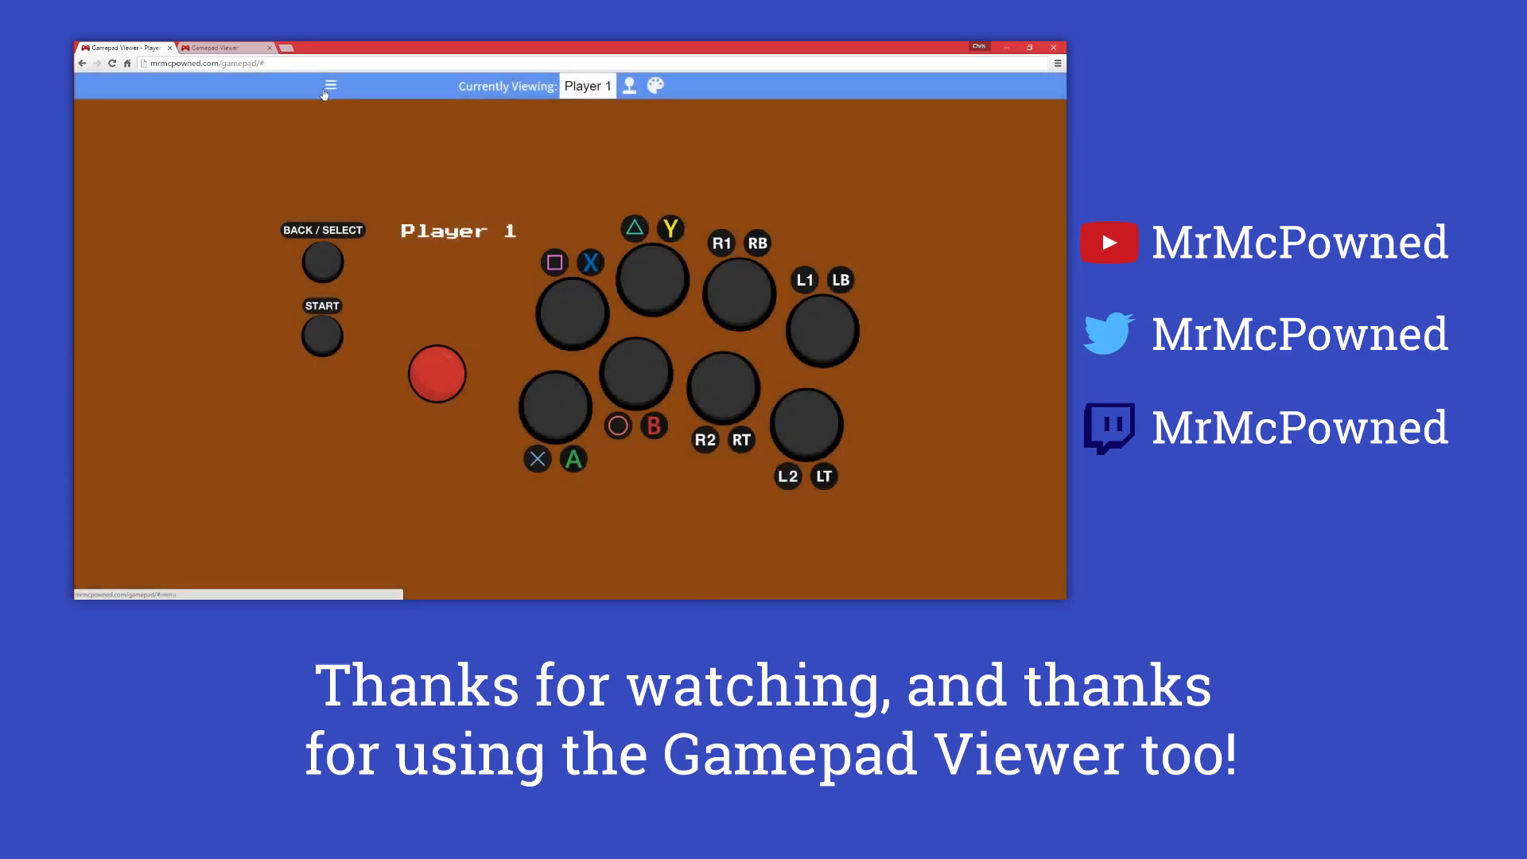
pyautogui.click(330, 86)
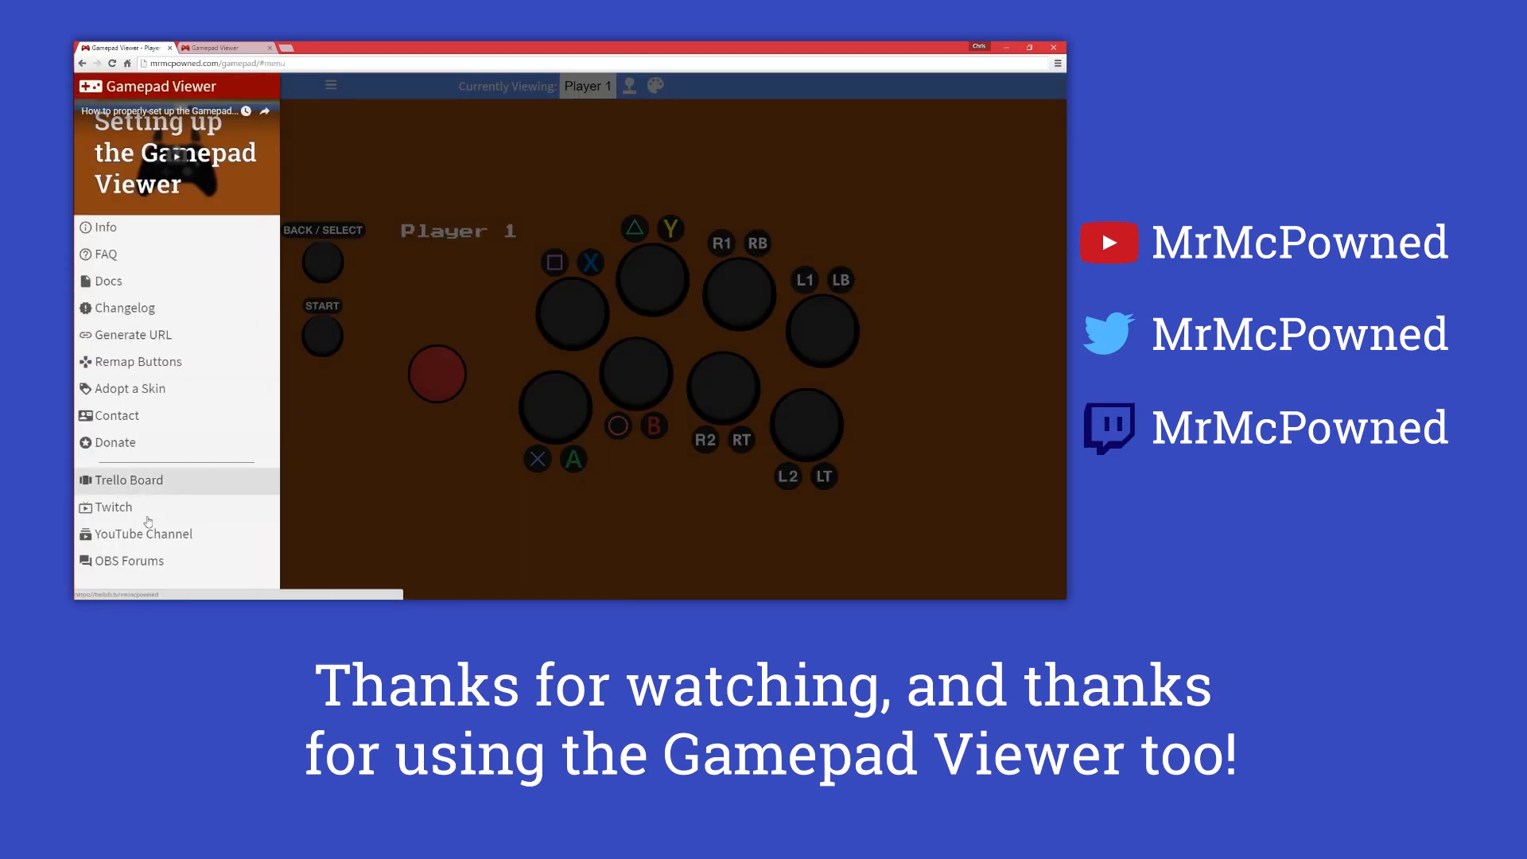
pyautogui.click(127, 479)
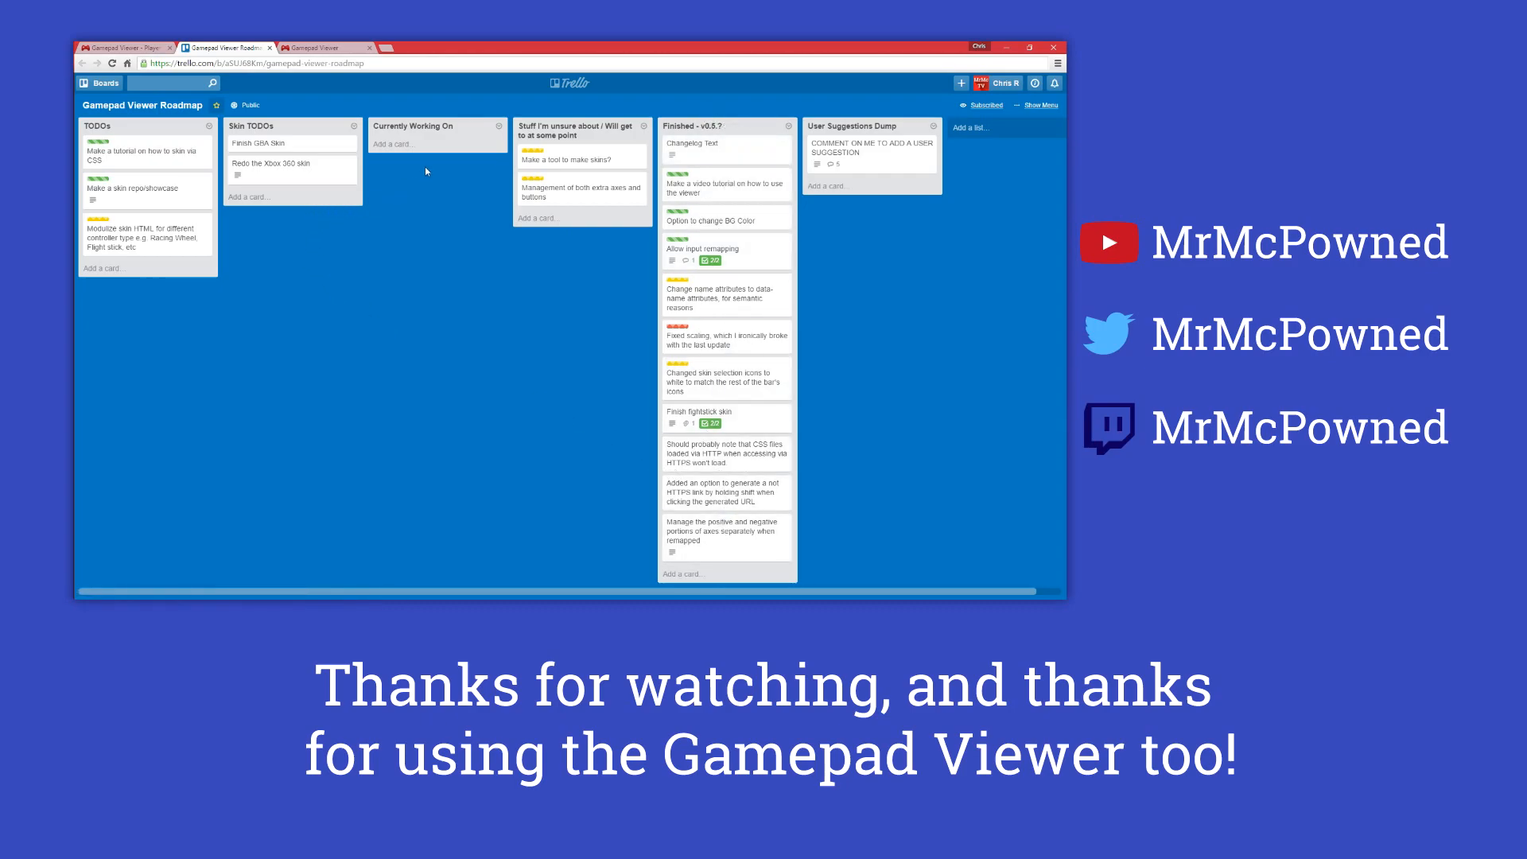
pyautogui.moveTo(303, 210)
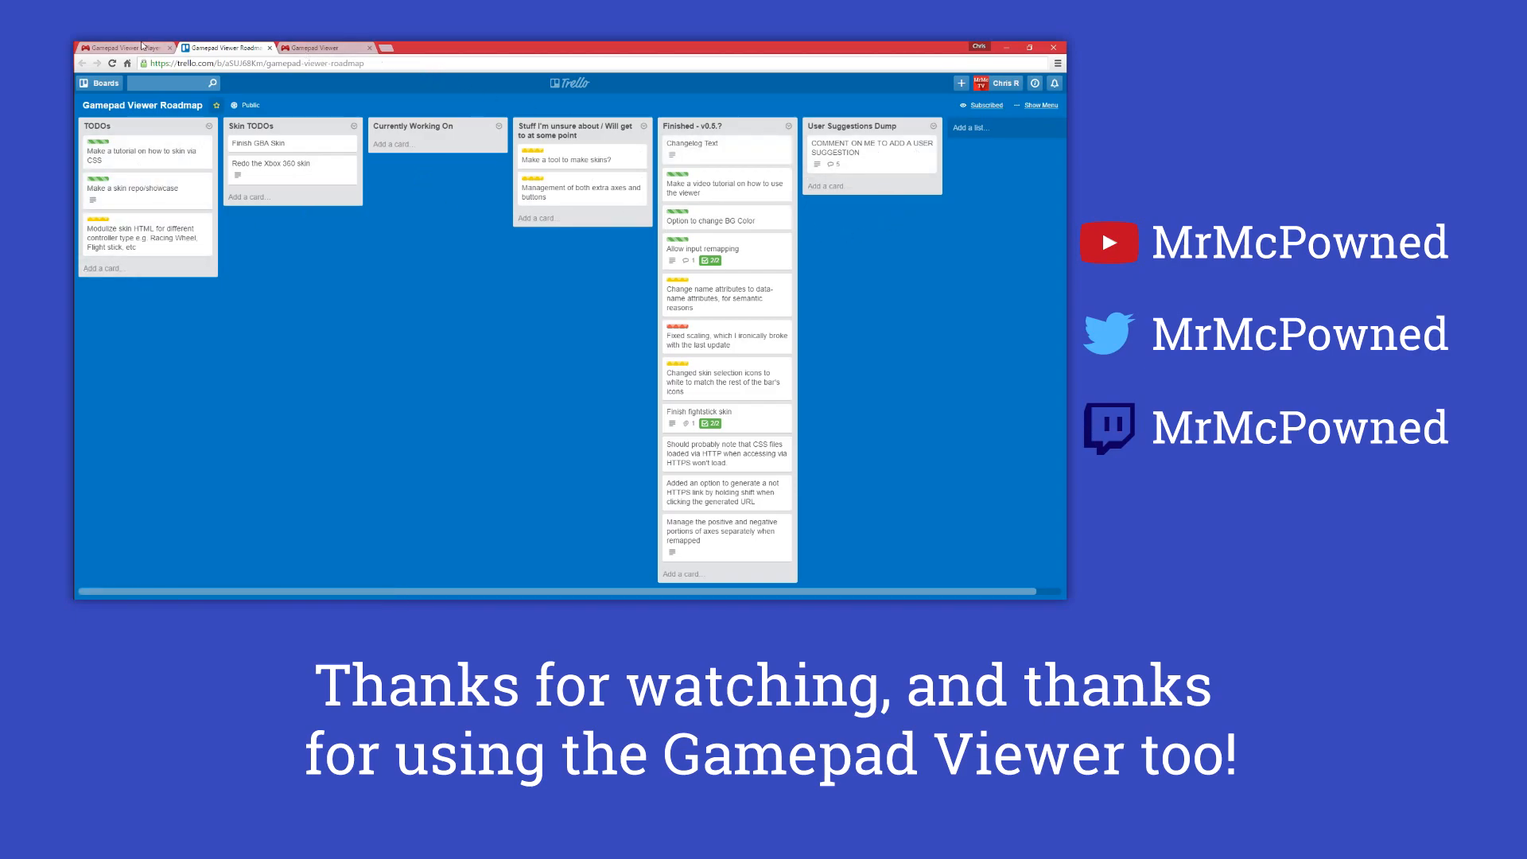
pyautogui.click(124, 47)
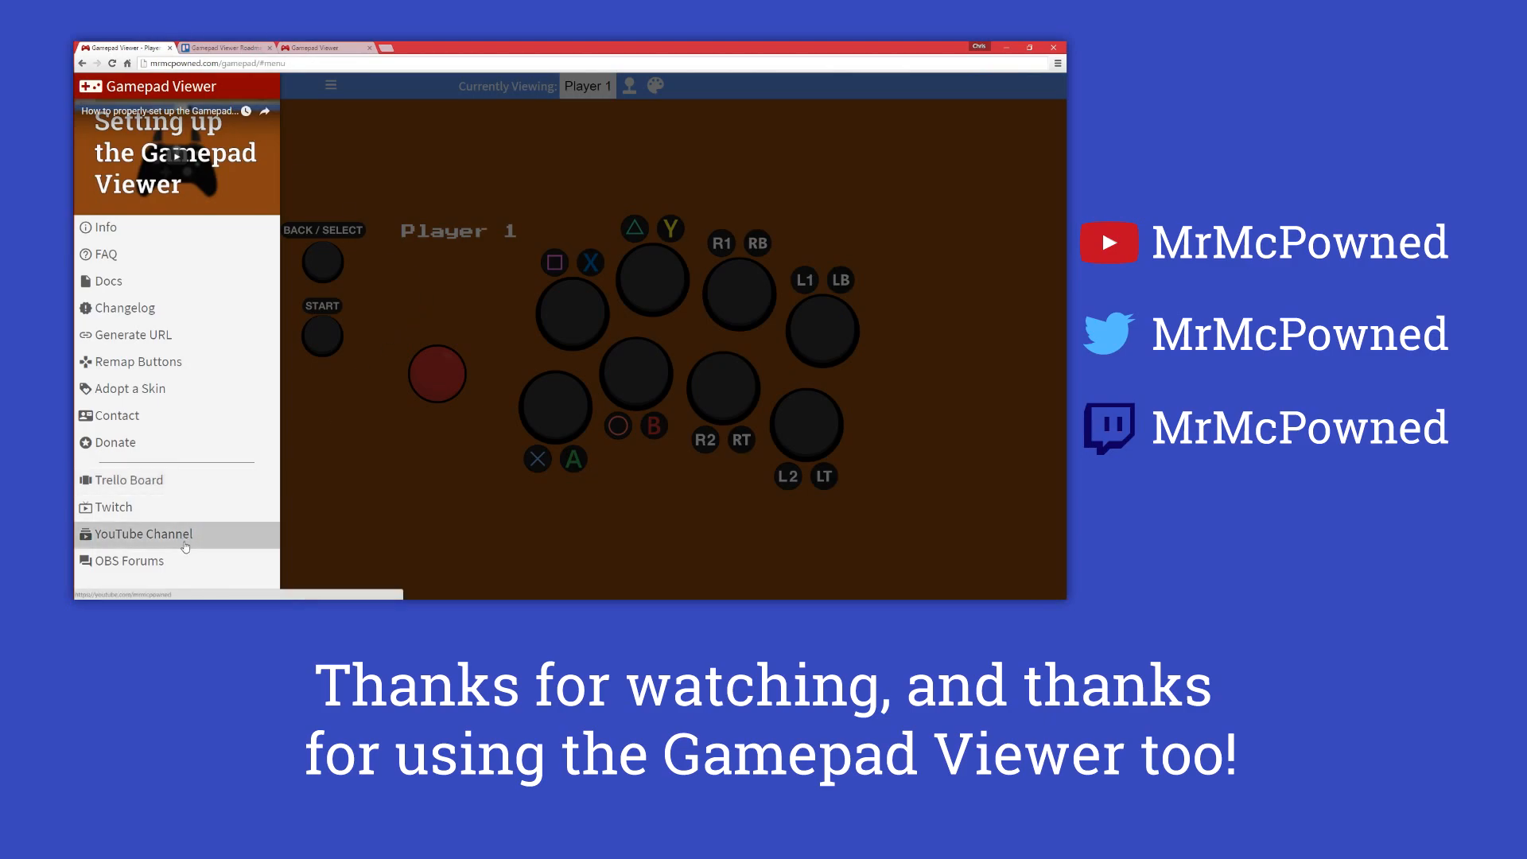
pyautogui.click(127, 560)
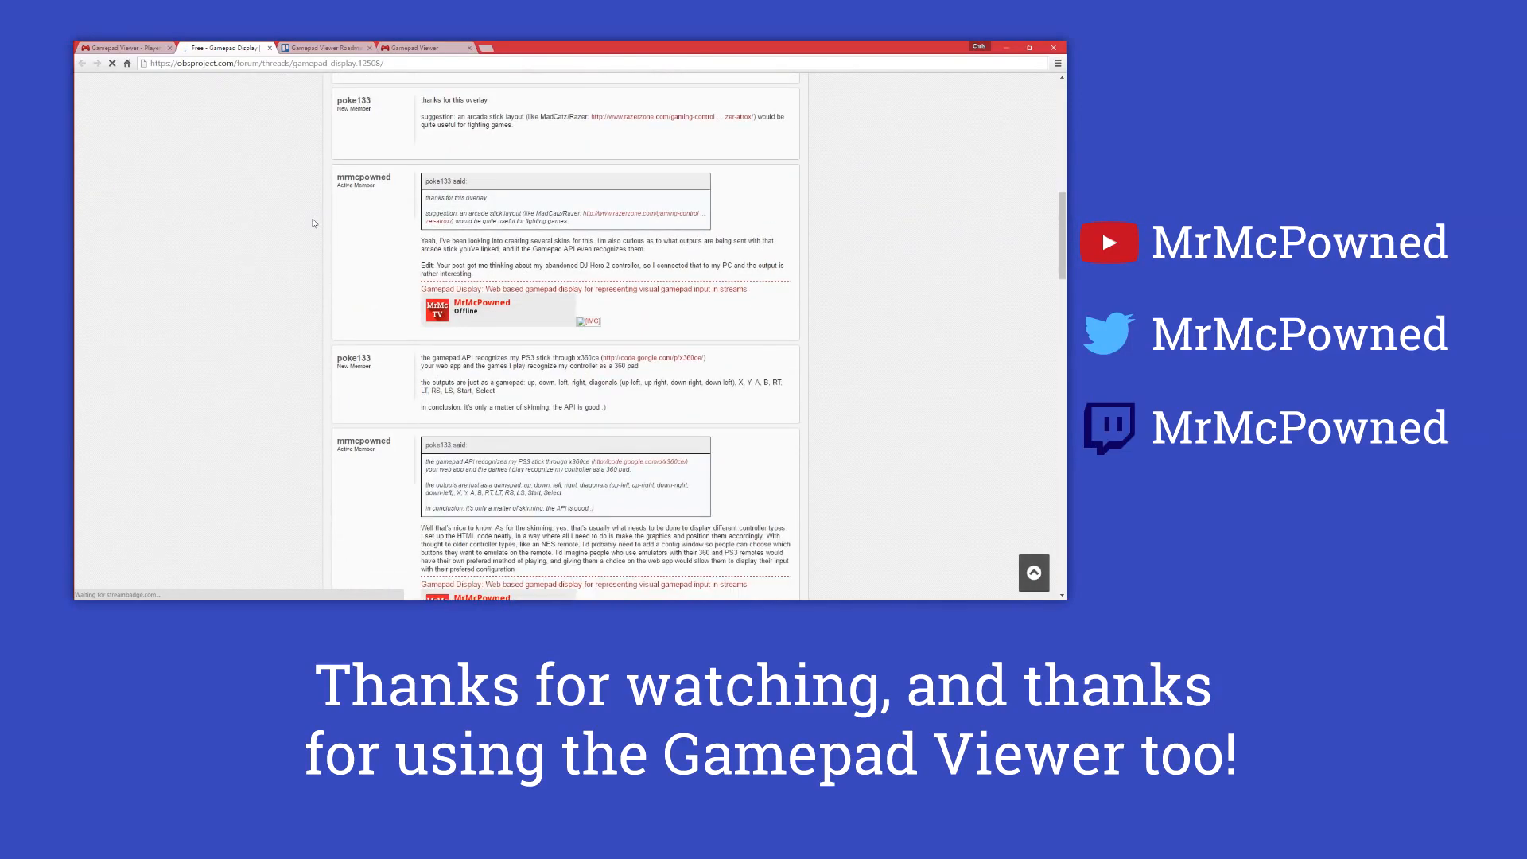
pyautogui.click(124, 47)
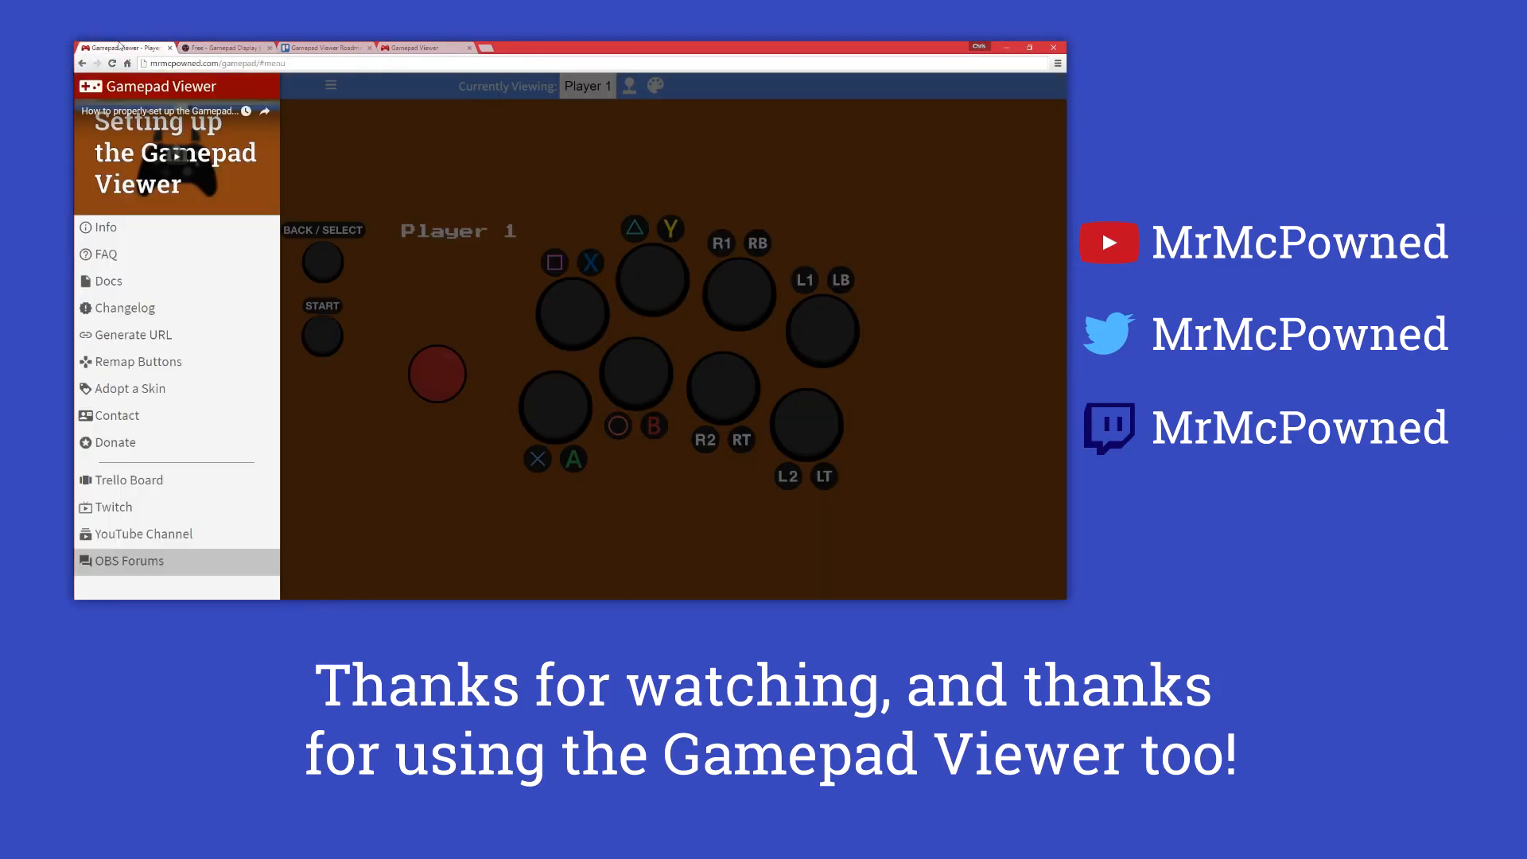